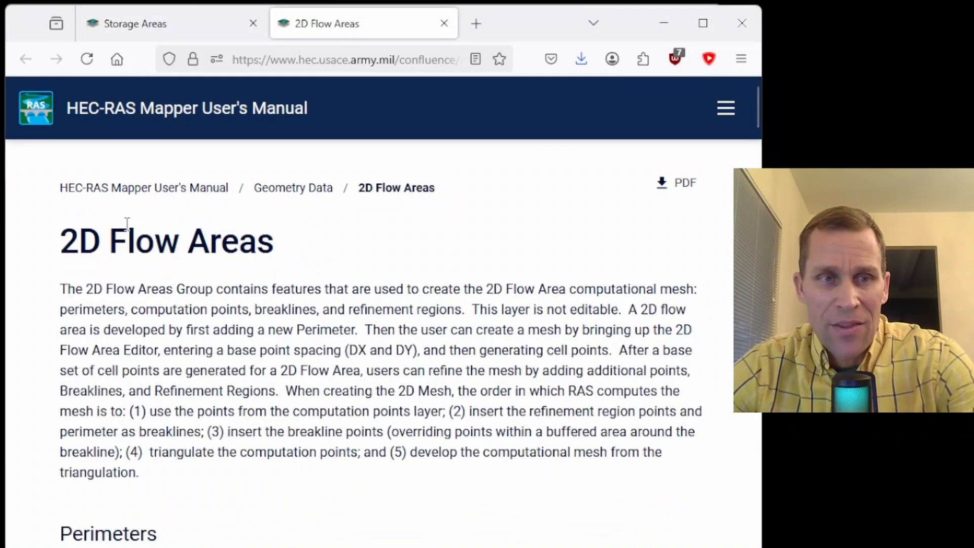
pyautogui.moveTo(309, 267)
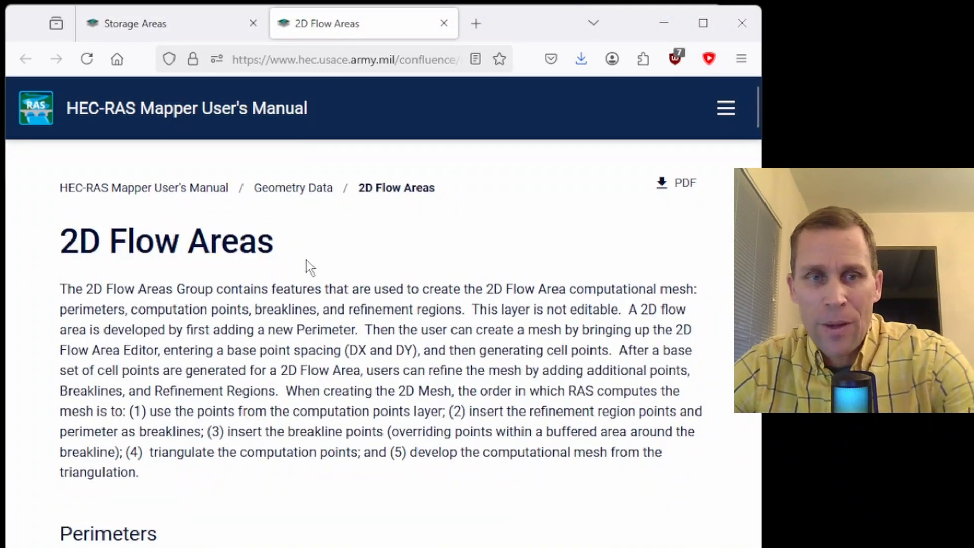
pyautogui.moveTo(293, 187)
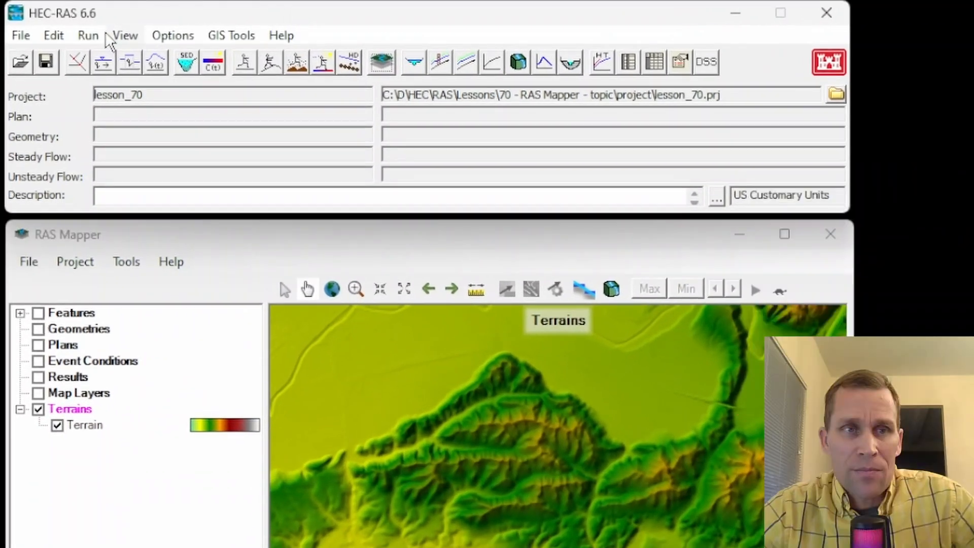
pyautogui.moveTo(233, 65)
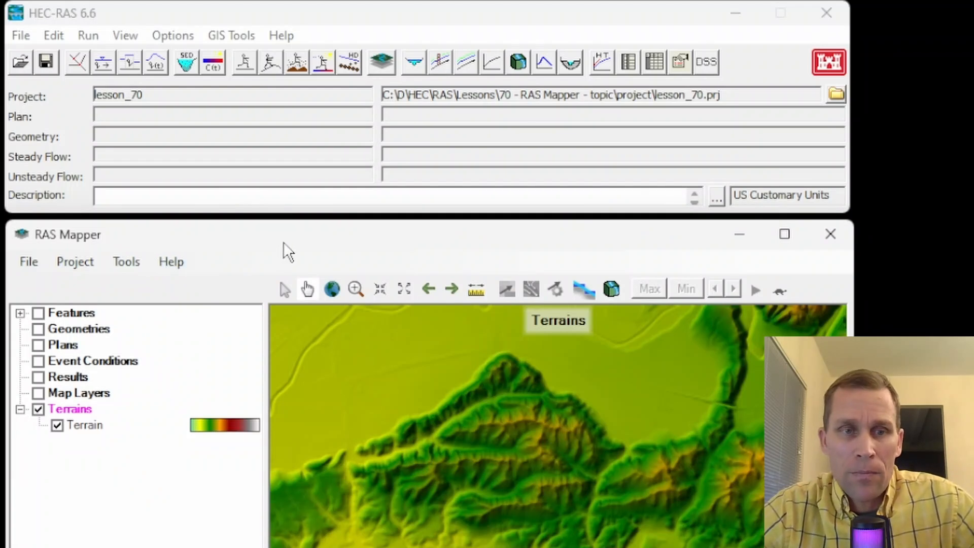
# - Open RAS Mapper for lesson_70 and maximize it to show the terrain map
pyautogui.click(830, 235)
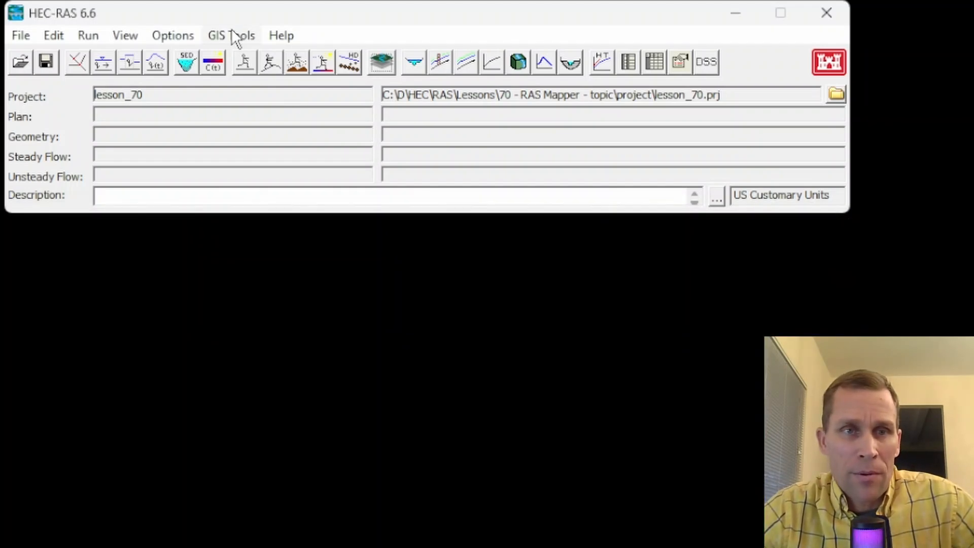
pyautogui.moveTo(258, 68)
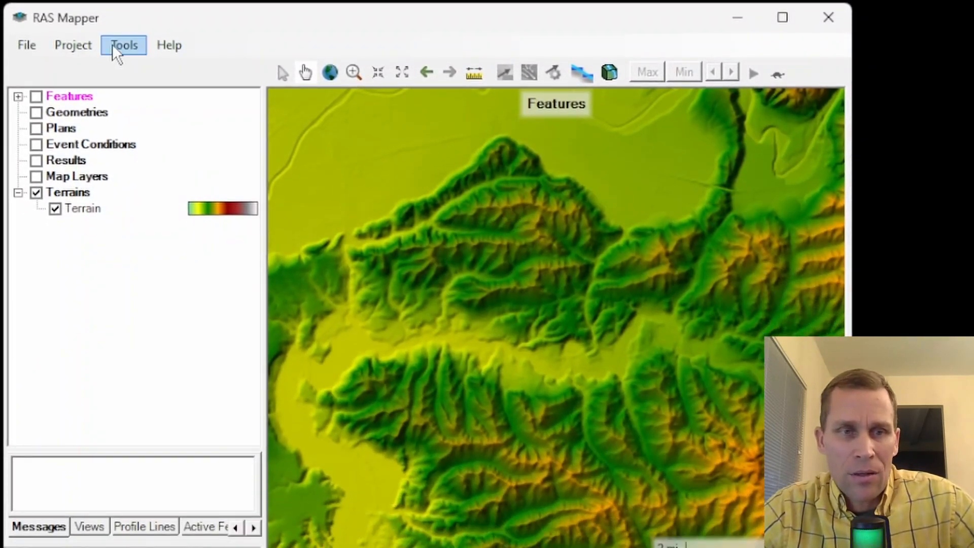
pyautogui.click(124, 45)
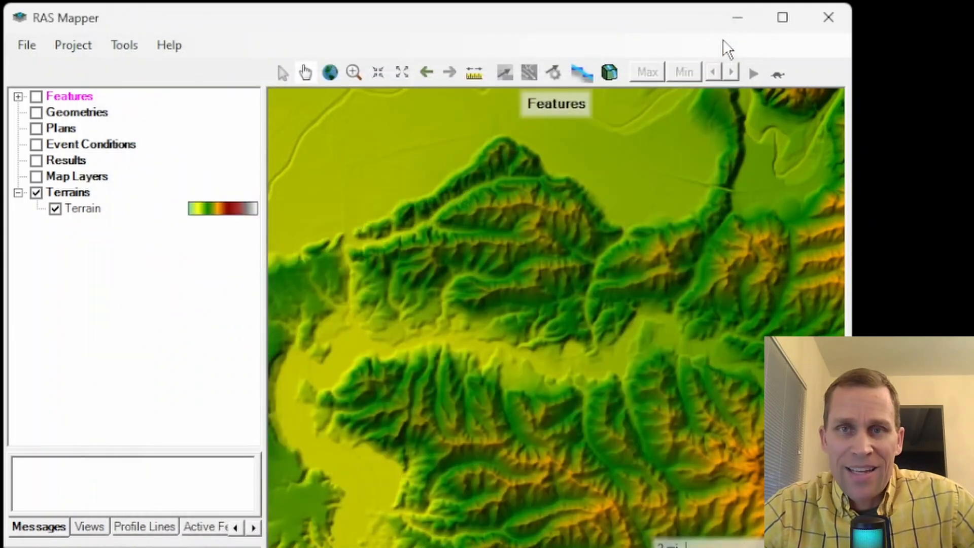
pyautogui.moveTo(721, 49)
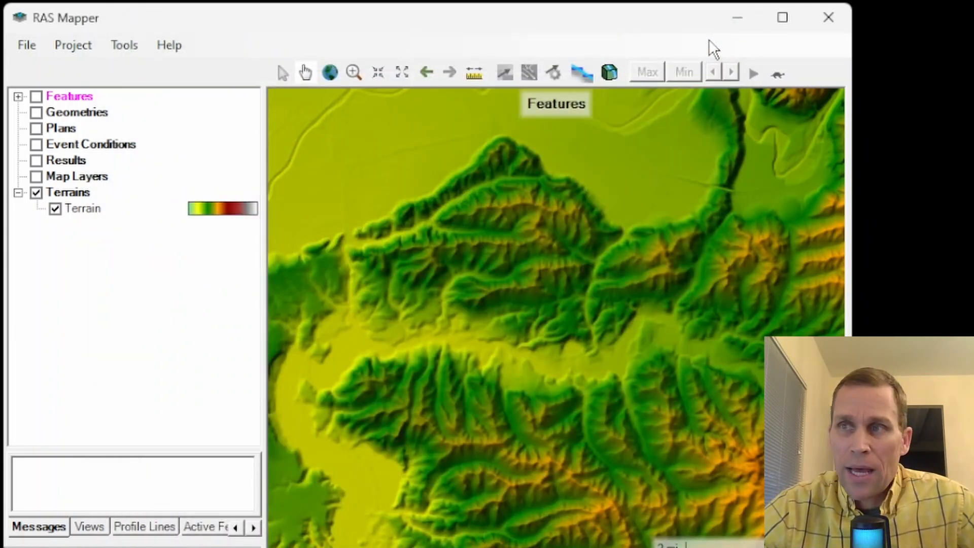
pyautogui.moveTo(664, 90)
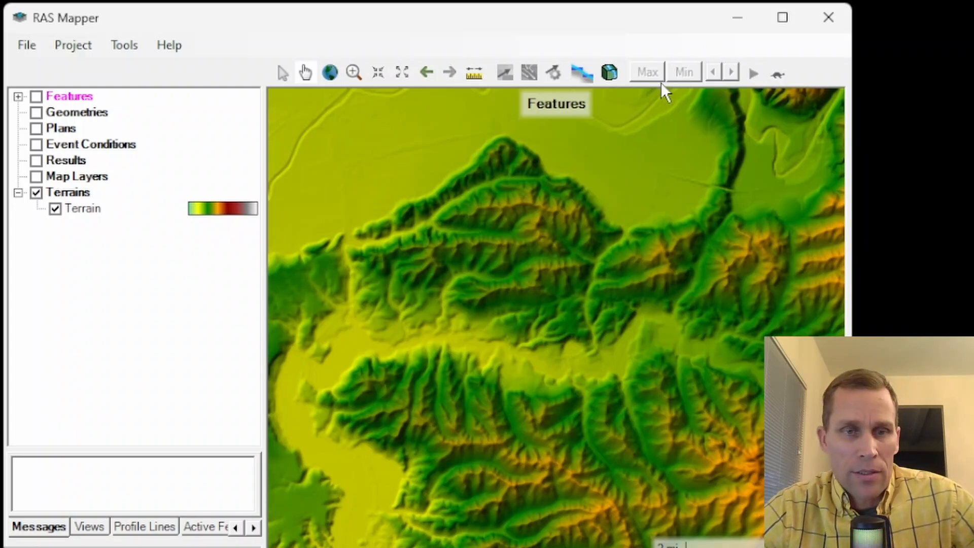
pyautogui.moveTo(193, 102)
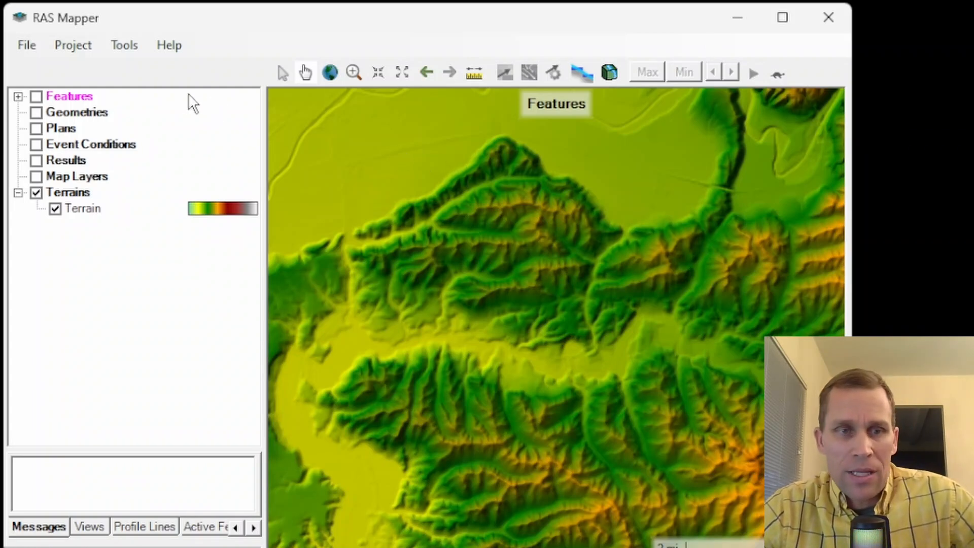
# - Add a new geometry named 'geometery1' and begin editing it
pyautogui.click(77, 112)
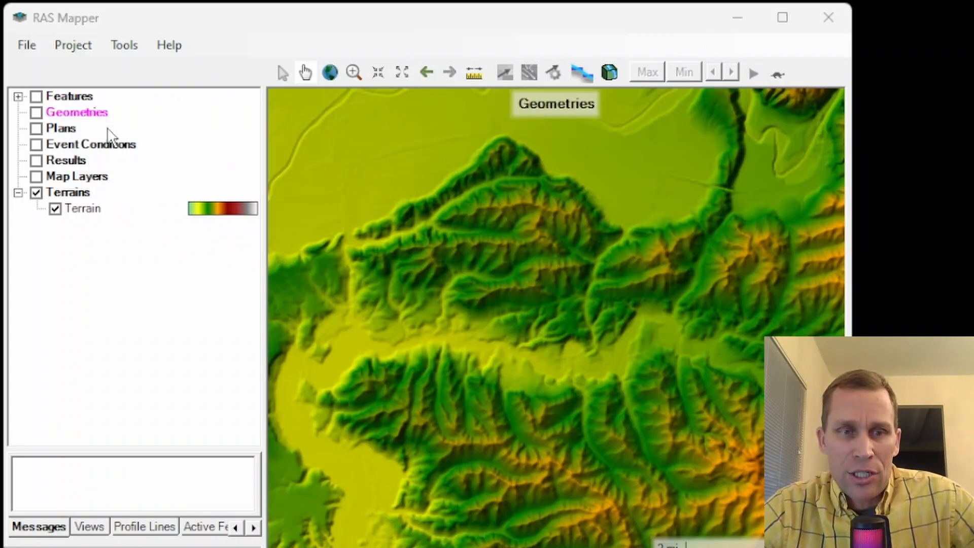
pyautogui.write('geometery1')
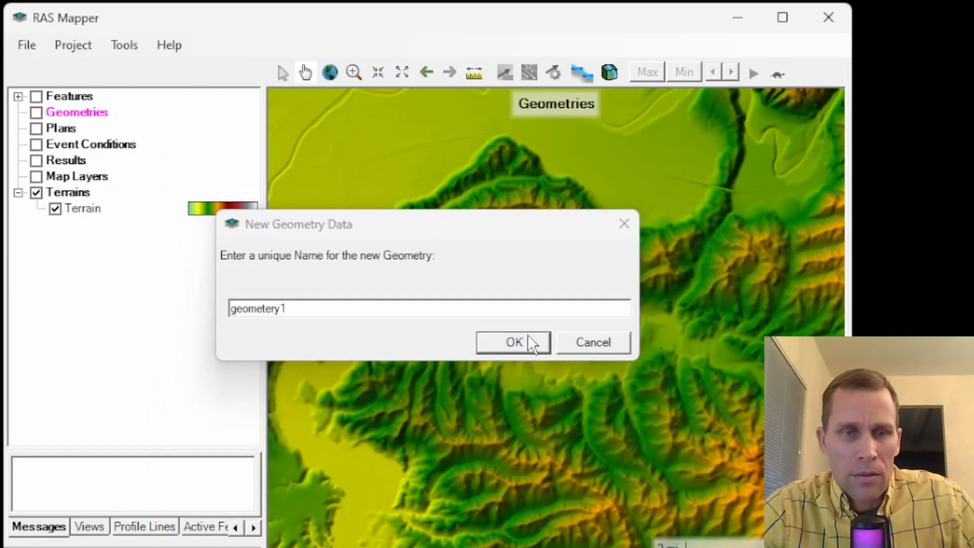
pyautogui.click(513, 341)
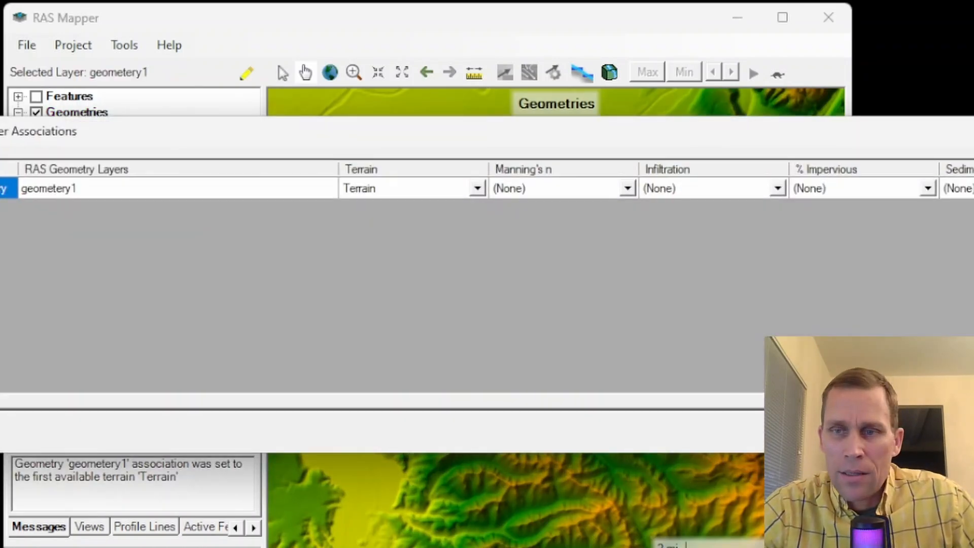
pyautogui.rightClick(84, 128)
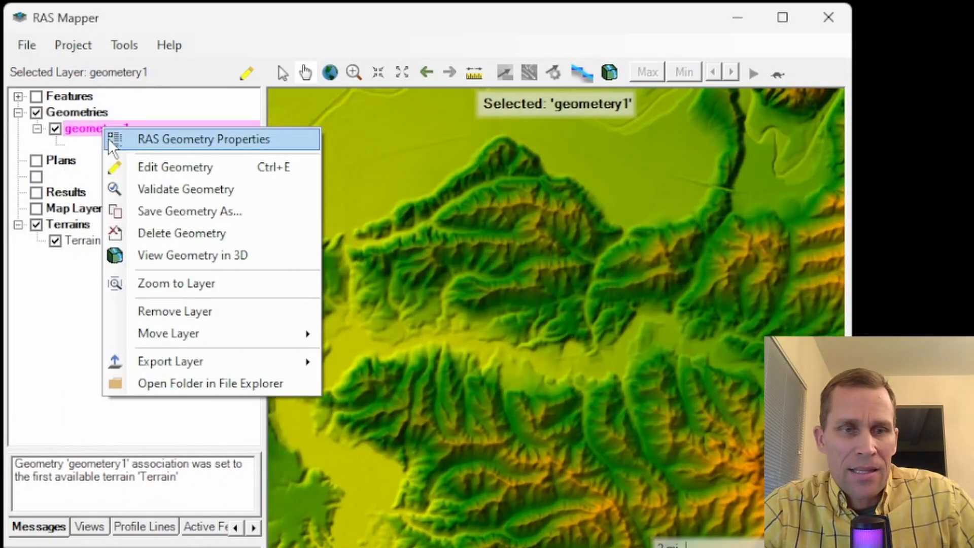
pyautogui.click(175, 167)
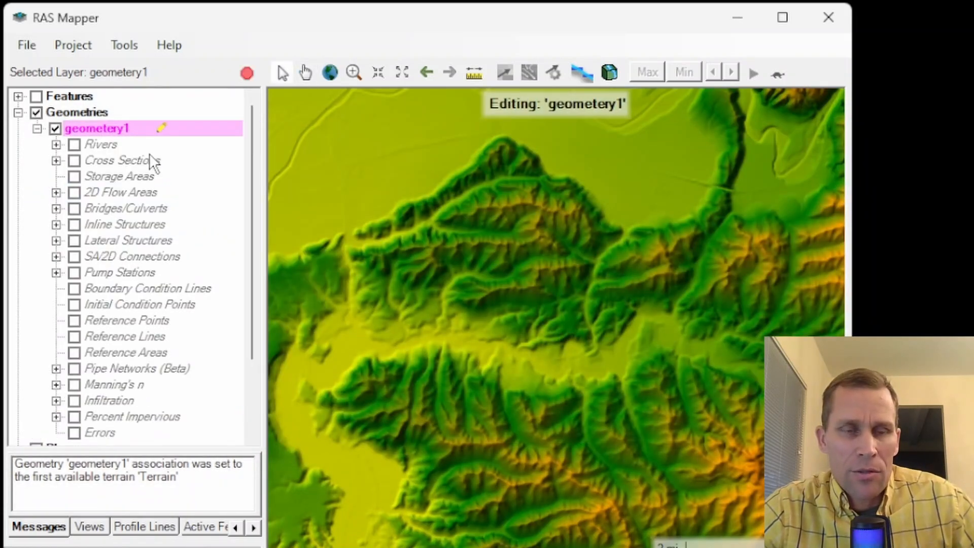
pyautogui.moveTo(99, 146)
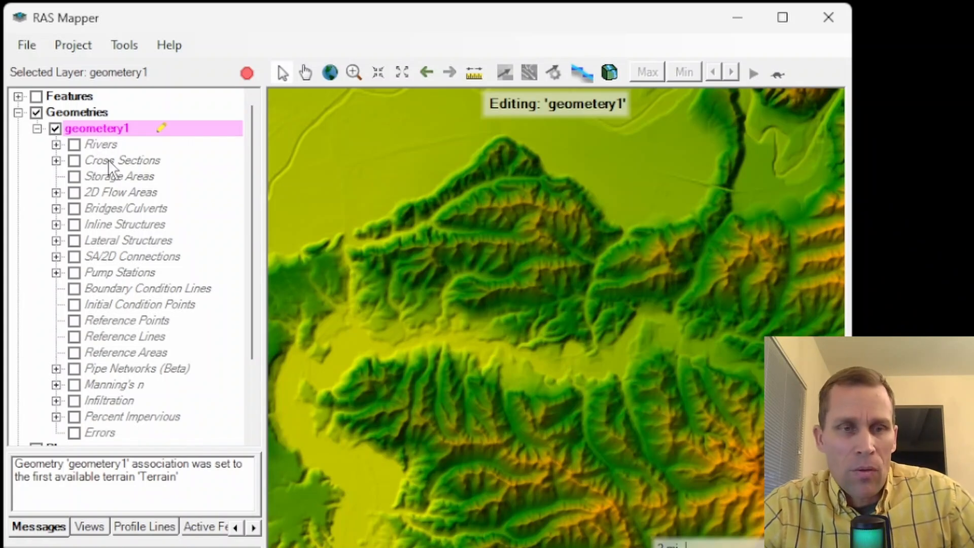
# - Turn on the Storage Areas and 2D Flow Areas layers, editing Storage Areas
pyautogui.click(118, 176)
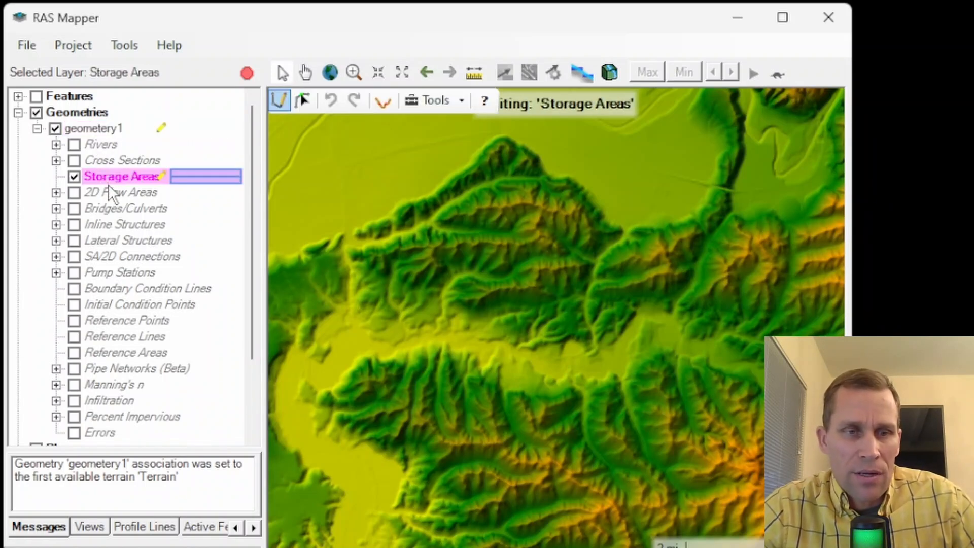
pyautogui.click(119, 191)
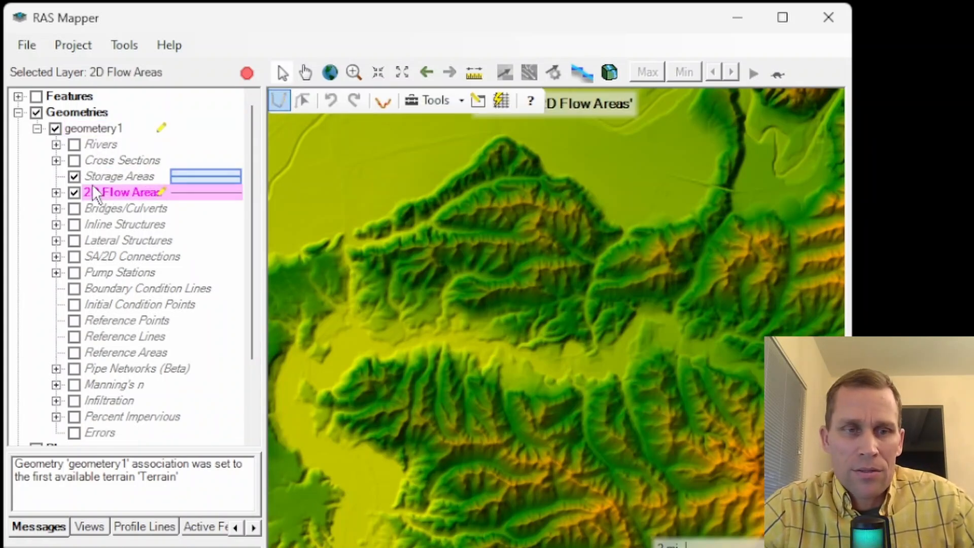
pyautogui.click(118, 176)
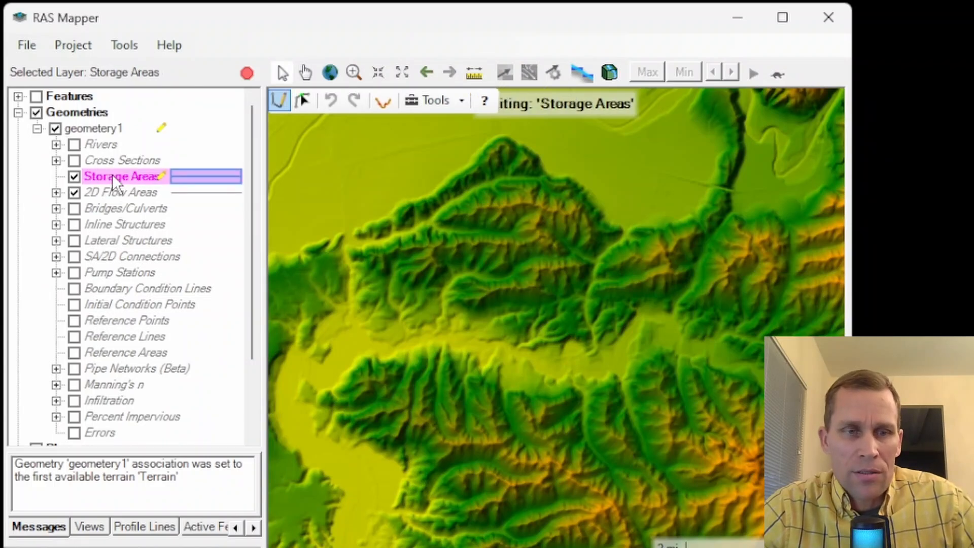
pyautogui.rightClick(122, 176)
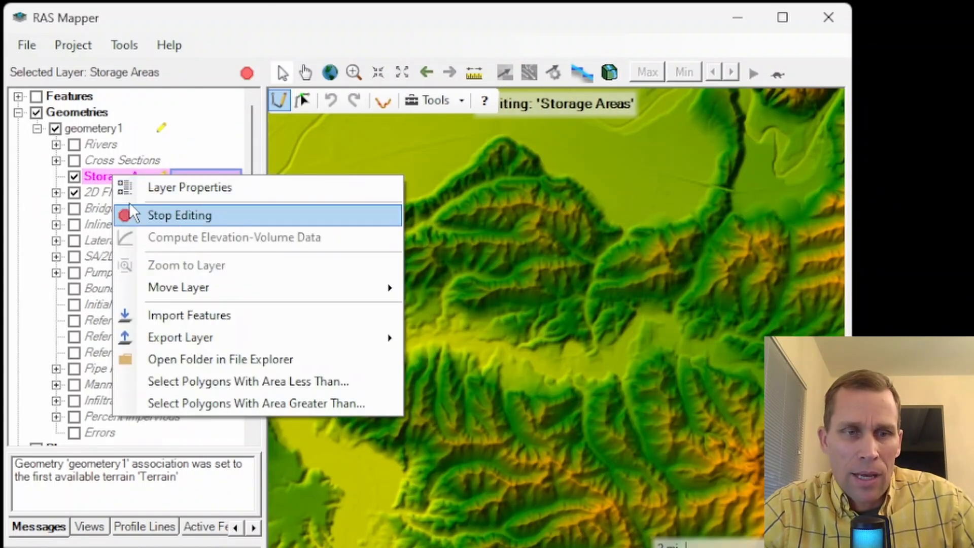
pyautogui.click(179, 215)
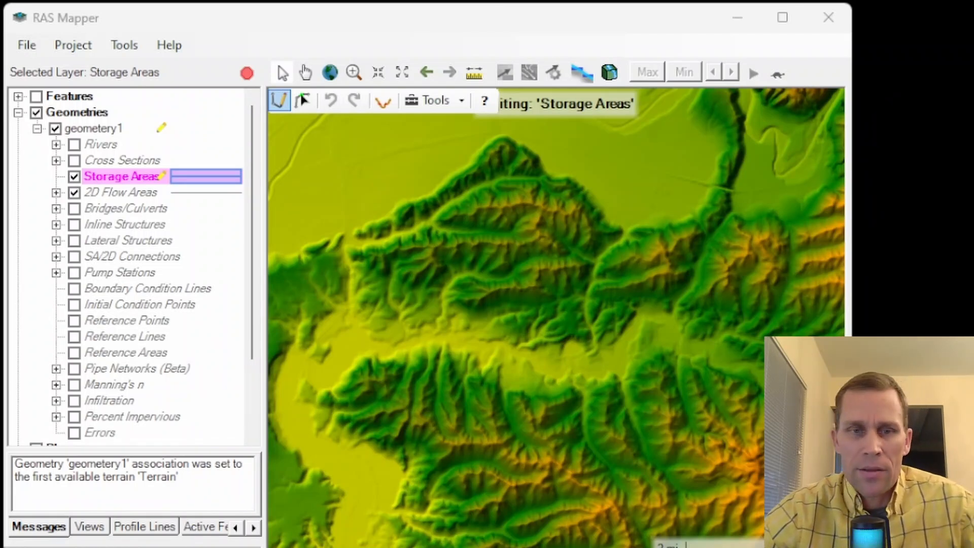
pyautogui.moveTo(177, 121)
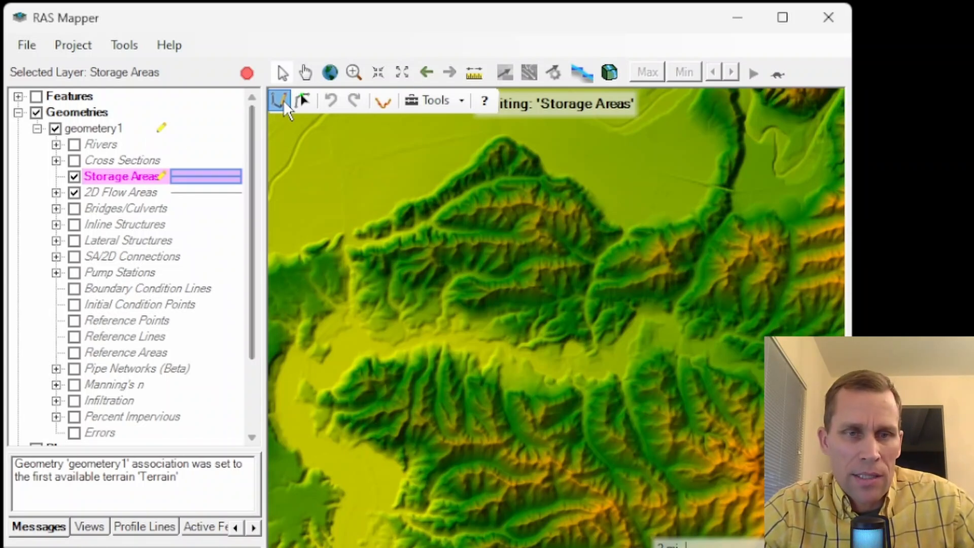
pyautogui.moveTo(280, 100)
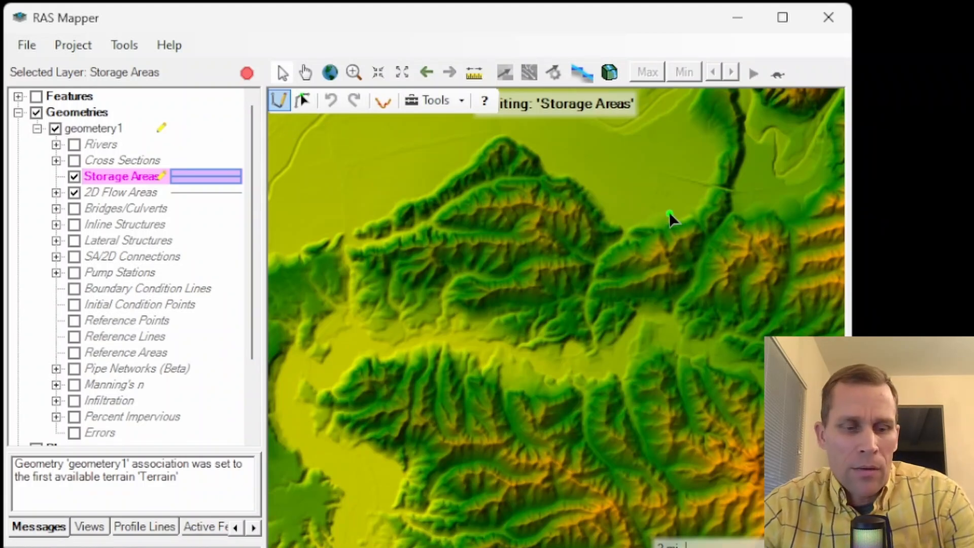
pyautogui.moveTo(665, 204)
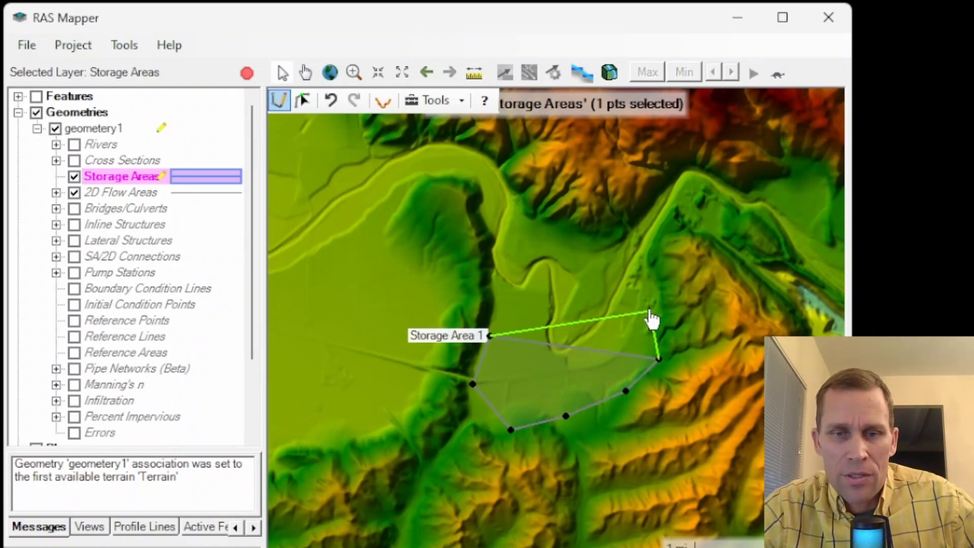
# - Draw a storage area polygon across the valley bend, named 'Storage Area 1'
pyautogui.moveTo(653, 317); pyautogui.dragTo(519, 255)
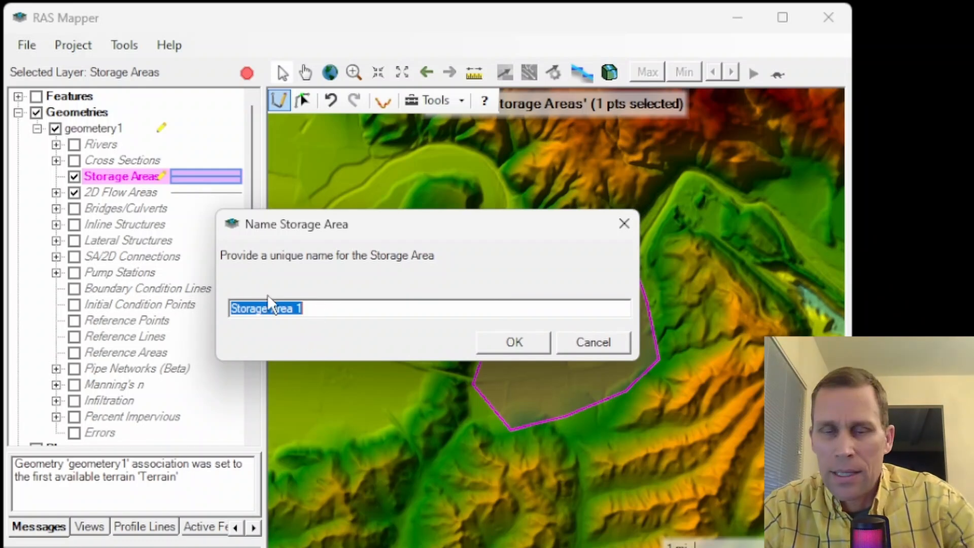
pyautogui.moveTo(366, 303)
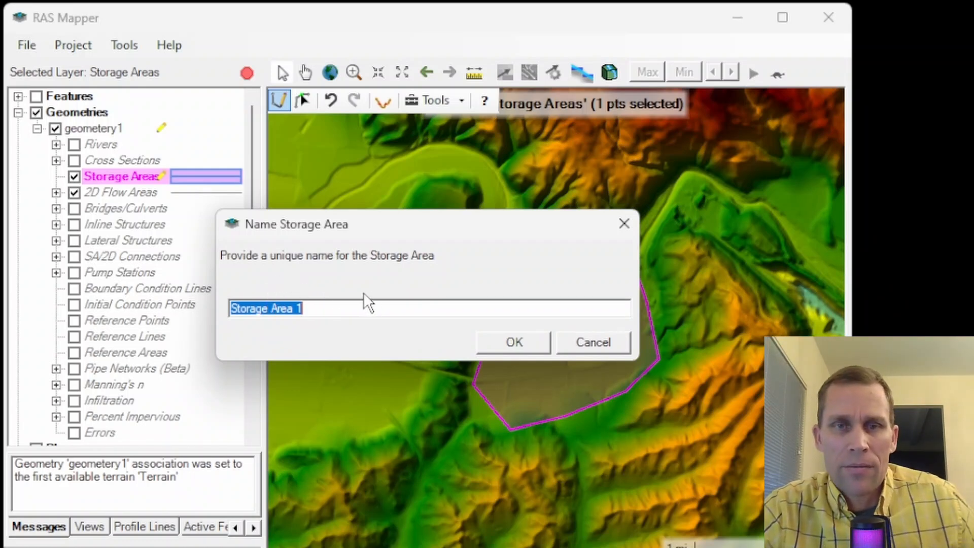
pyautogui.moveTo(300, 328)
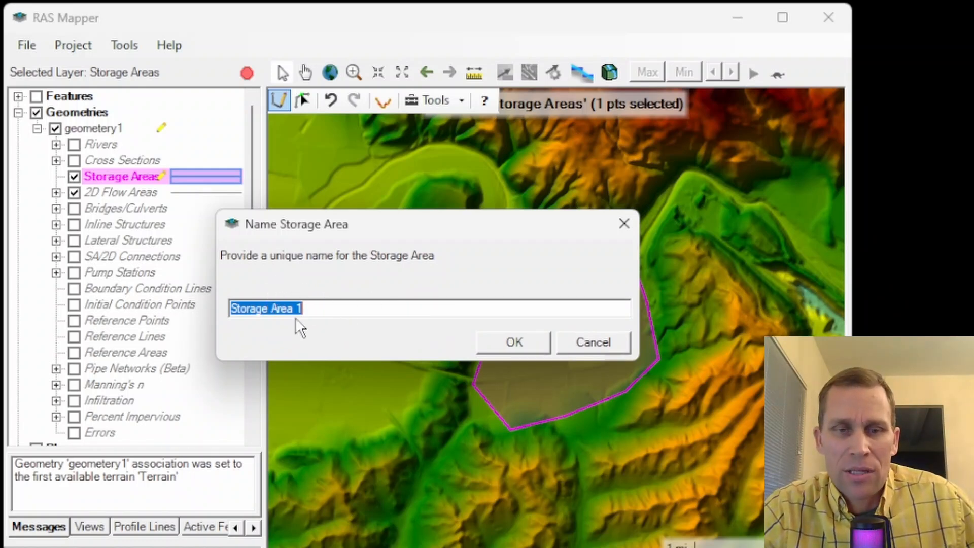
pyautogui.click(513, 341)
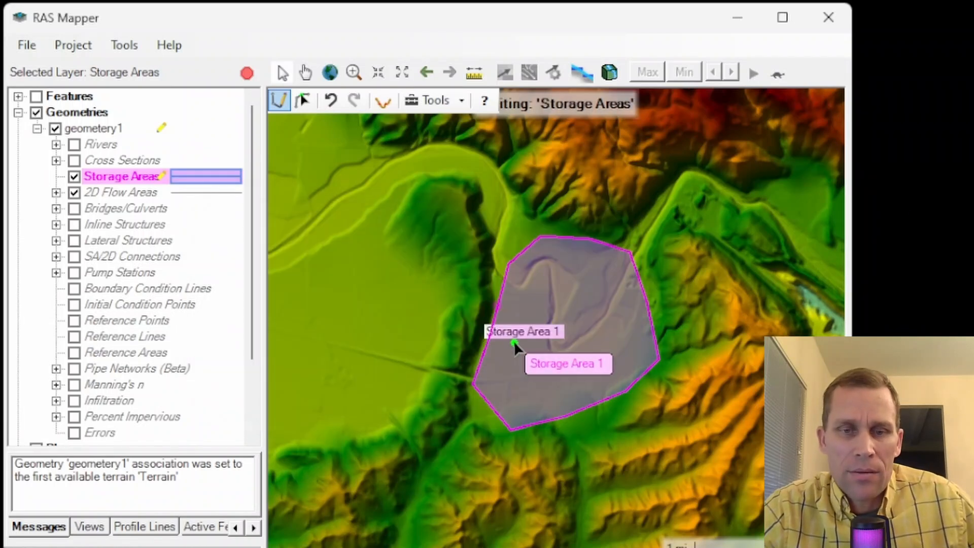
# - Give the storage areas a semi-transparent DarkBlue fill
pyautogui.rightClick(118, 176)
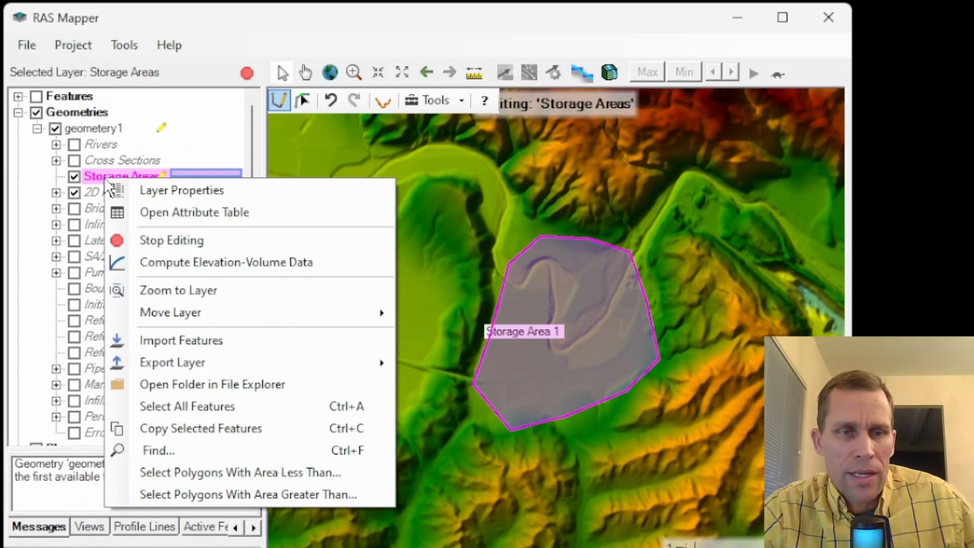
pyautogui.click(182, 190)
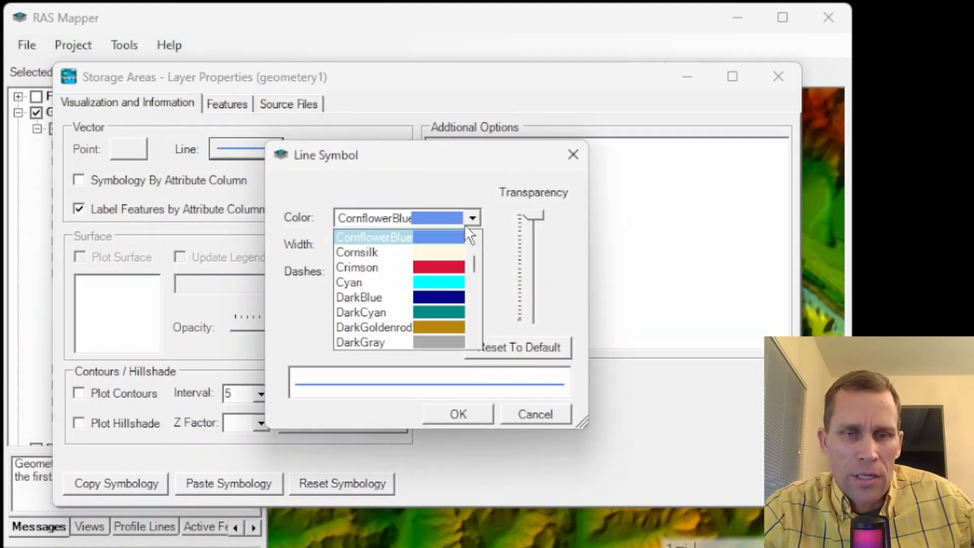
pyautogui.click(359, 296)
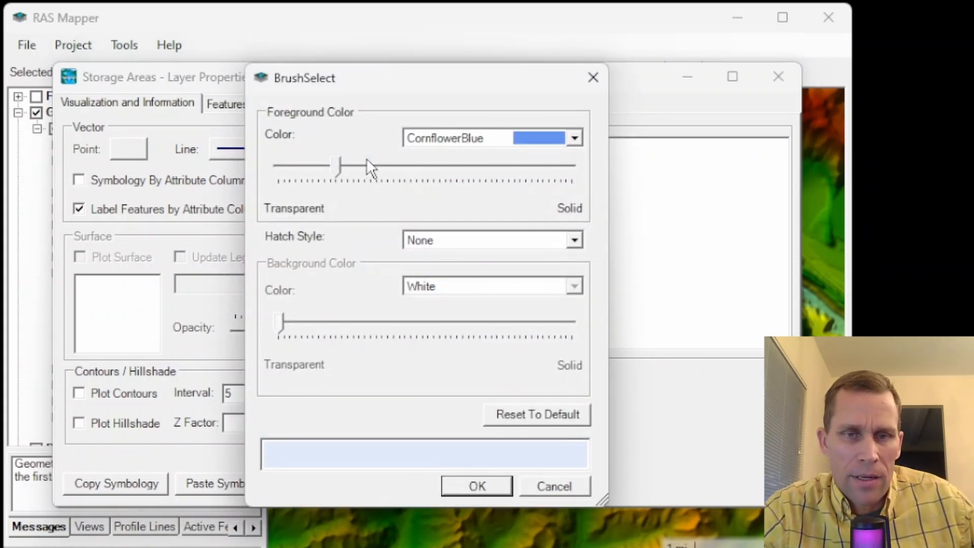
pyautogui.click(572, 138)
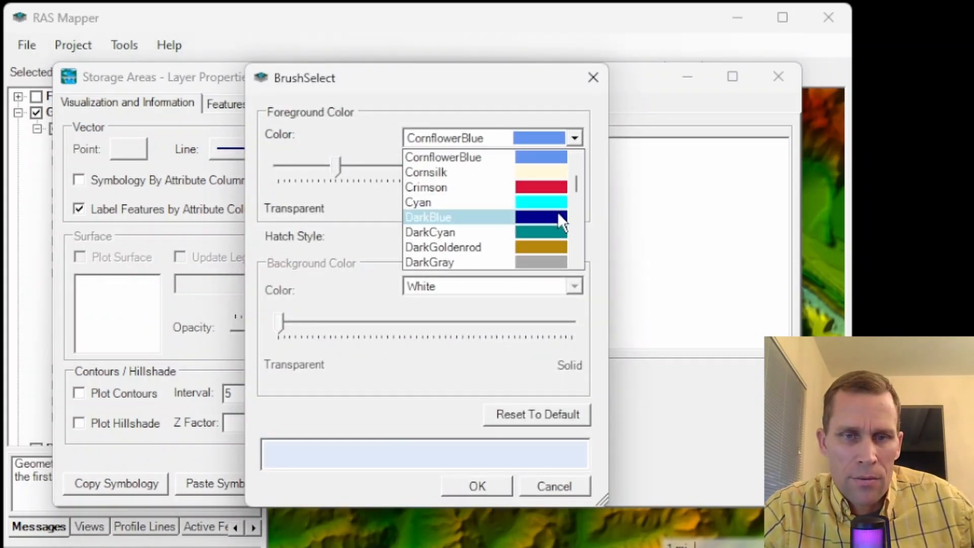
pyautogui.click(428, 216)
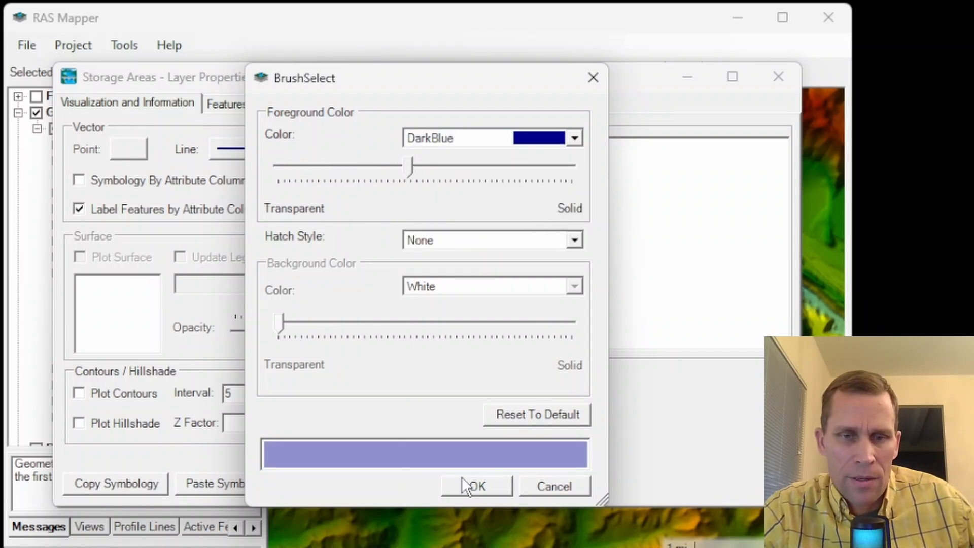
pyautogui.click(476, 486)
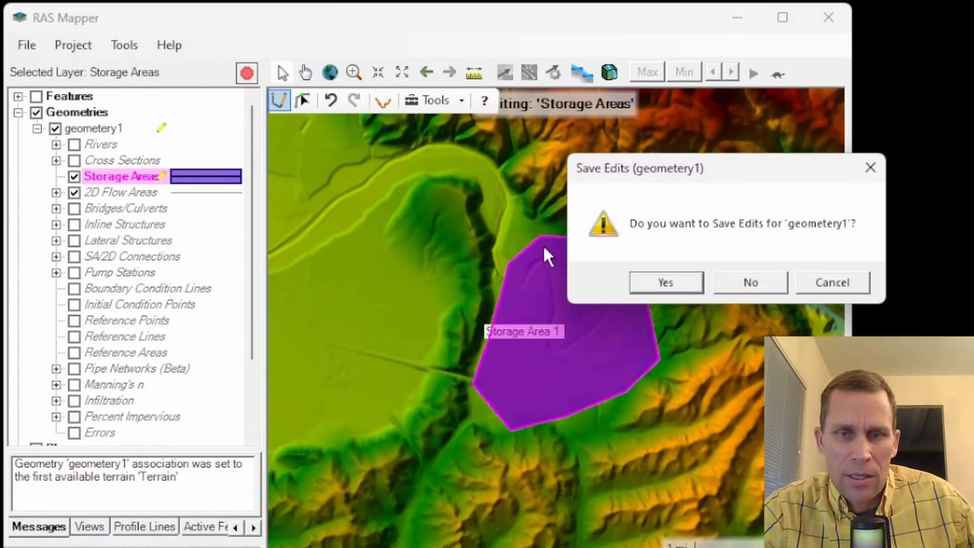
# - Confirm saving the geometery1 edits
pyautogui.click(665, 282)
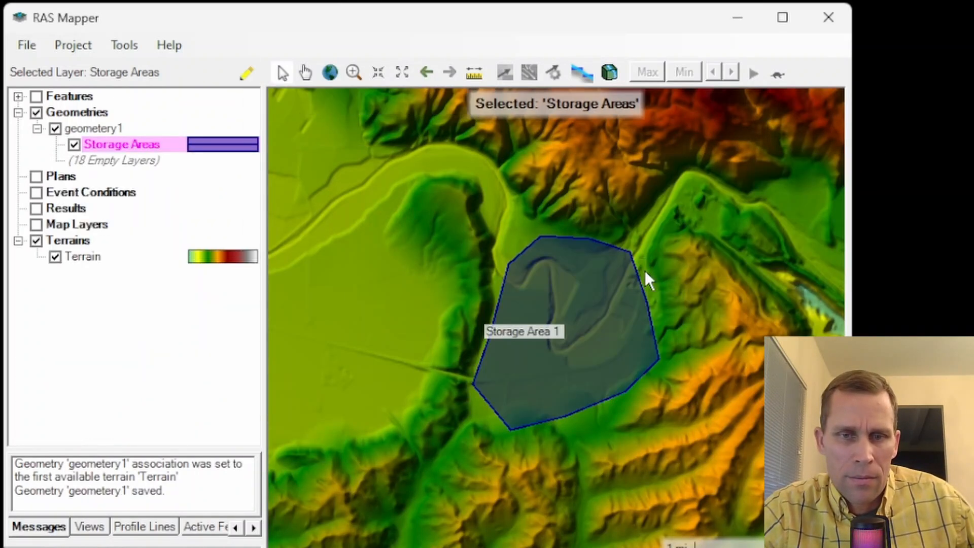
pyautogui.moveTo(708, 320)
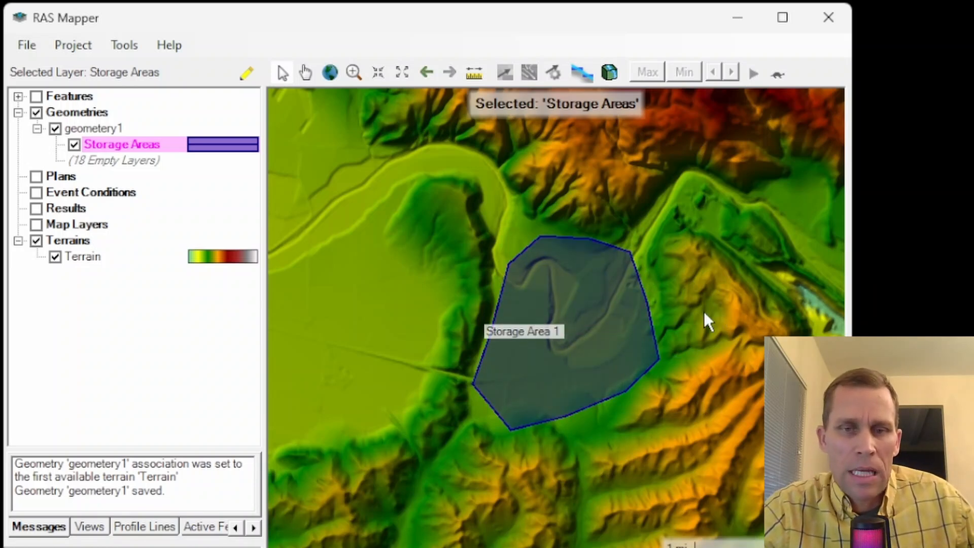
pyautogui.moveTo(691, 323)
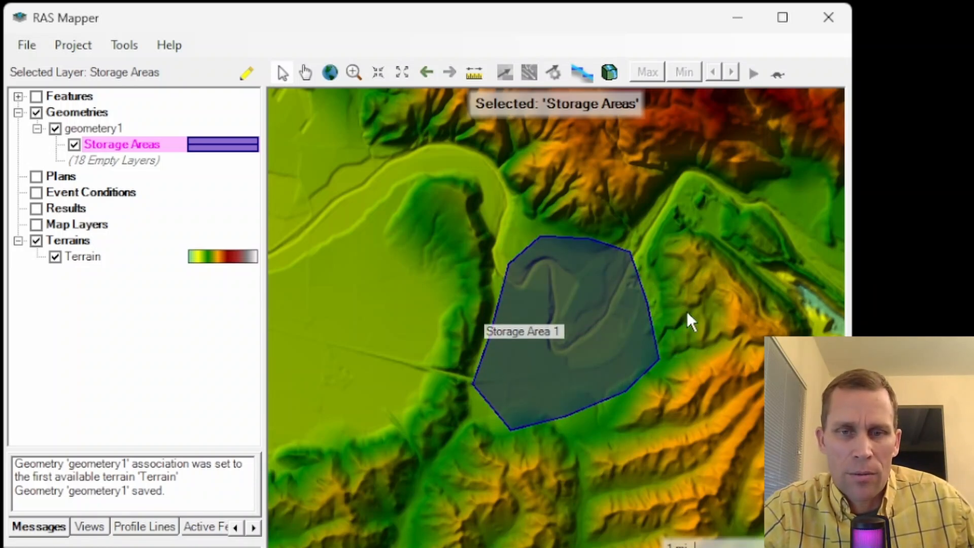
pyautogui.moveTo(248, 74)
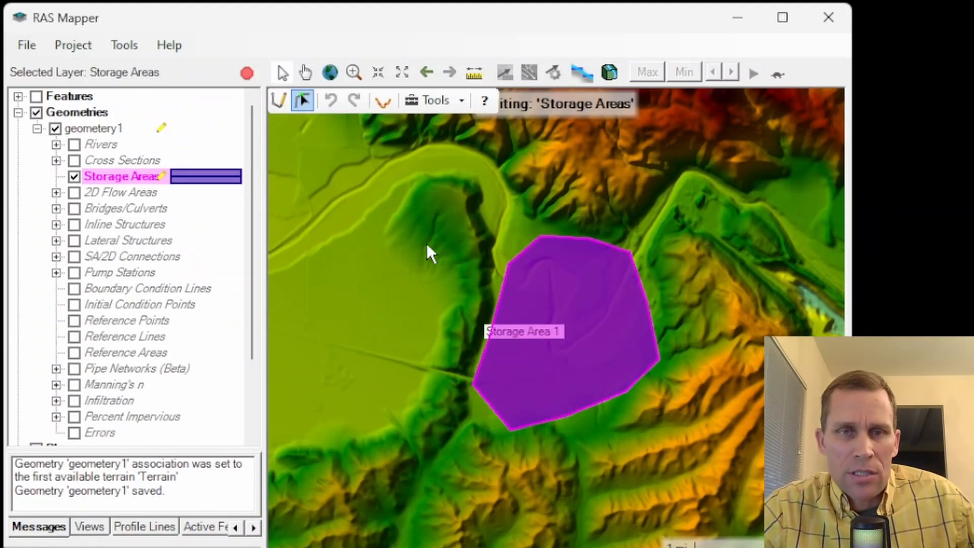
# - Compute elevation-volume data for Storage Area 1 from the terrain
pyautogui.rightClick(122, 176)
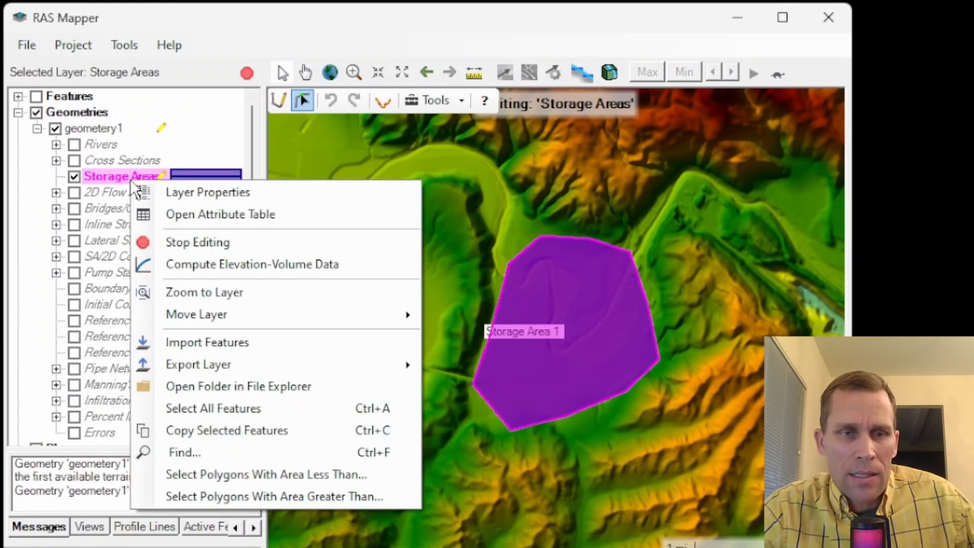
pyautogui.moveTo(252, 263)
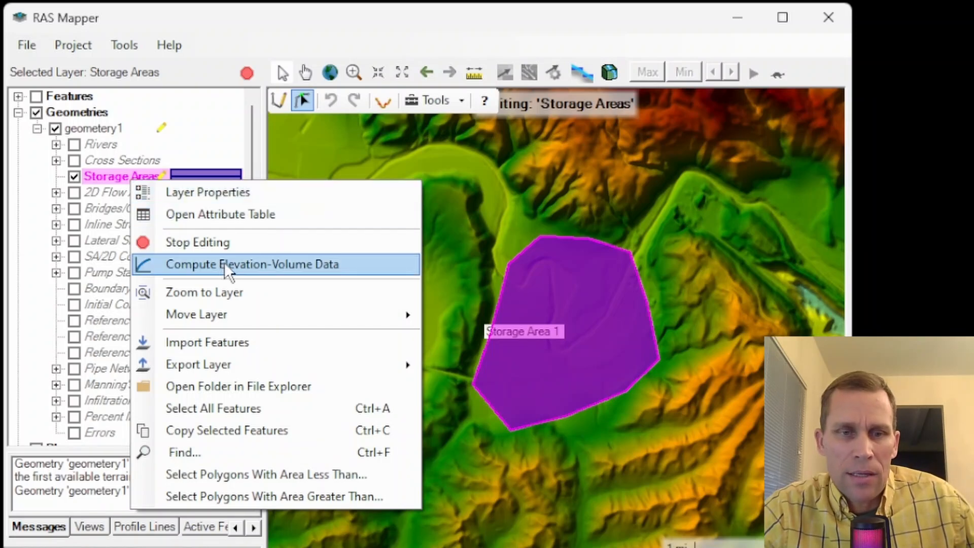
pyautogui.click(252, 264)
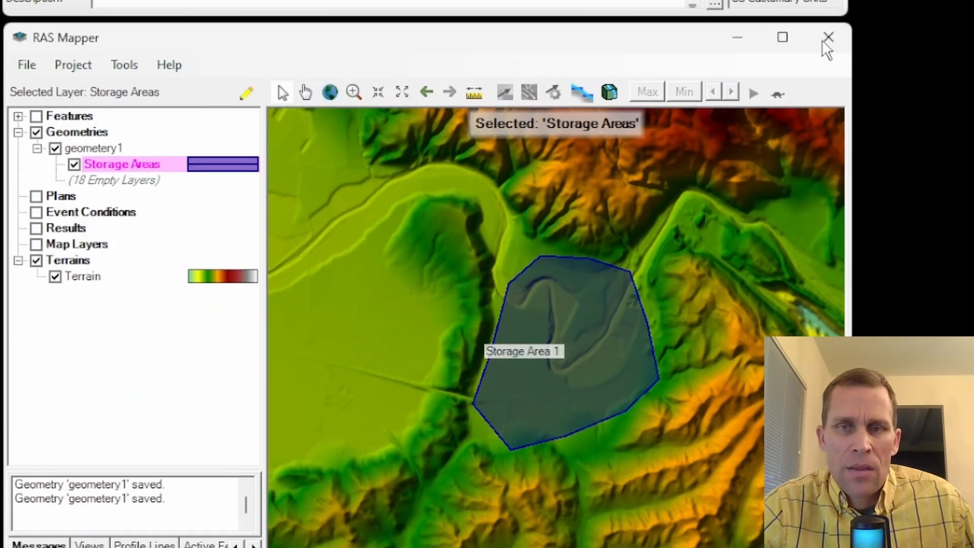
# - Close RAS Mapper and open geometery1 in the Geometric Data Editor
pyautogui.click(828, 39)
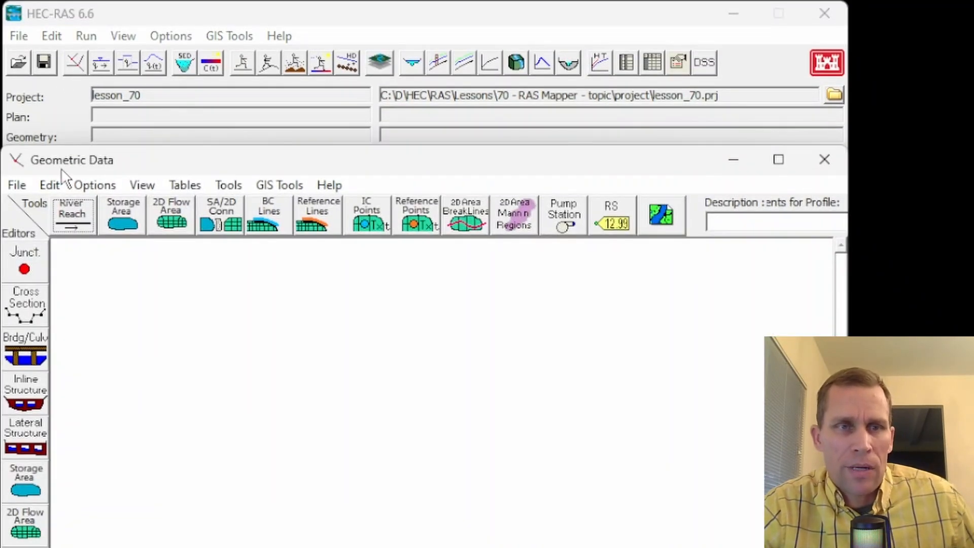
pyautogui.click(16, 184)
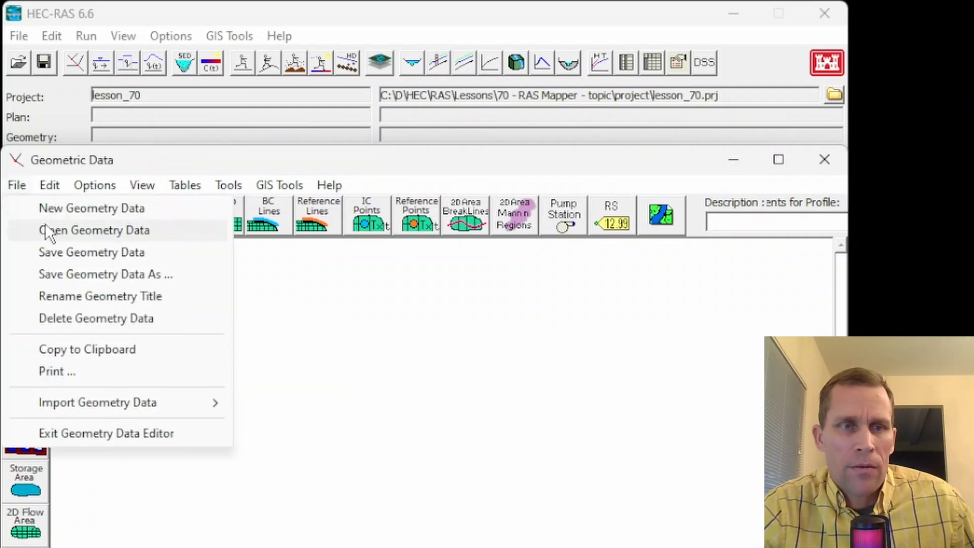
pyautogui.click(95, 230)
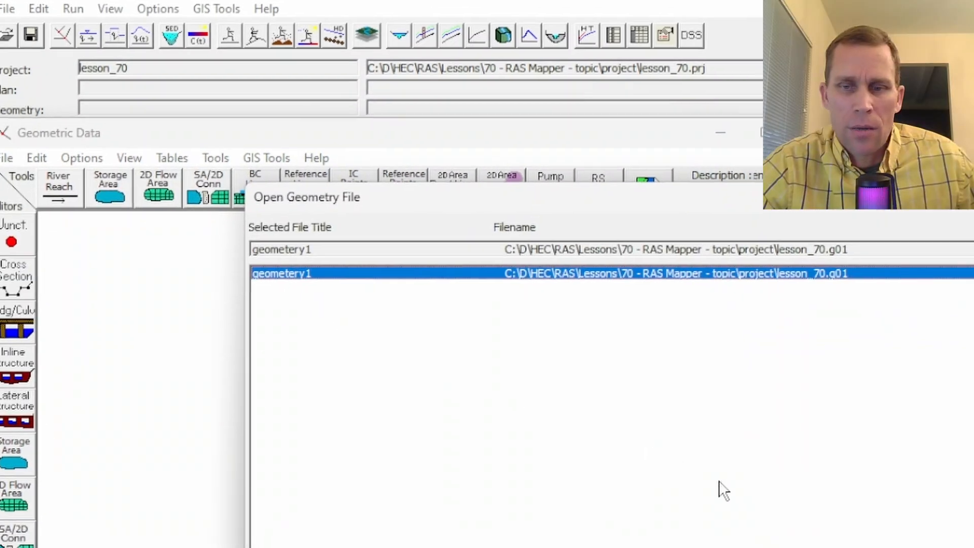
pyautogui.doubleClick(281, 274)
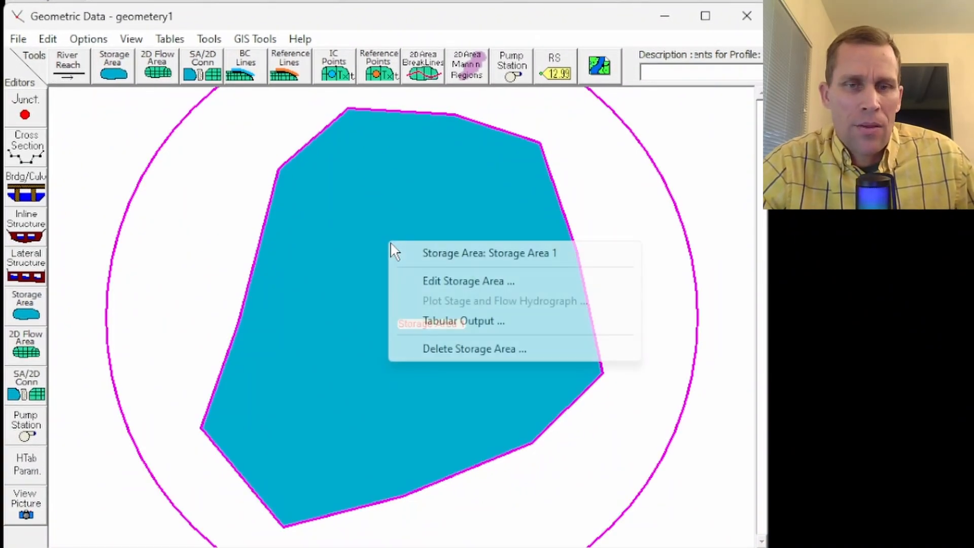
pyautogui.moveTo(435, 281)
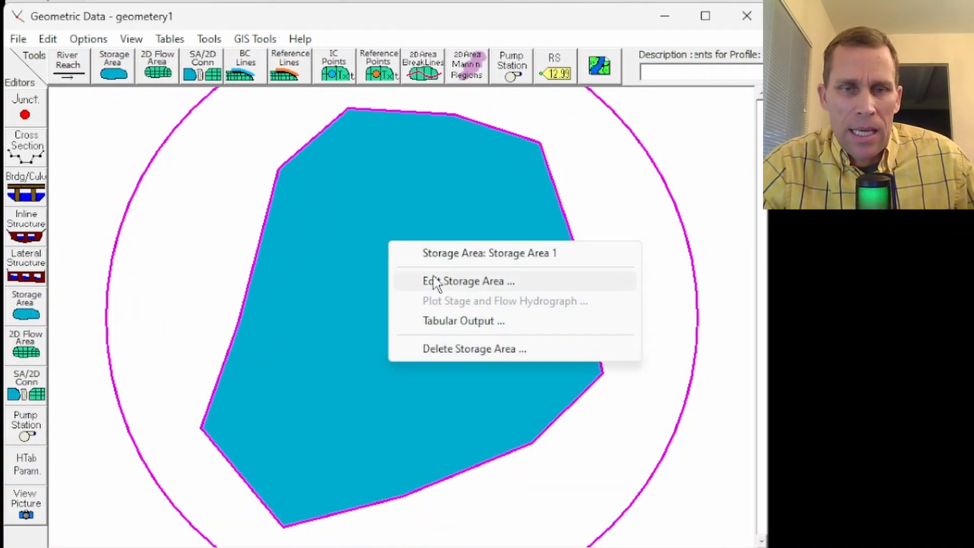
# - Open Storage Area 1's editor and review its 115-row elevation-volume curve
pyautogui.click(467, 281)
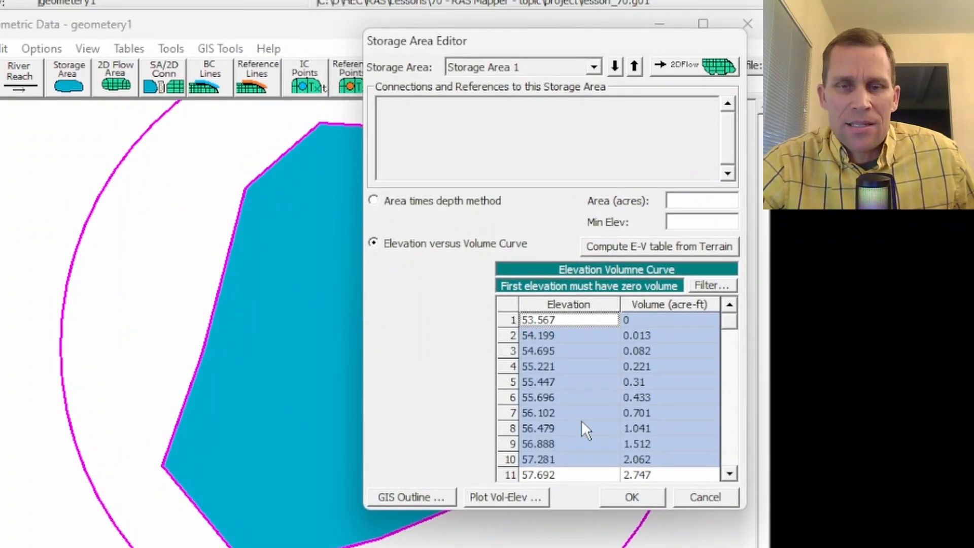
pyautogui.click(555, 397)
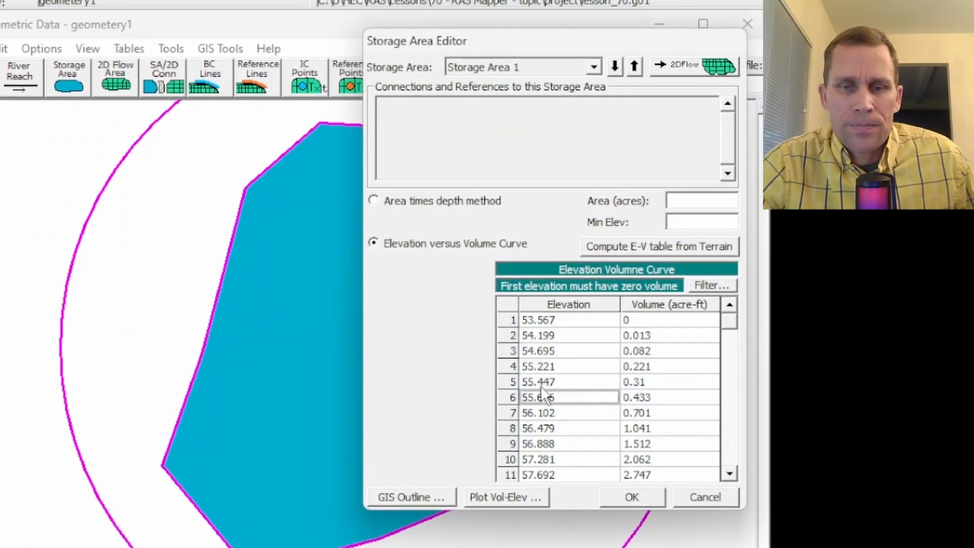
pyautogui.moveTo(587, 403)
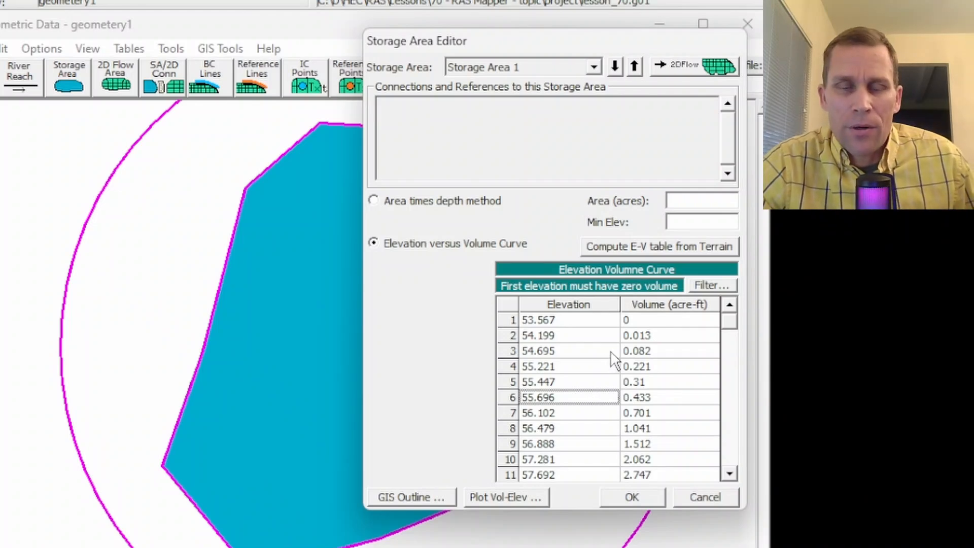
pyautogui.moveTo(559, 329)
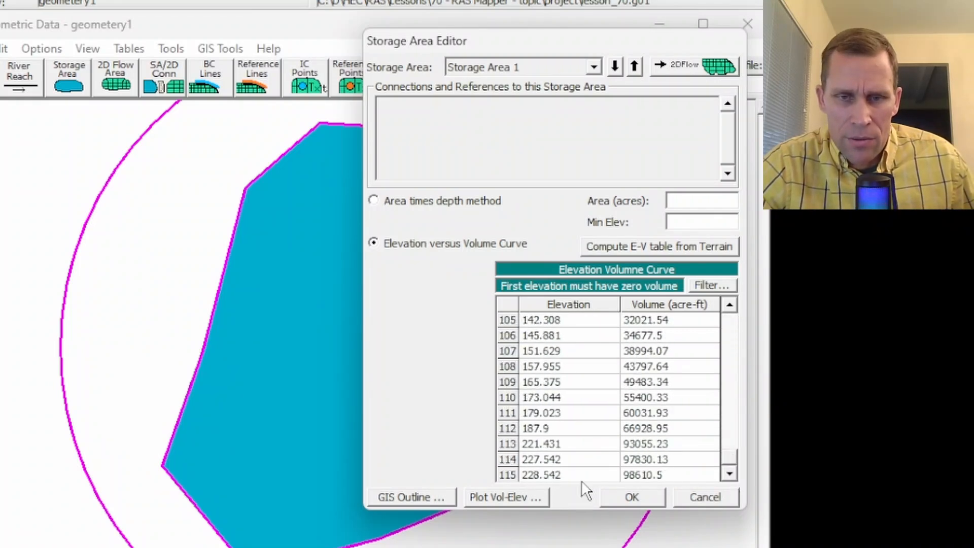
pyautogui.click(669, 474)
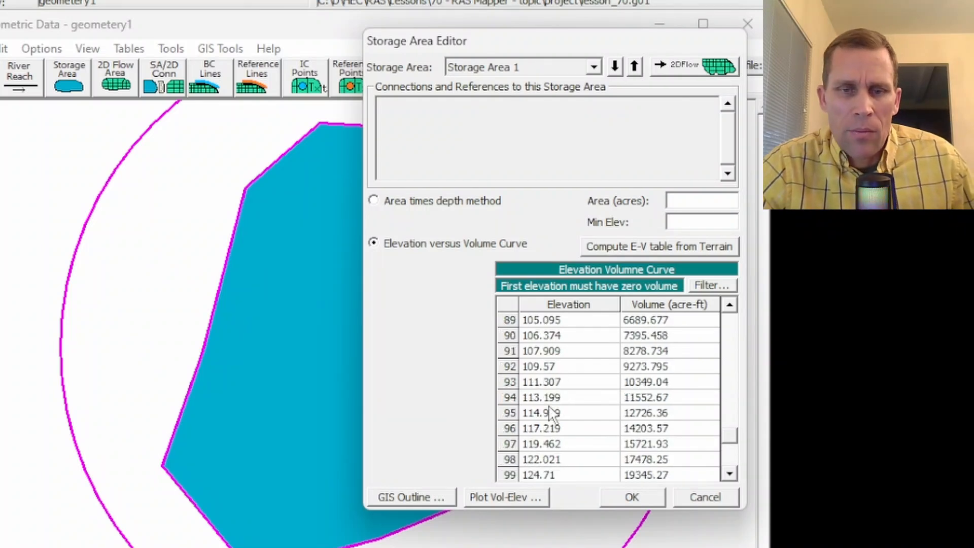
# - Plot Storage Area 1's volume-elevation curve, then reopen RAS Mapper
pyautogui.click(506, 496)
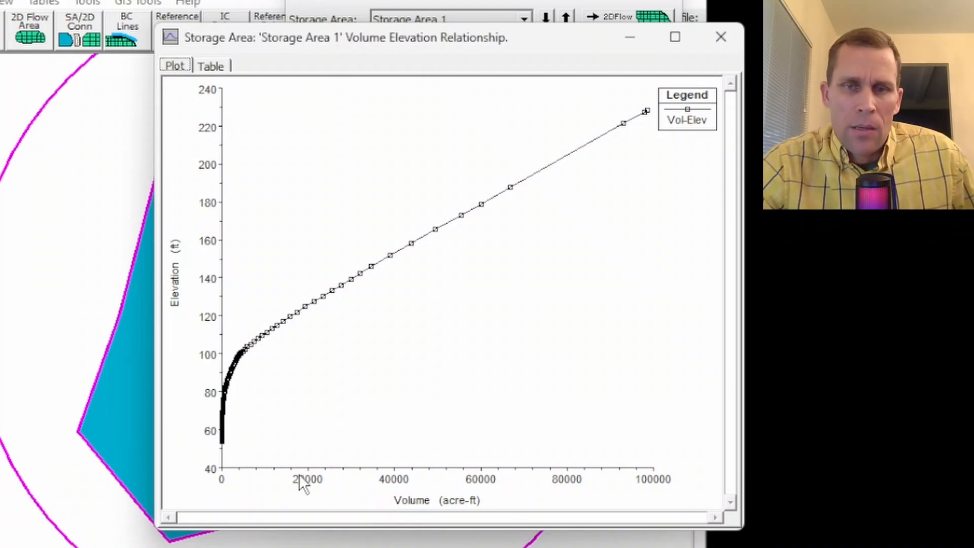
pyautogui.moveTo(216, 214)
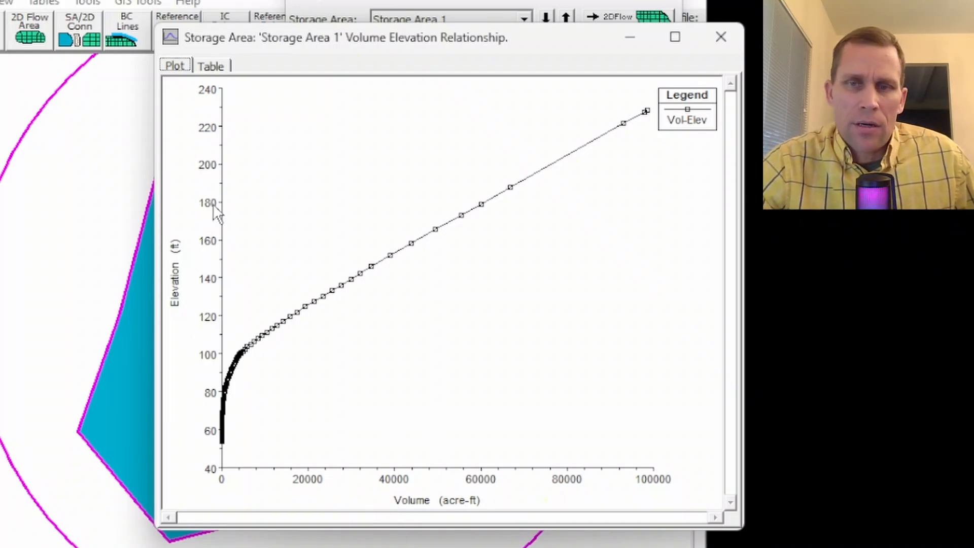
pyautogui.click(210, 66)
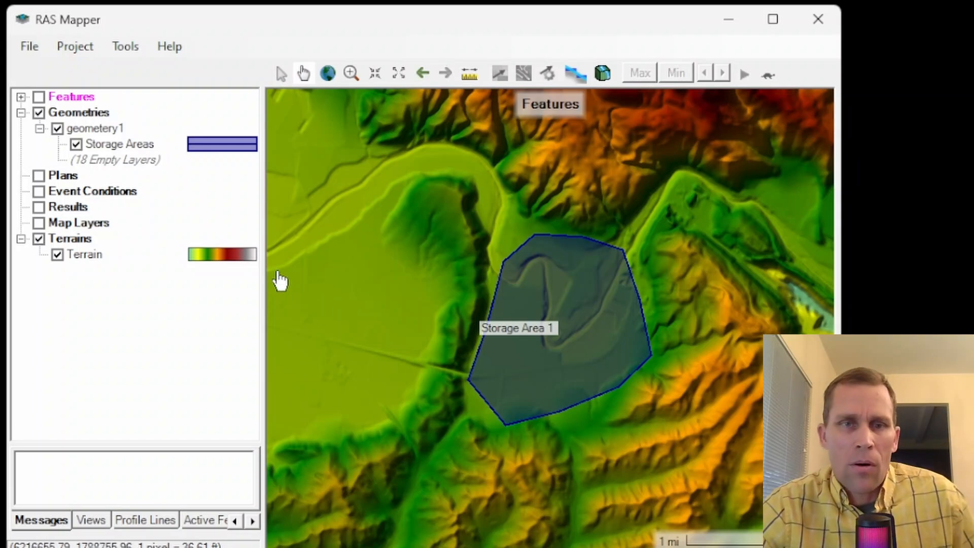
pyautogui.moveTo(261, 66)
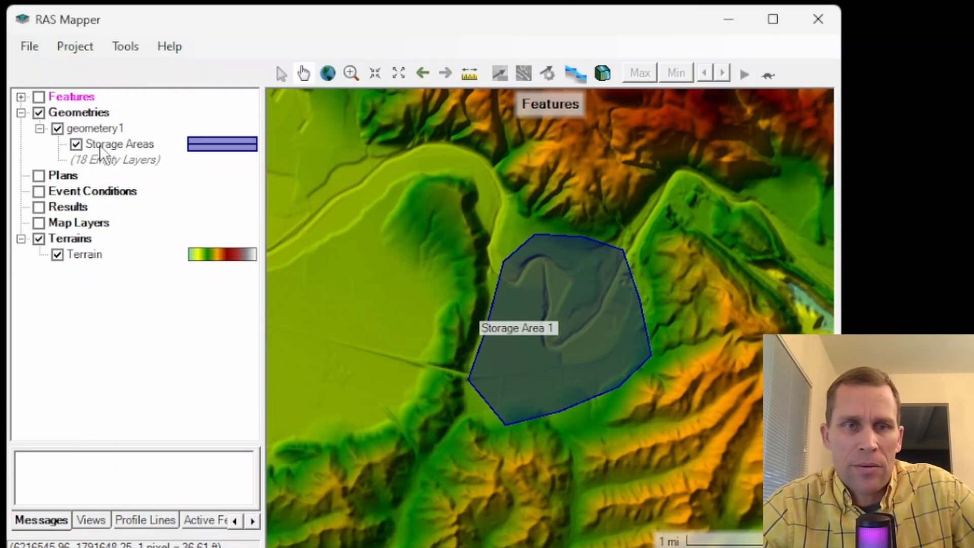
# - Reopen geometery1 for editing and switch on its 2D Flow Areas layer
pyautogui.click(118, 144)
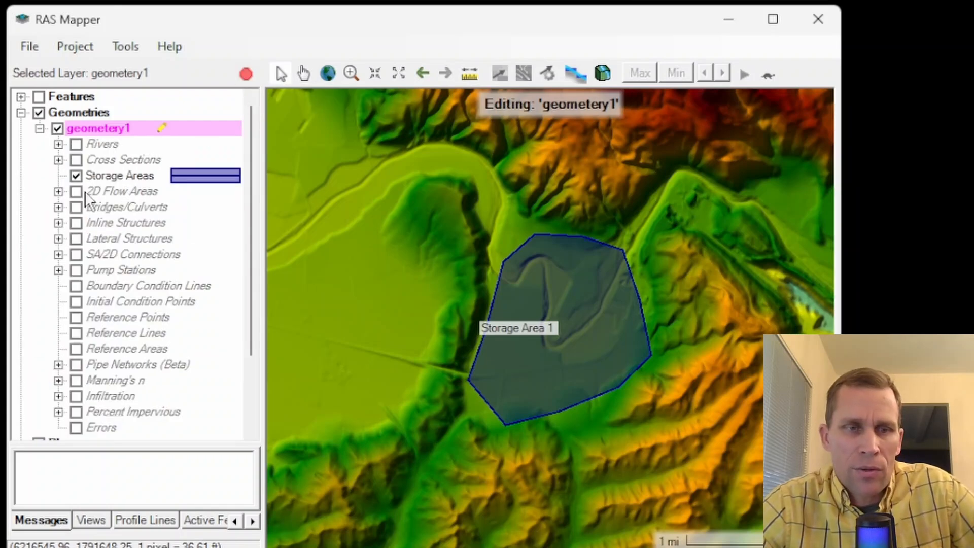
pyautogui.click(75, 192)
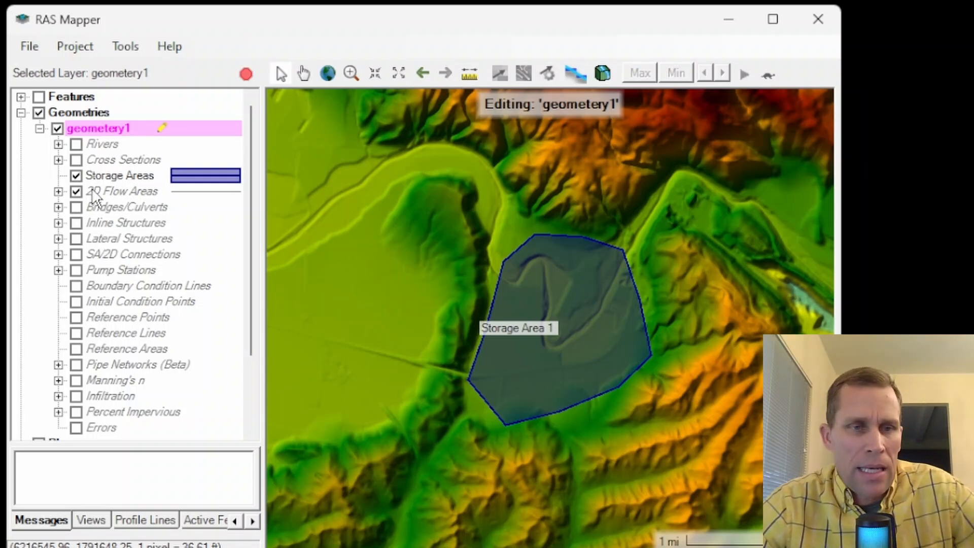
pyautogui.moveTo(96, 199)
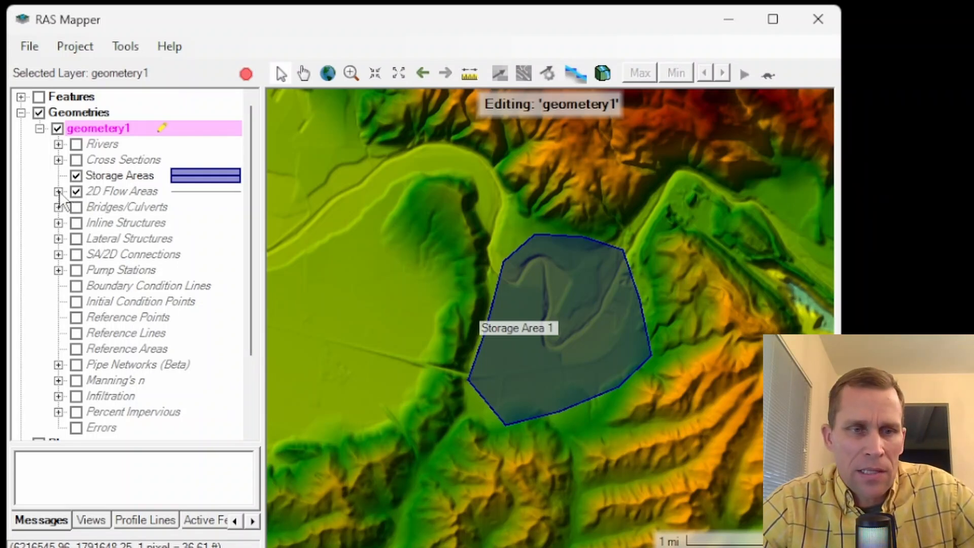
# - Show all 2D Flow Areas sublayers, pan west to the floodplain, and edit Perimeters
pyautogui.click(57, 191)
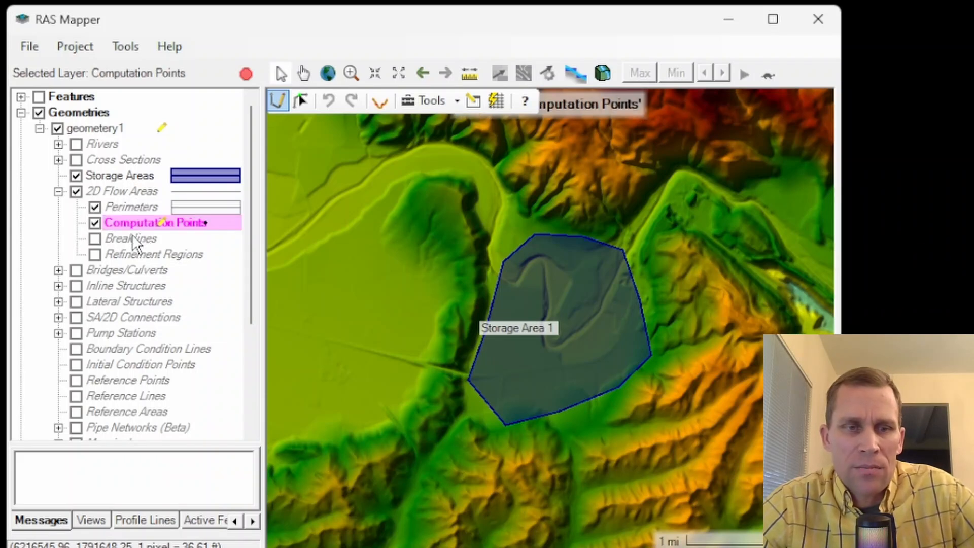
pyautogui.click(153, 254)
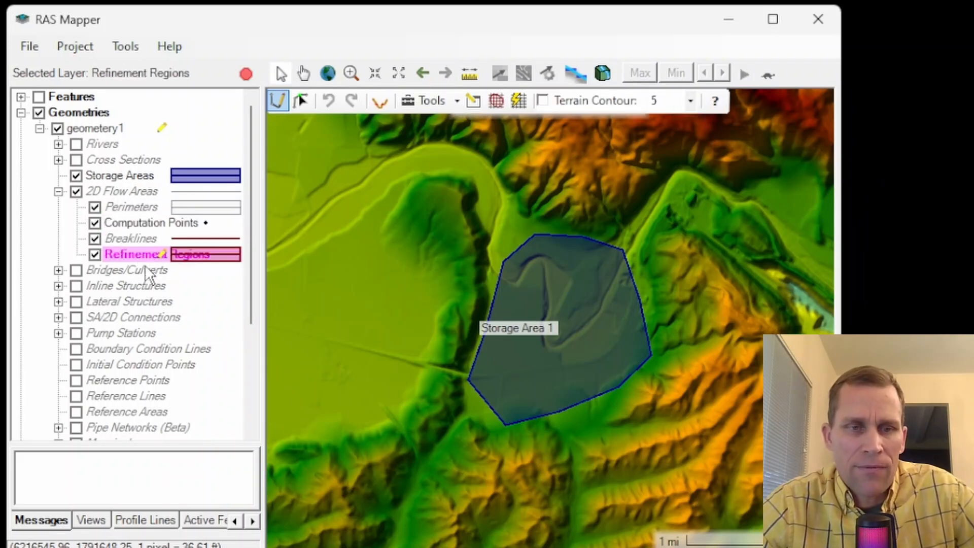
pyautogui.moveTo(587, 205)
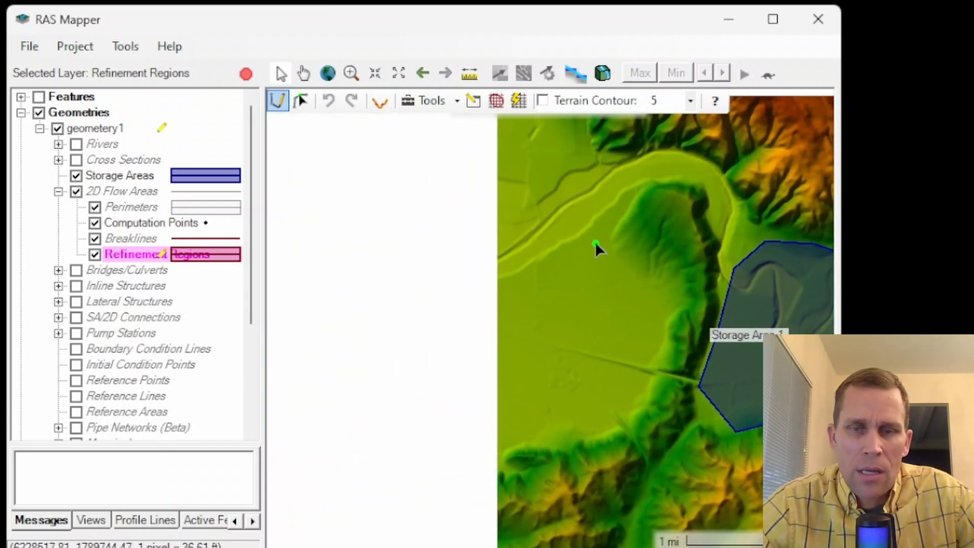
pyautogui.moveTo(596, 249); pyautogui.dragTo(475, 252)
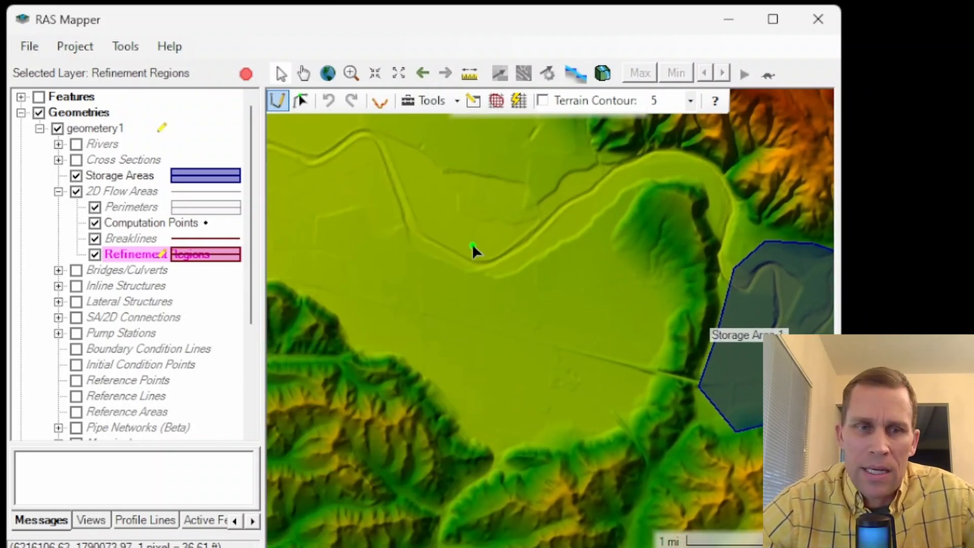
pyautogui.click(131, 206)
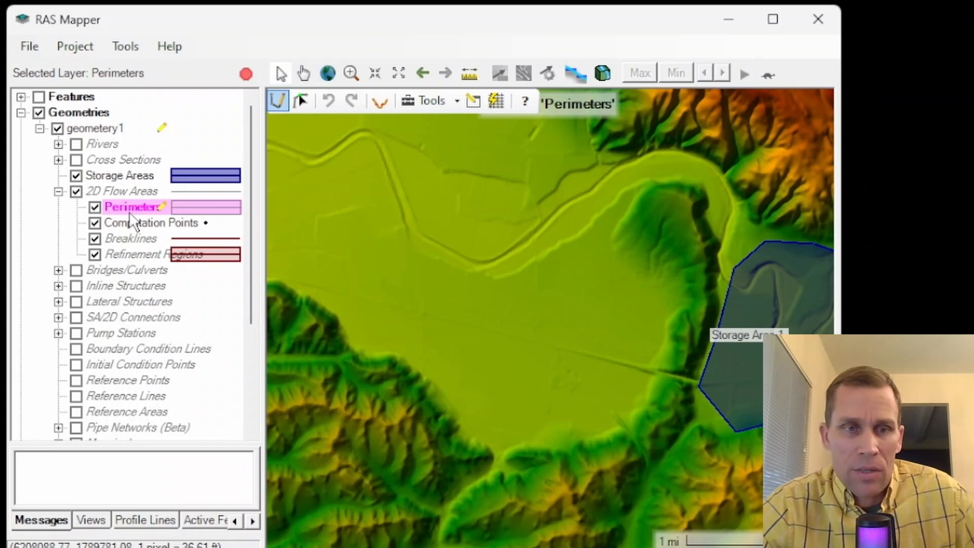
pyautogui.moveTo(109, 260)
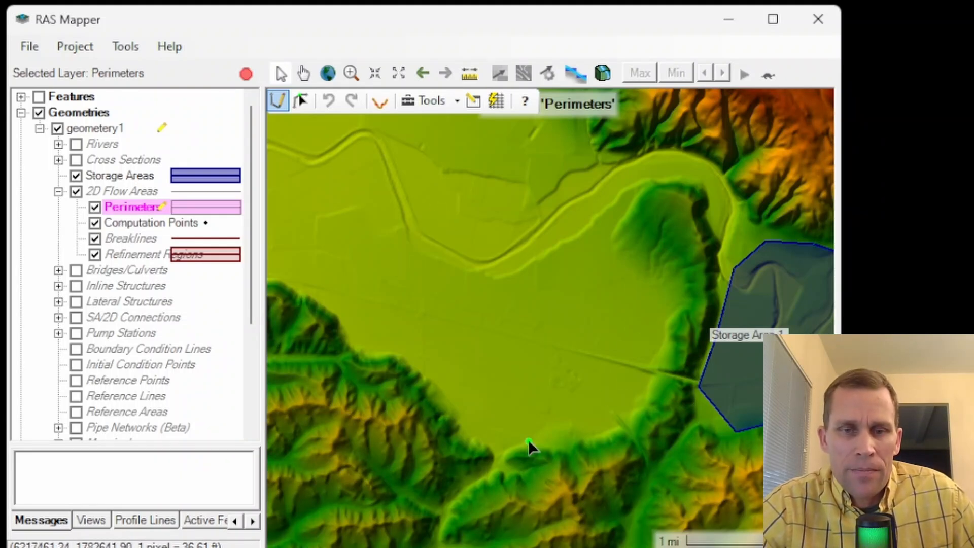
pyautogui.moveTo(404, 348)
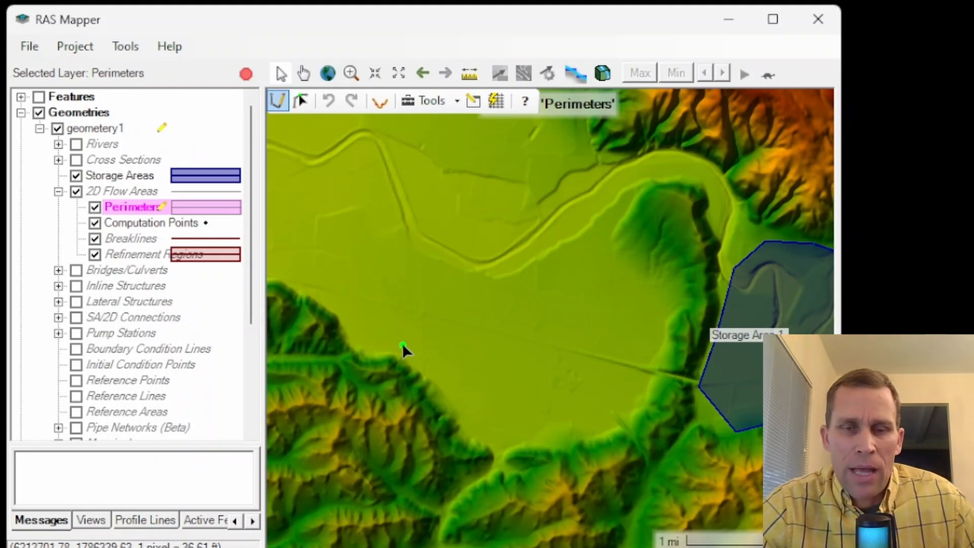
pyautogui.moveTo(214, 214)
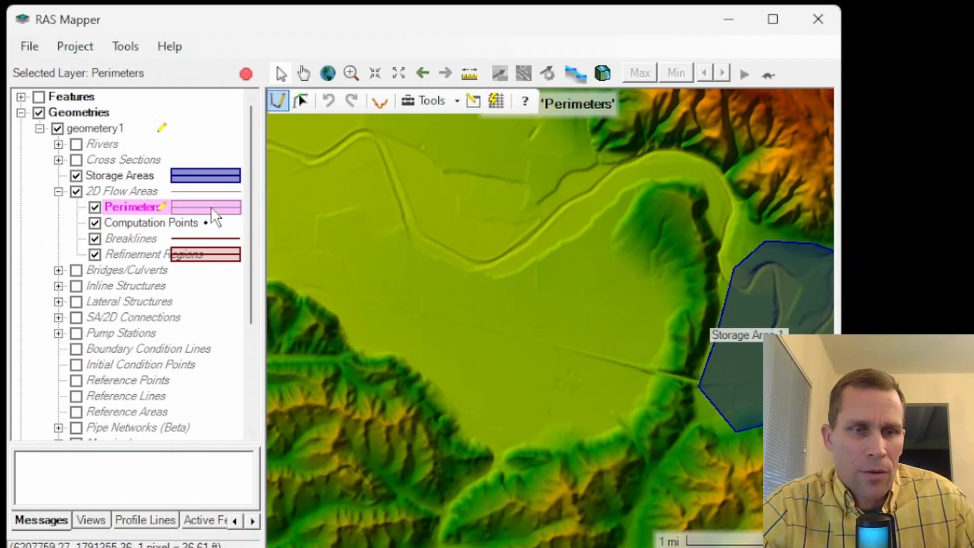
pyautogui.moveTo(144, 209)
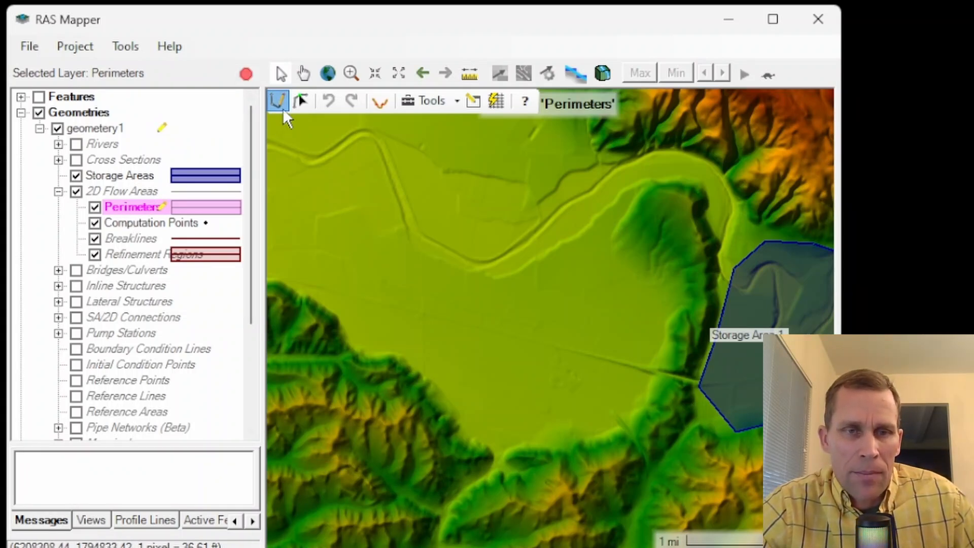
pyautogui.moveTo(278, 101)
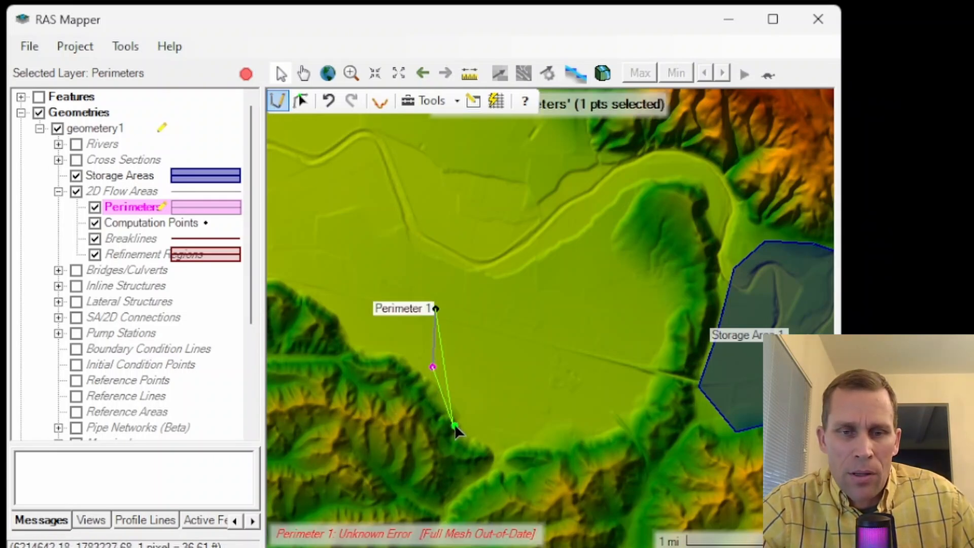
# - Draw a flow area polygon over the floodplain and name it Perimeter 1
pyautogui.moveTo(457, 431); pyautogui.dragTo(584, 440)
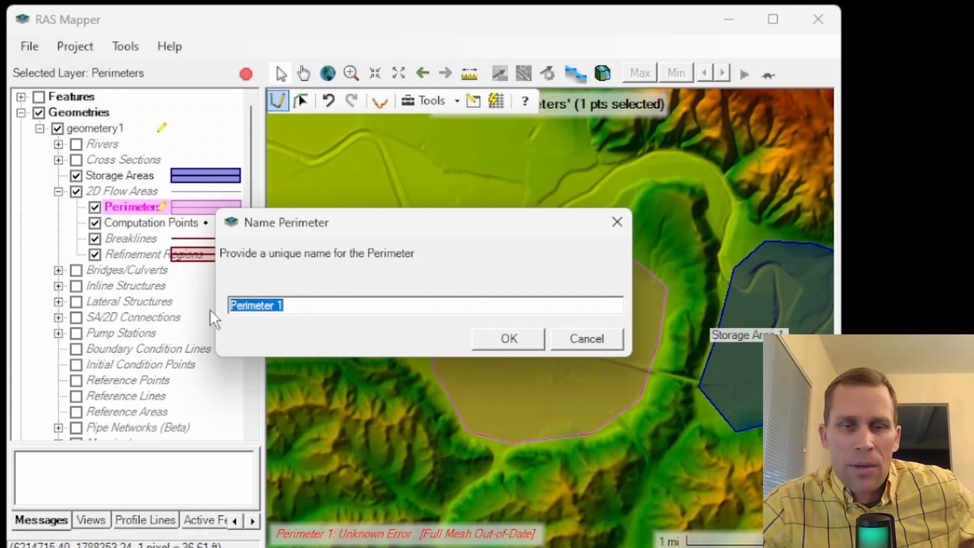
pyautogui.click(507, 337)
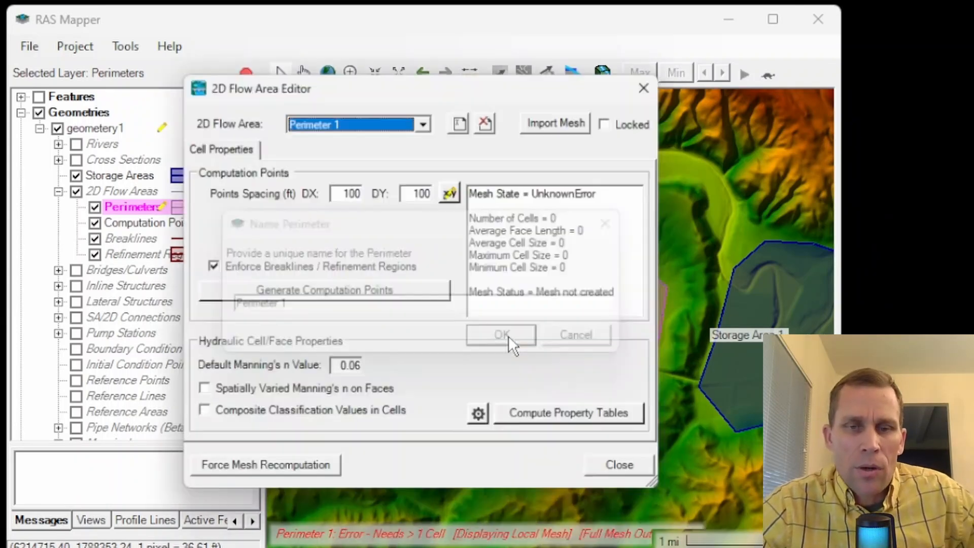
pyautogui.click(501, 334)
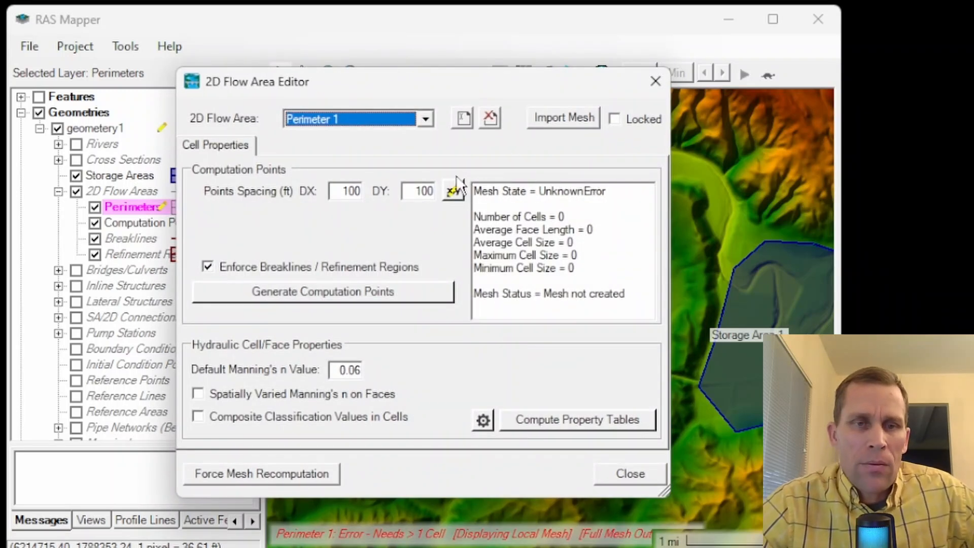
pyautogui.moveTo(246, 100)
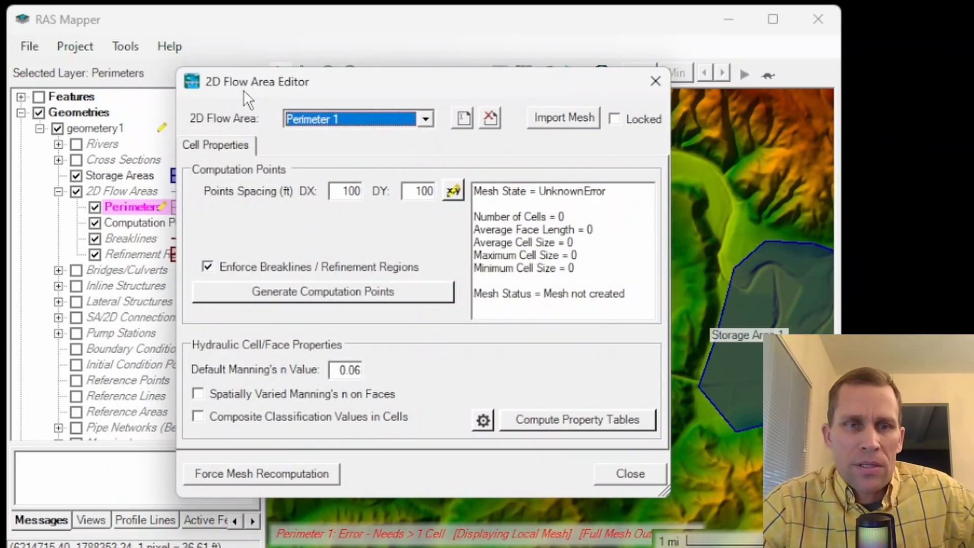
pyautogui.moveTo(214, 138)
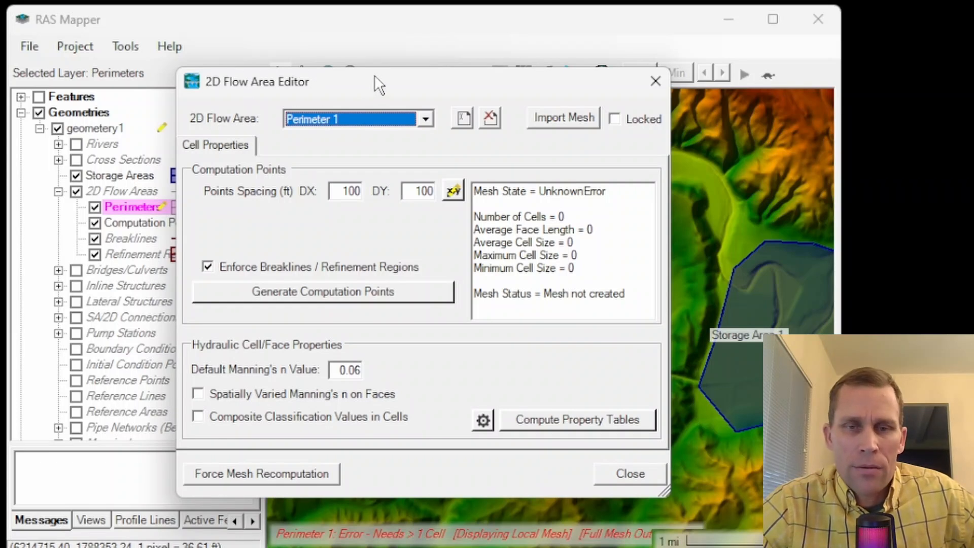
pyautogui.moveTo(327, 197)
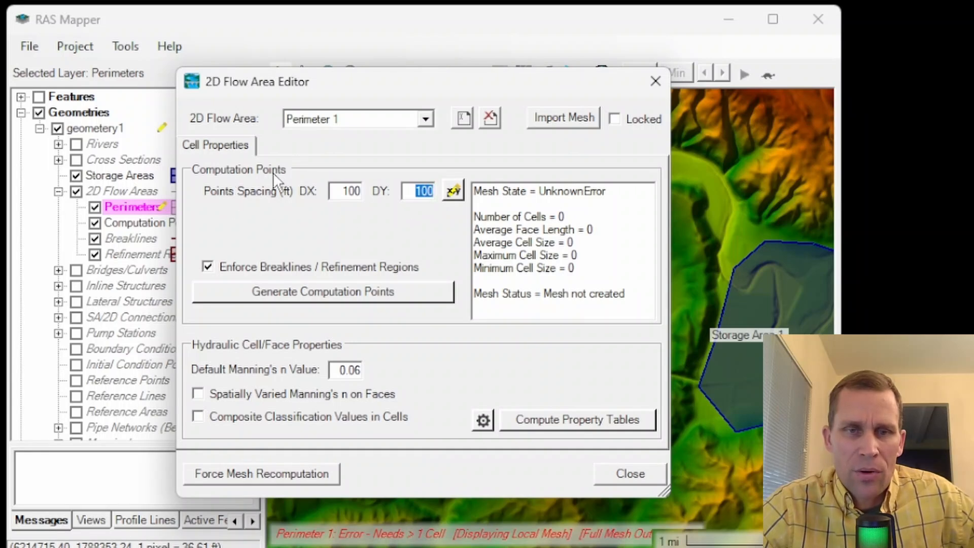
pyautogui.moveTo(249, 280)
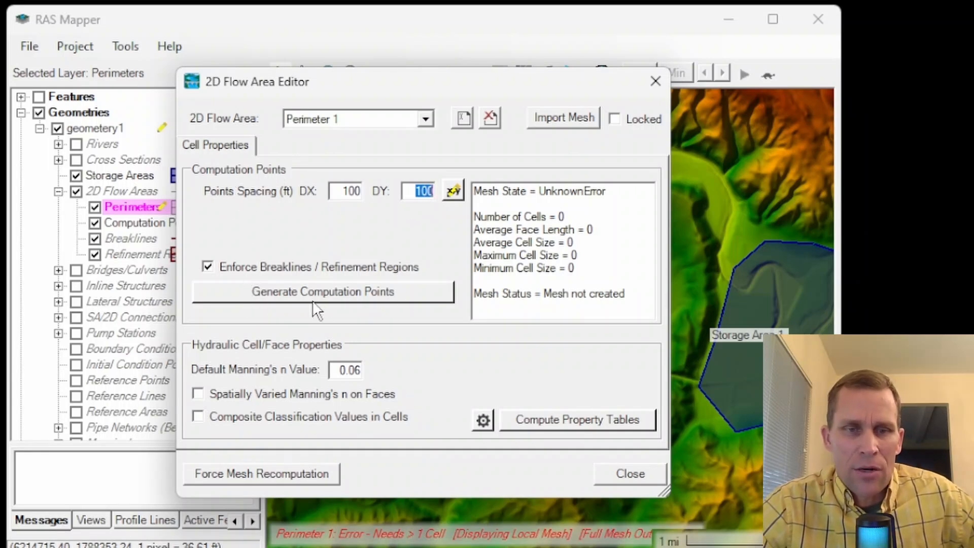
pyautogui.moveTo(335, 93)
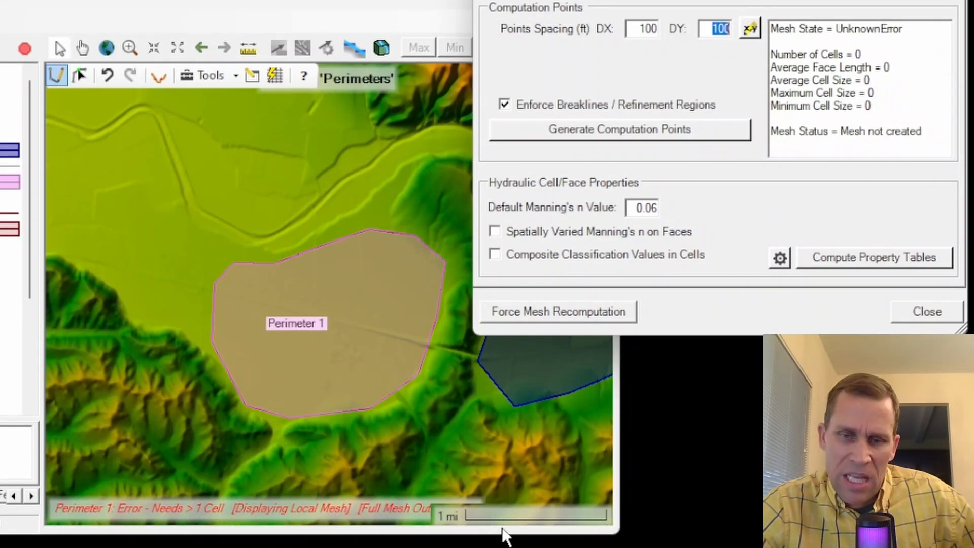
pyautogui.moveTo(205, 332)
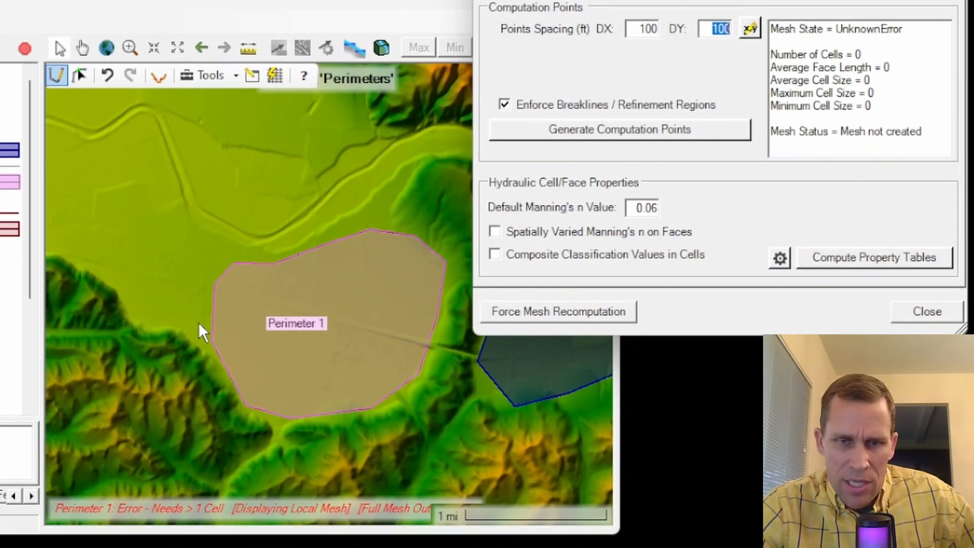
pyautogui.moveTo(447, 329)
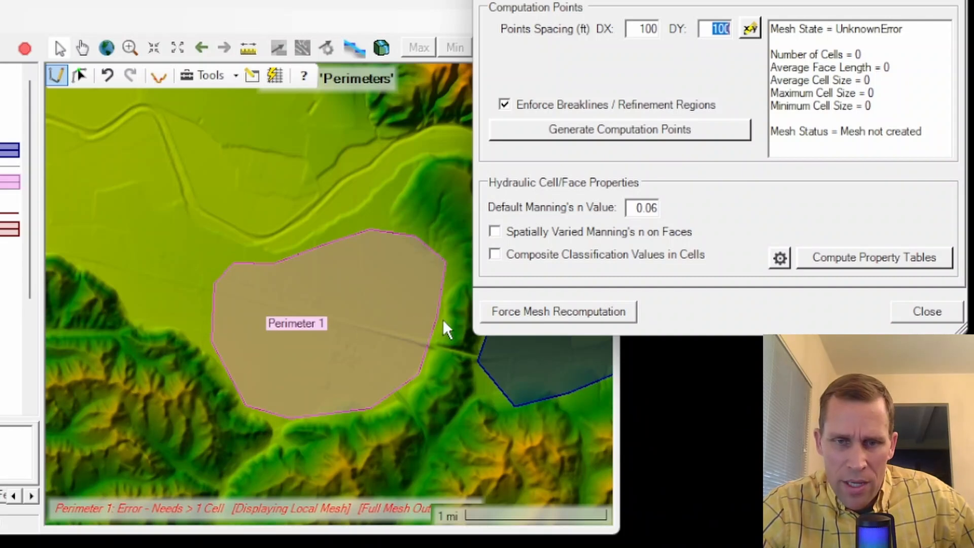
pyautogui.moveTo(320, 382)
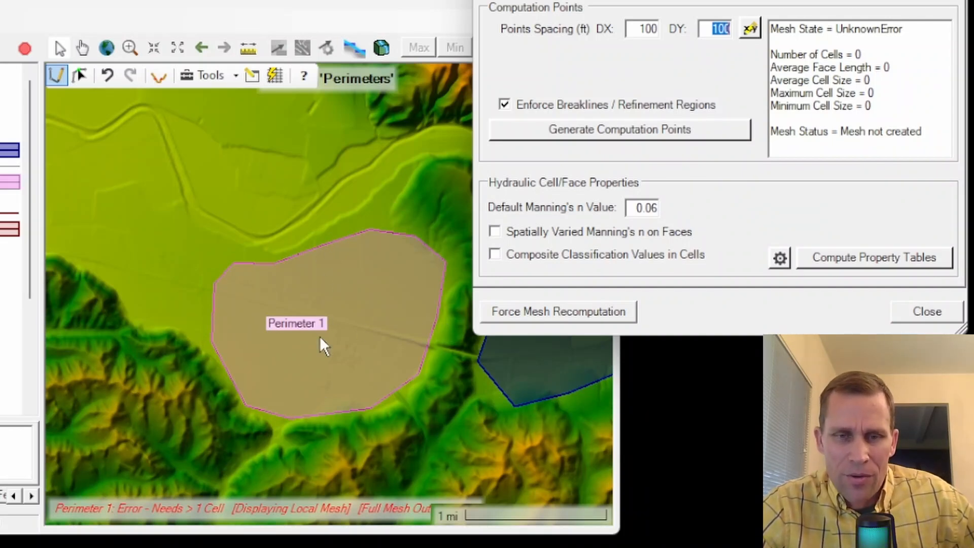
pyautogui.moveTo(482, 528)
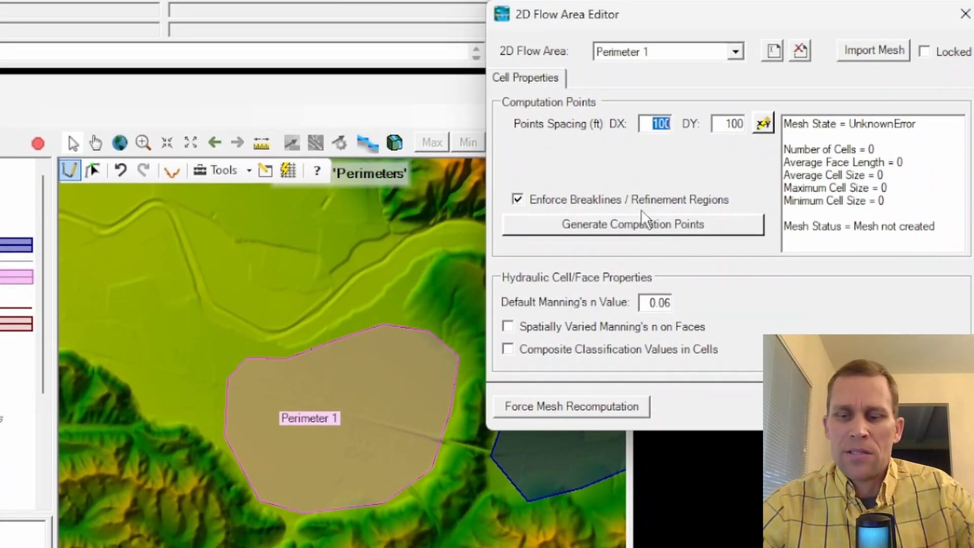
# - Generate Perimeter 1's computation points at 2000 ft DX/DY, yielding a nine-cell mesh
pyautogui.write('2000')
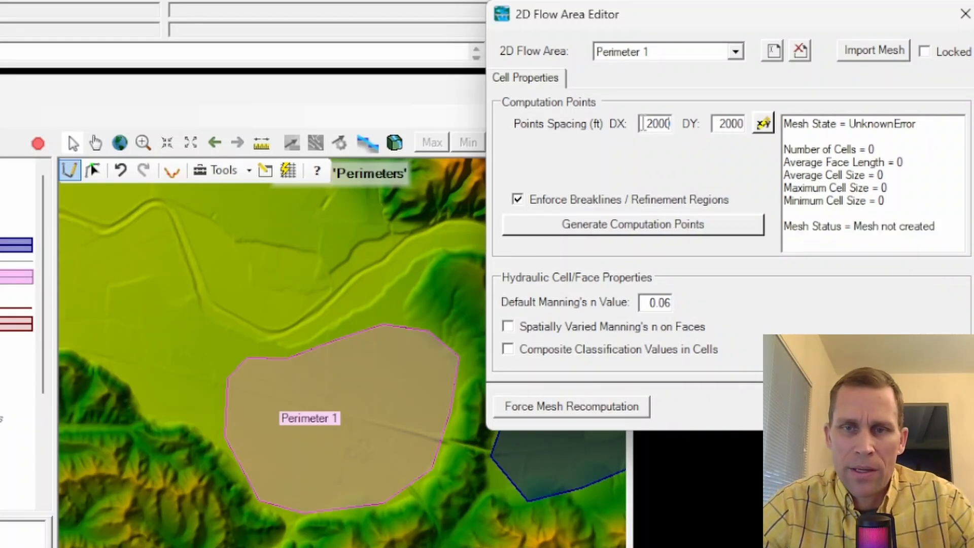
pyautogui.moveTo(682, 66)
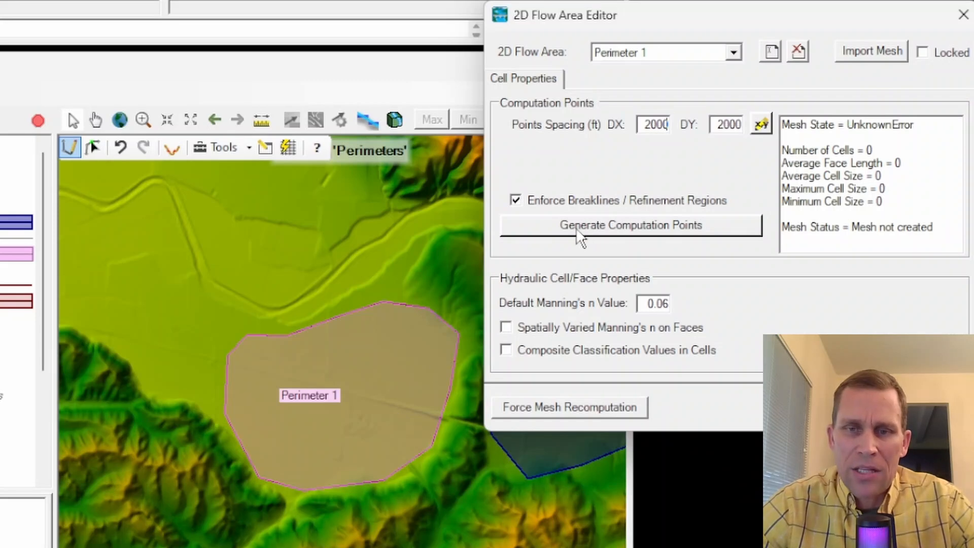
pyautogui.click(630, 224)
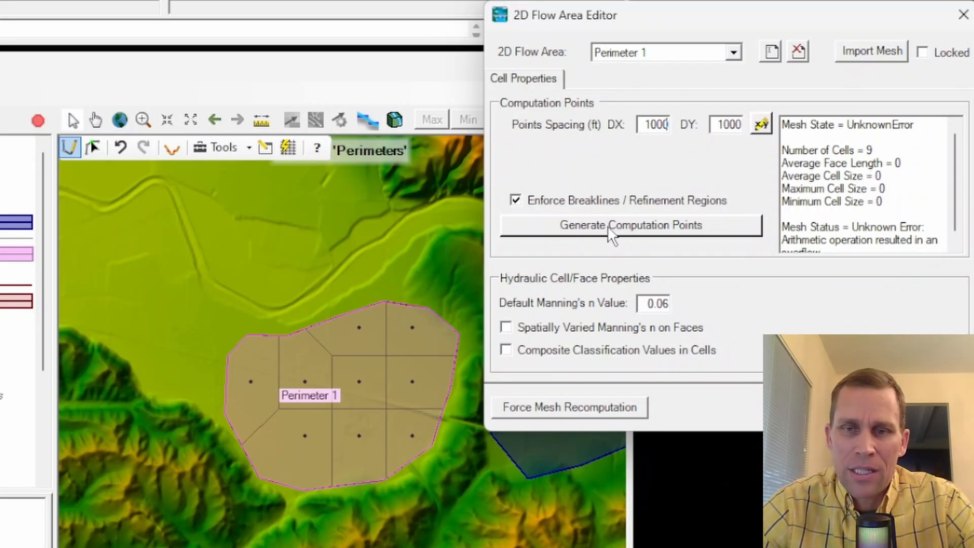
# - Regenerate computation points at 1000 ft, replacing the nine existing points to give 41 cells
pyautogui.click(630, 225)
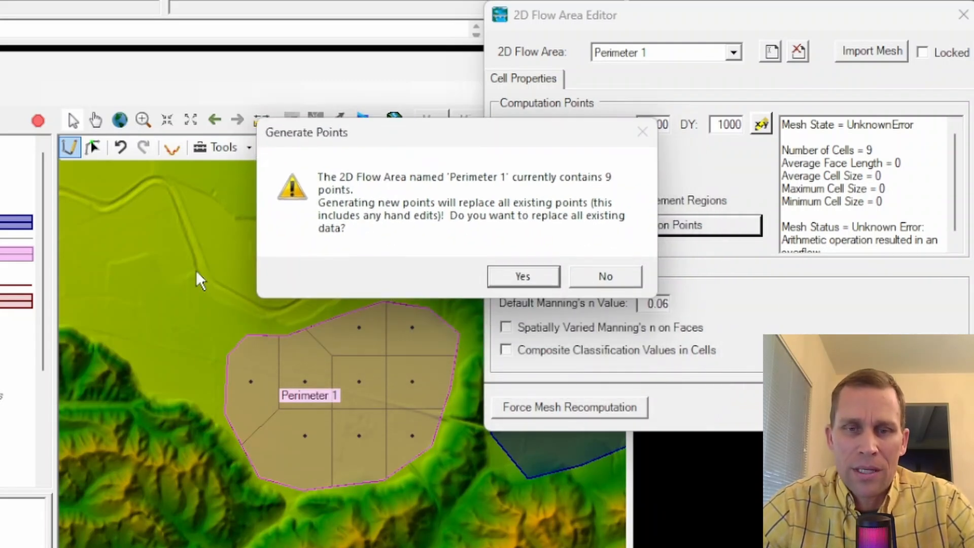
pyautogui.moveTo(720, 146)
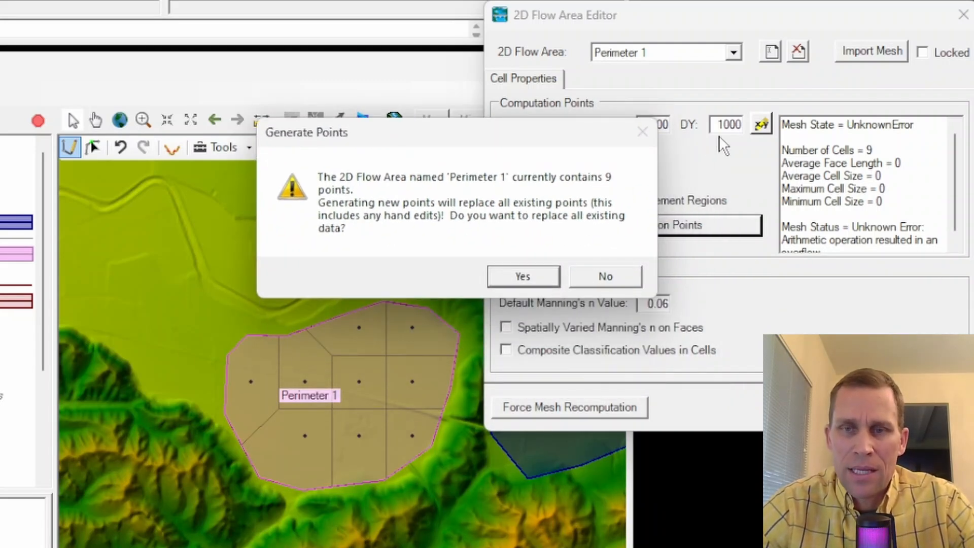
pyautogui.click(522, 276)
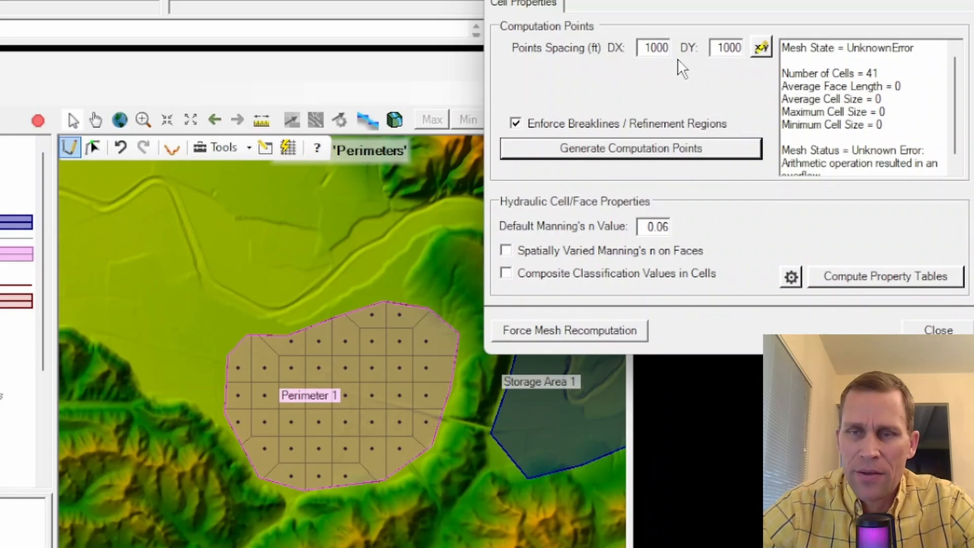
pyautogui.moveTo(753, 67)
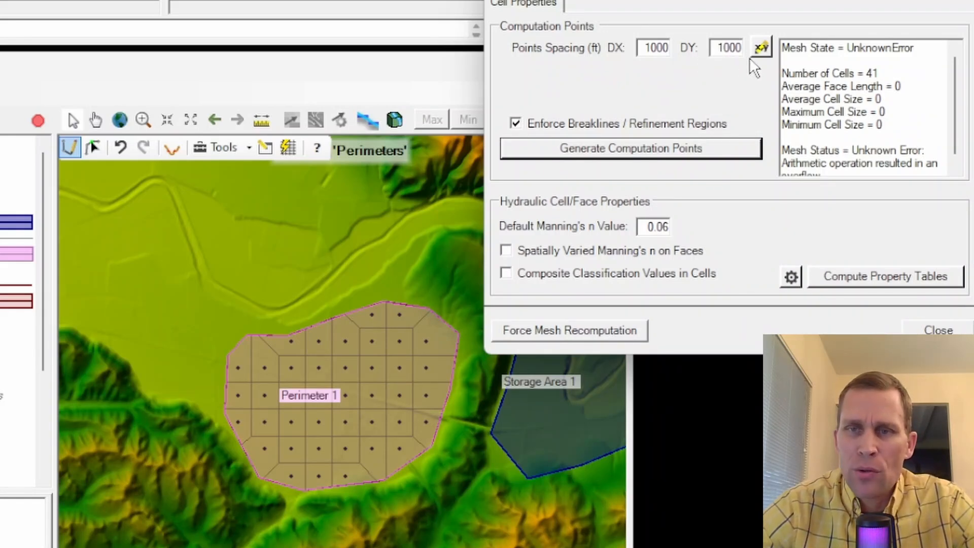
pyautogui.moveTo(380, 452)
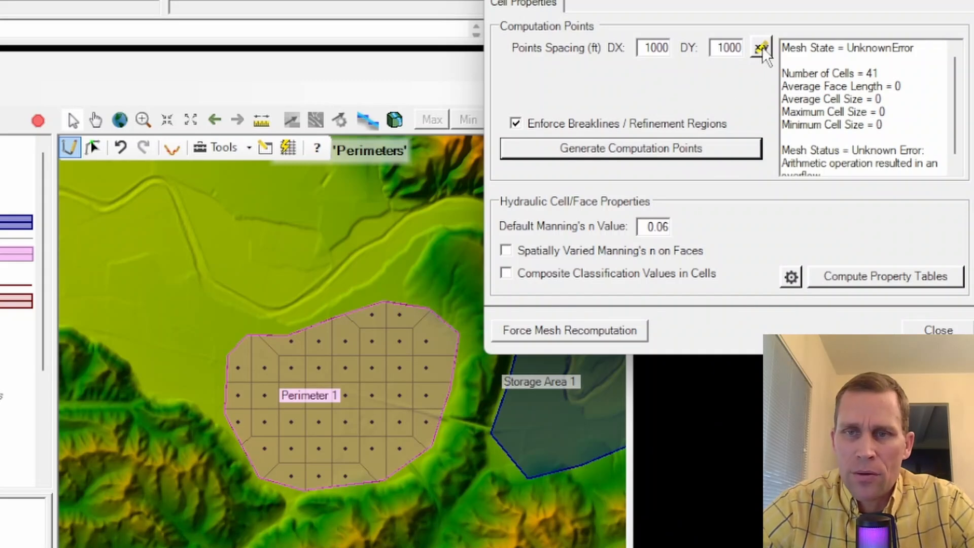
# - Review Perimeter 1's computation point coordinate table, then close it
pyautogui.click(761, 48)
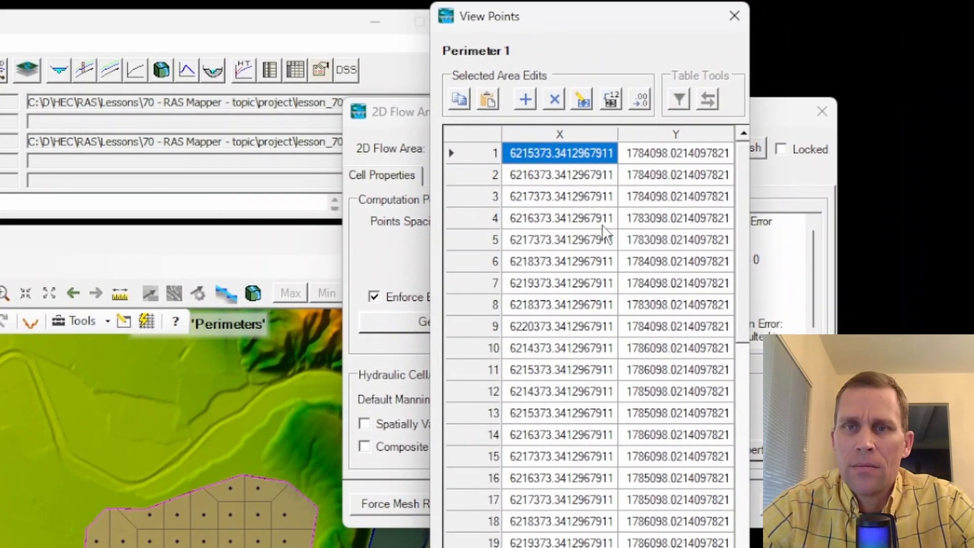
pyautogui.moveTo(553, 161)
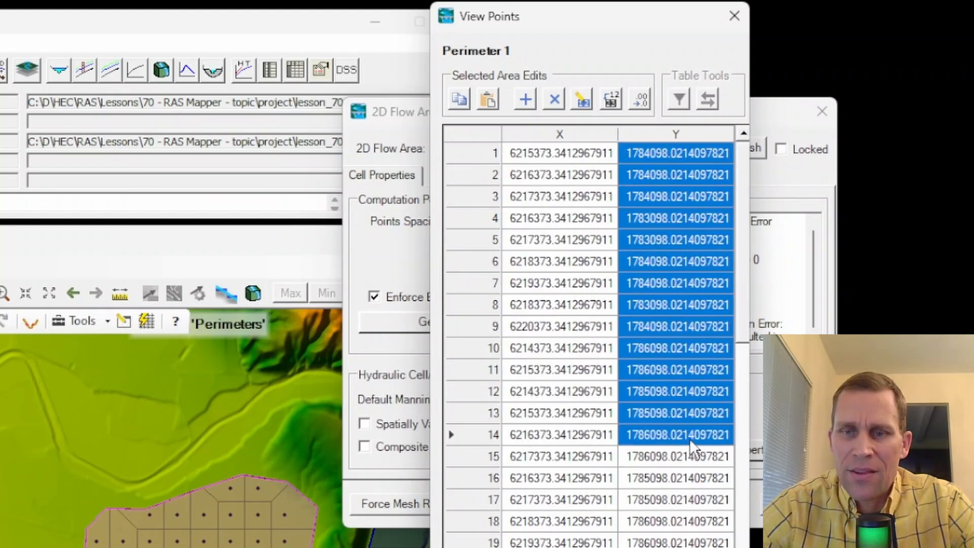
pyautogui.moveTo(587, 416)
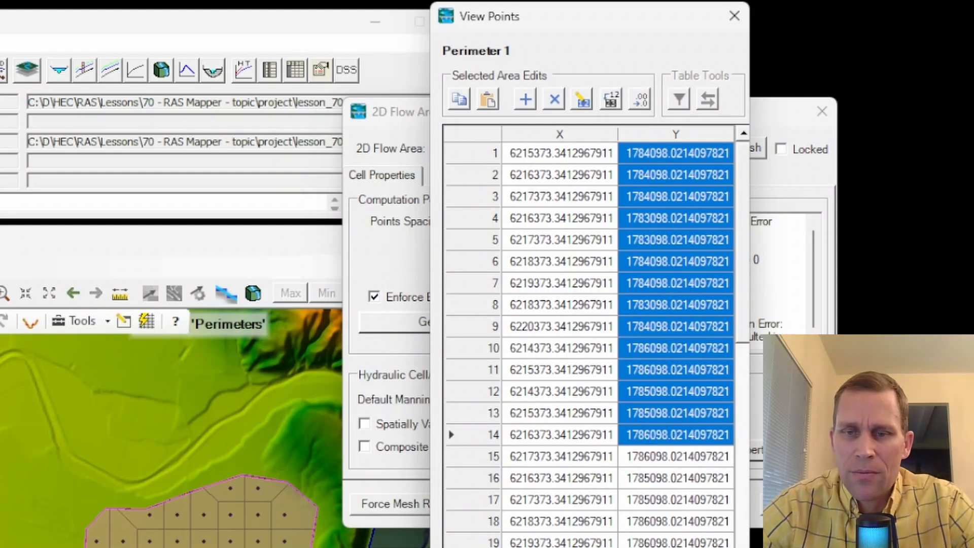
pyautogui.moveTo(575, 239)
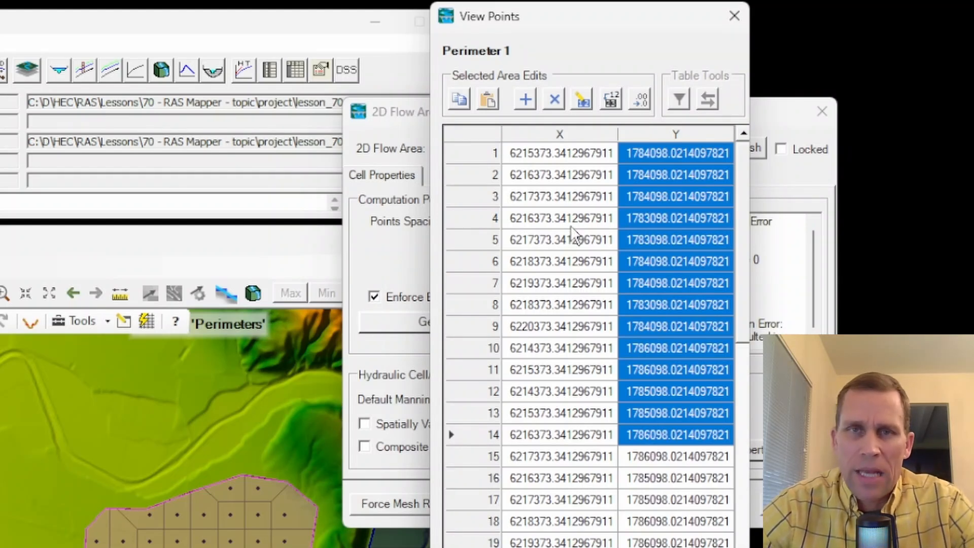
pyautogui.moveTo(576, 267)
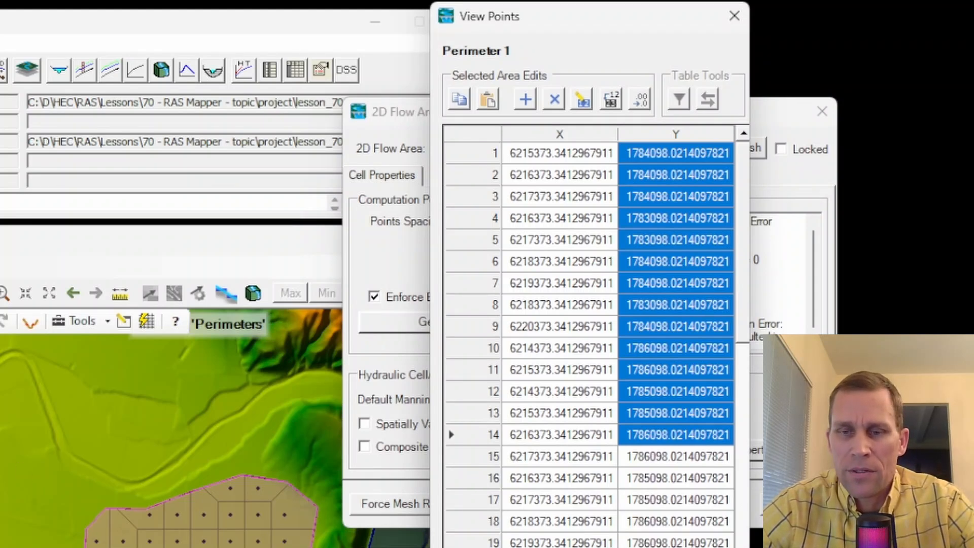
pyautogui.click(734, 16)
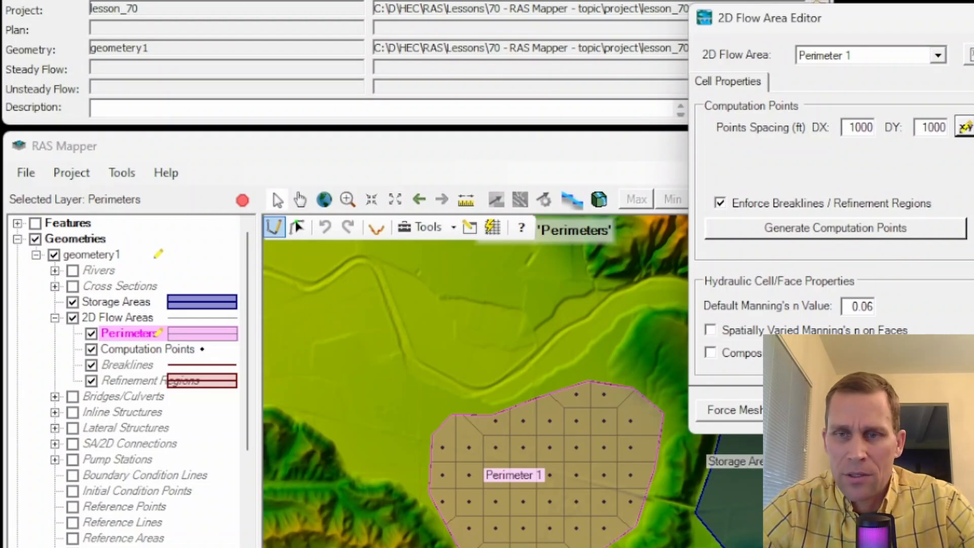
pyautogui.click(71, 173)
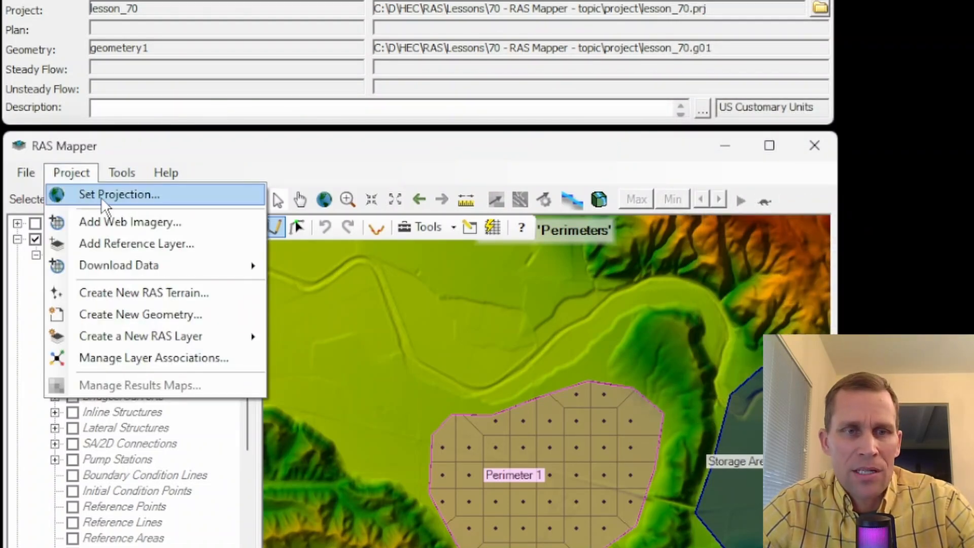
pyautogui.click(119, 194)
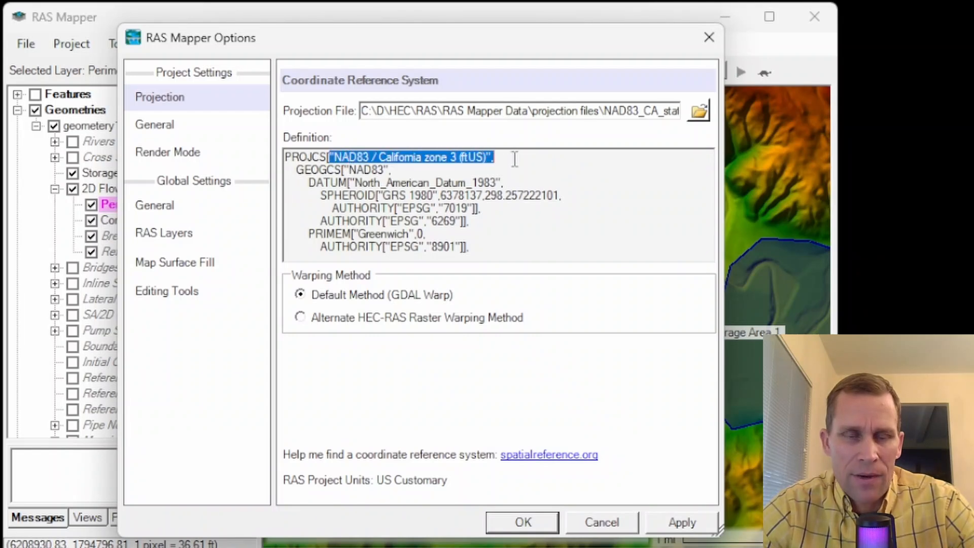
pyautogui.moveTo(497, 155)
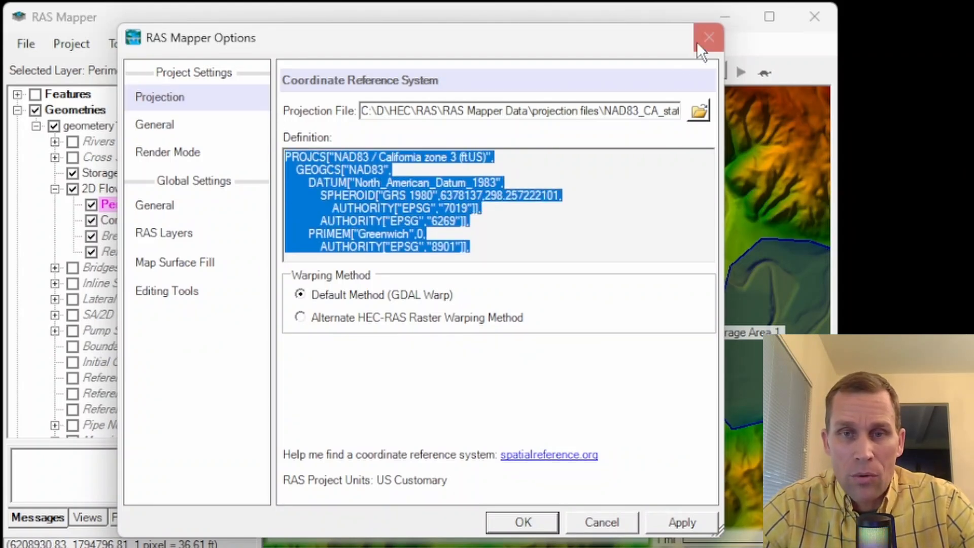
pyautogui.click(708, 37)
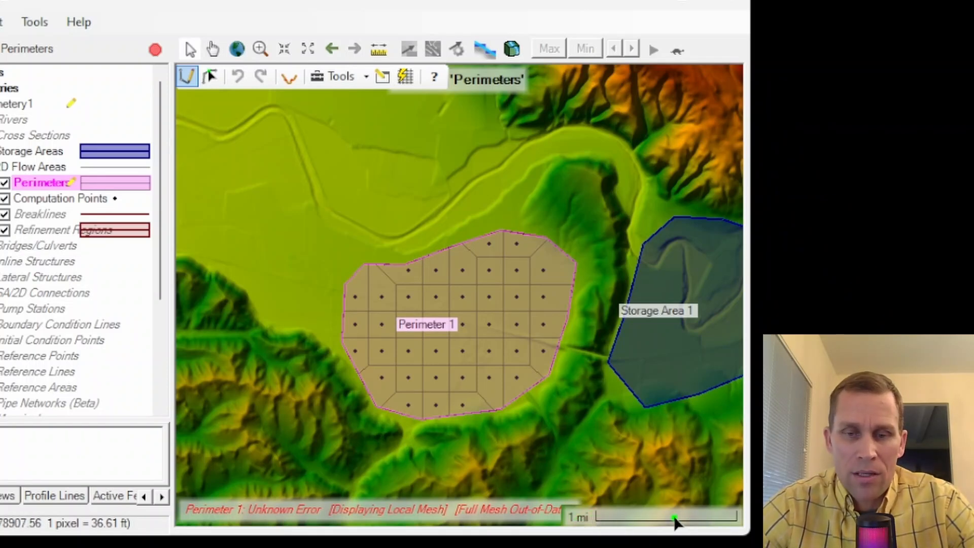
pyautogui.moveTo(568, 357)
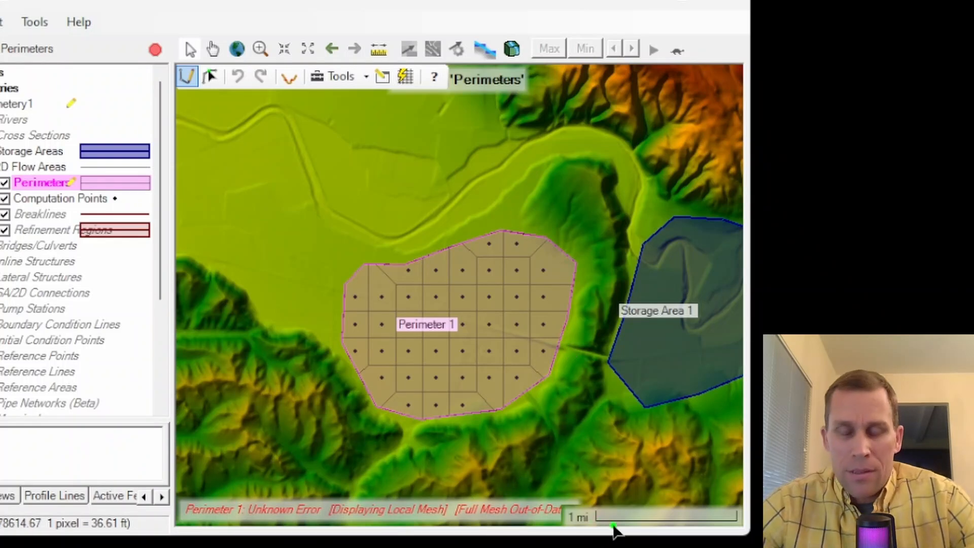
pyautogui.moveTo(609, 474)
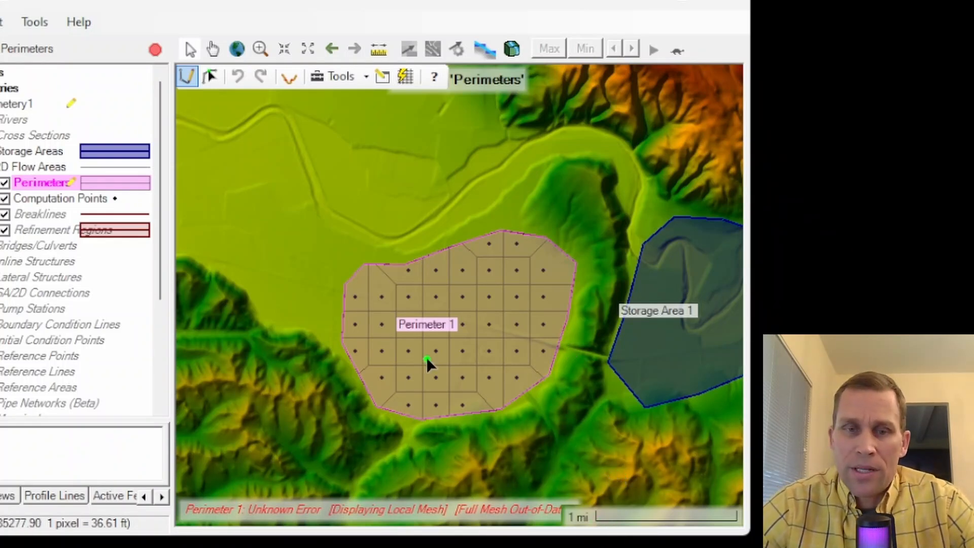
pyautogui.moveTo(484, 283)
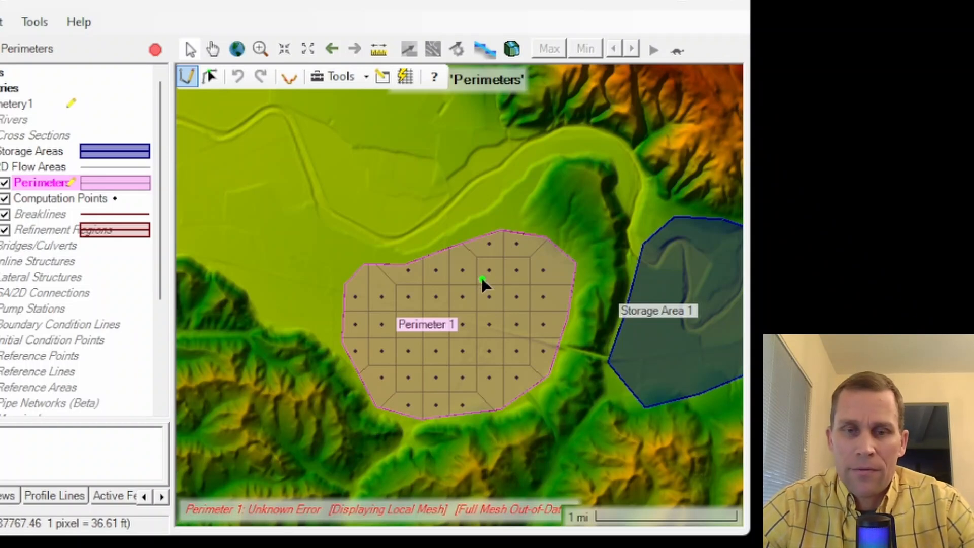
pyautogui.moveTo(621, 506)
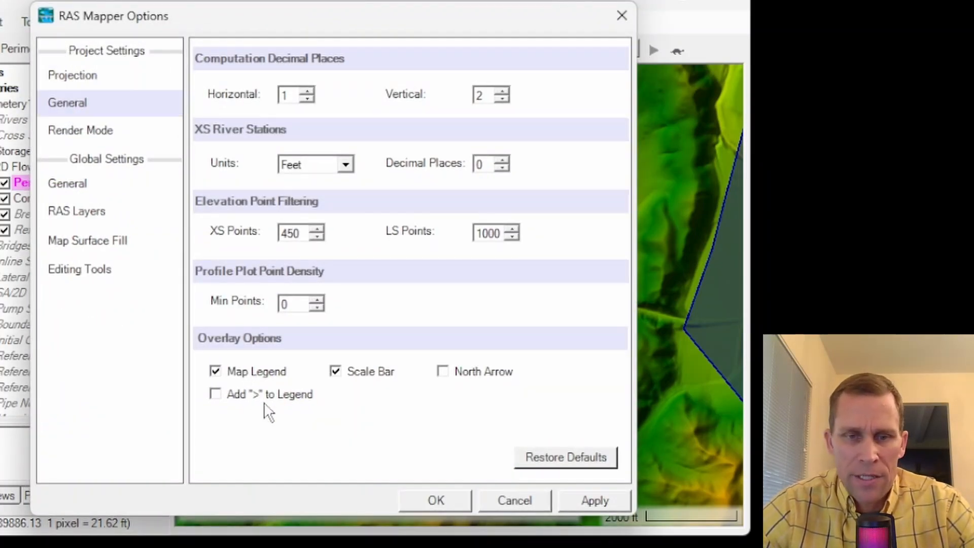
# - Toggle Scale Bar off and back on in General options, then apply with OK
pyautogui.click(336, 371)
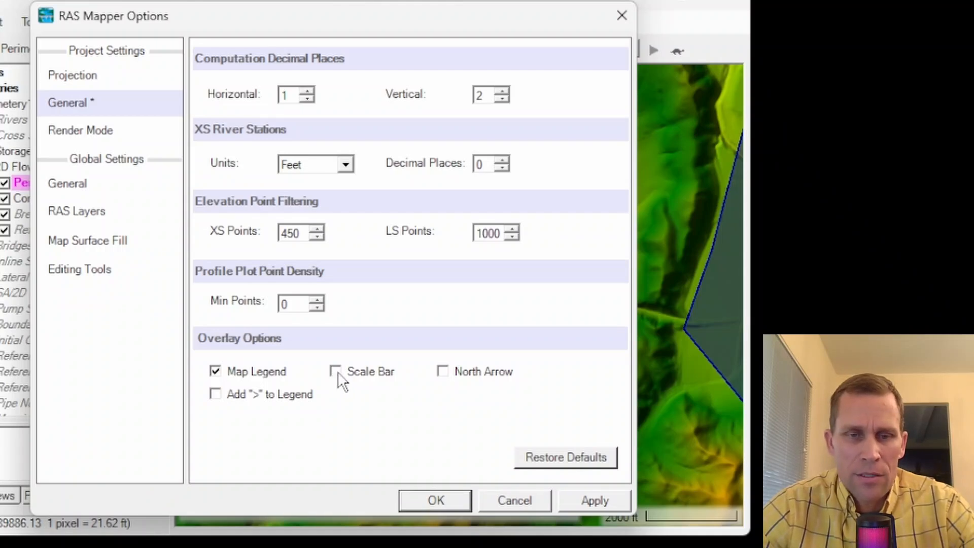
pyautogui.click(335, 371)
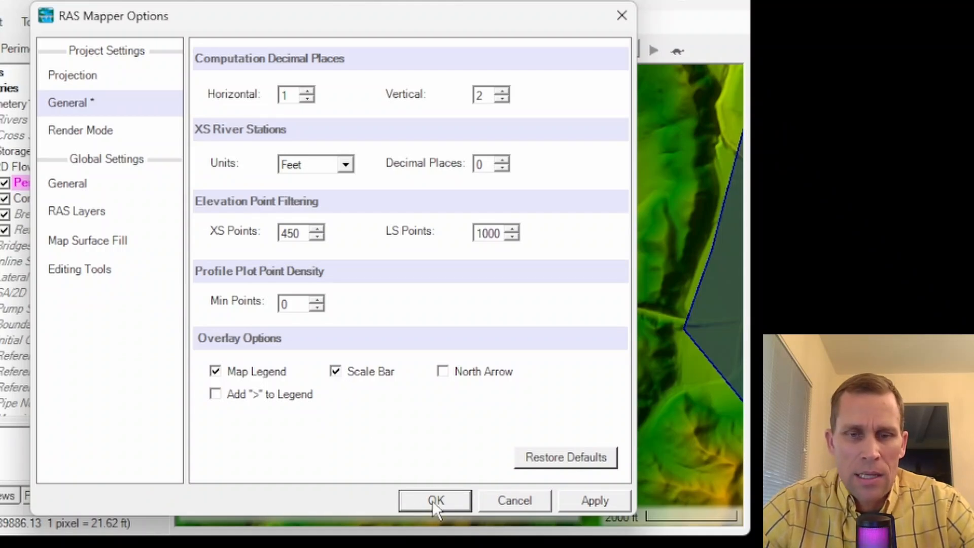
pyautogui.click(434, 500)
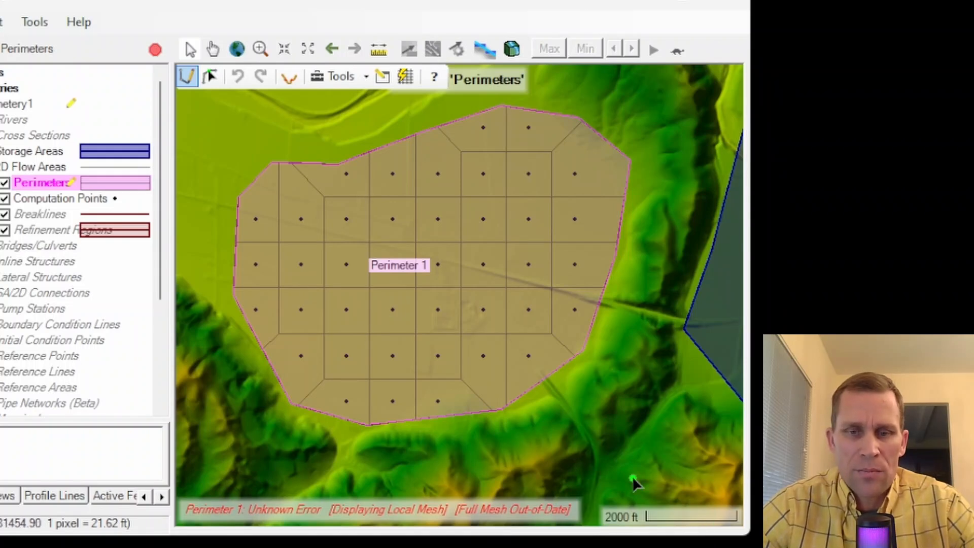
pyautogui.moveTo(392, 202)
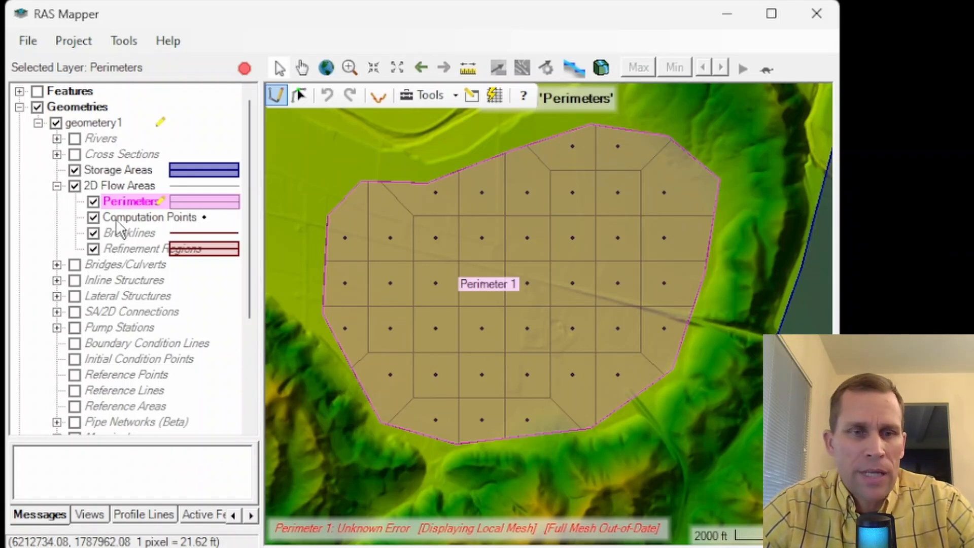
# - Edit the Computation Points layer and select a point near Perimeter 1's lower-left edge
pyautogui.click(150, 217)
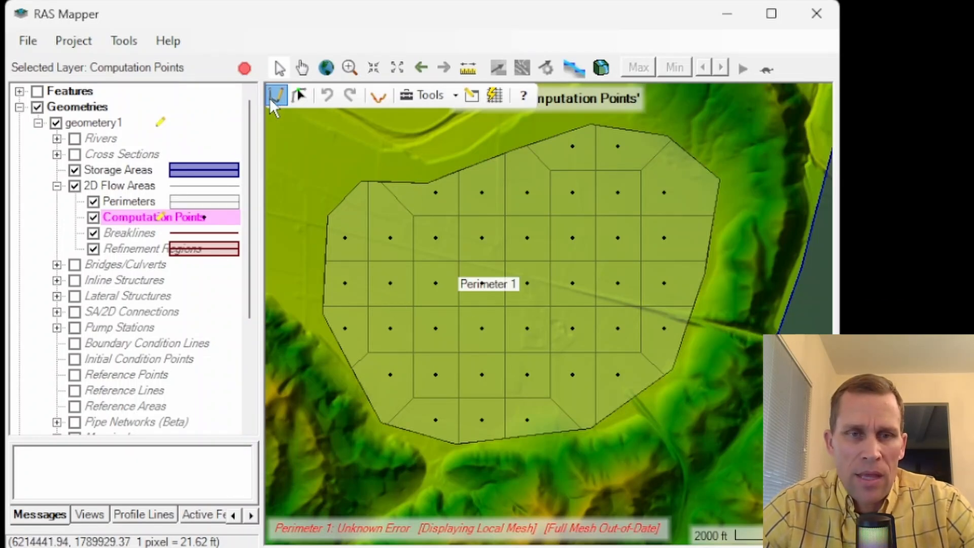
pyautogui.moveTo(300, 94)
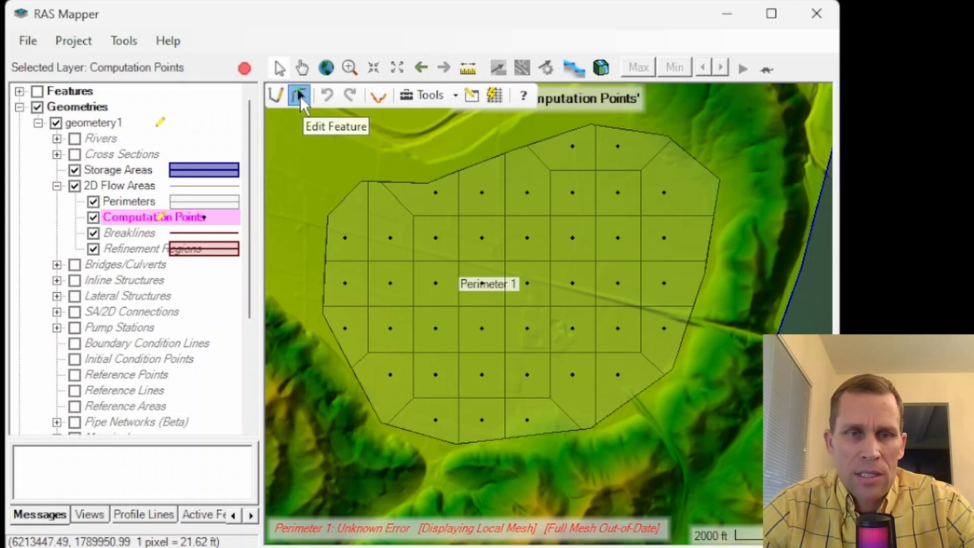
pyautogui.moveTo(316, 135)
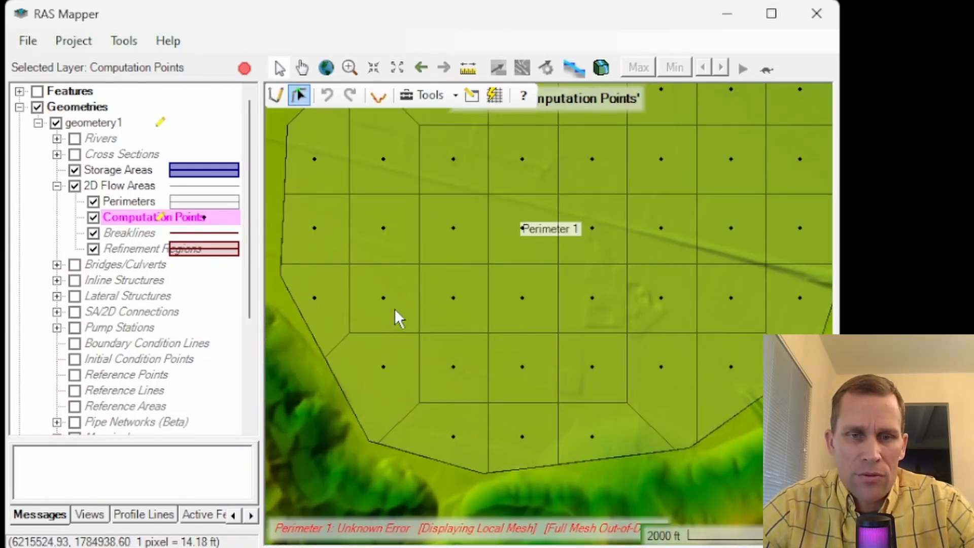
pyautogui.click(383, 298)
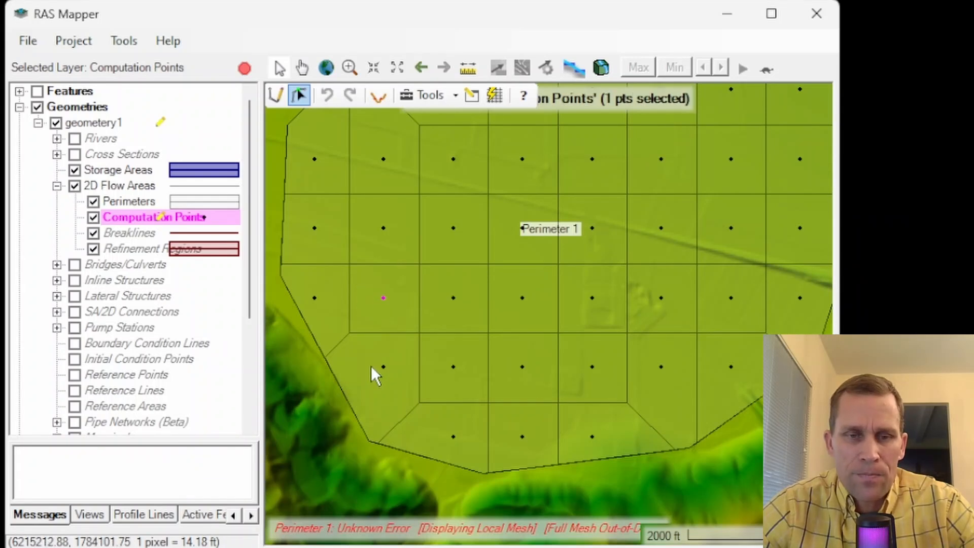
pyautogui.moveTo(384, 299)
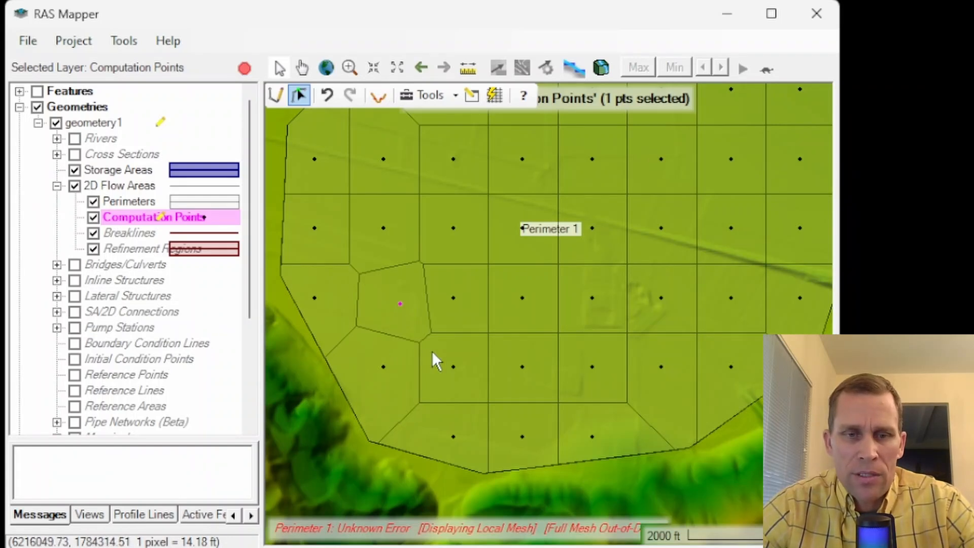
pyautogui.moveTo(394, 363)
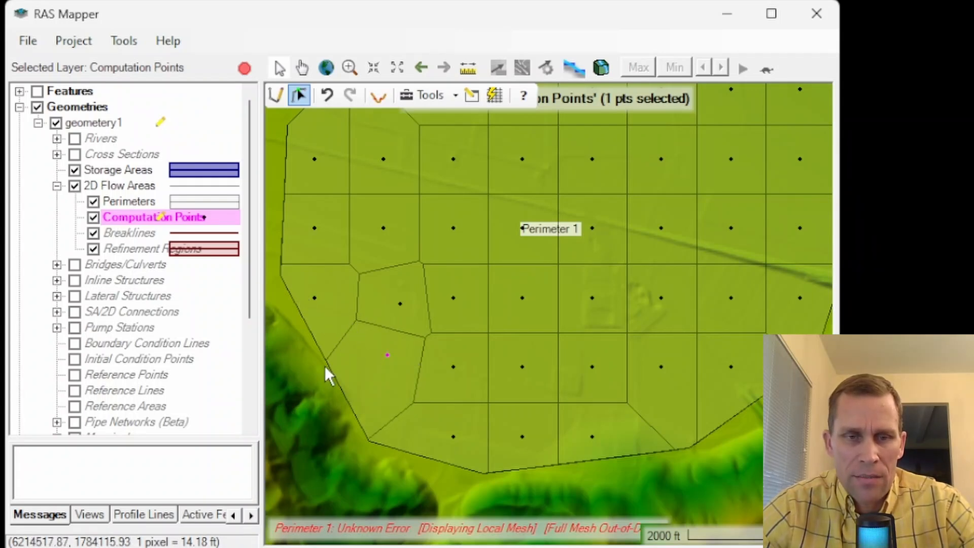
pyautogui.moveTo(336, 370)
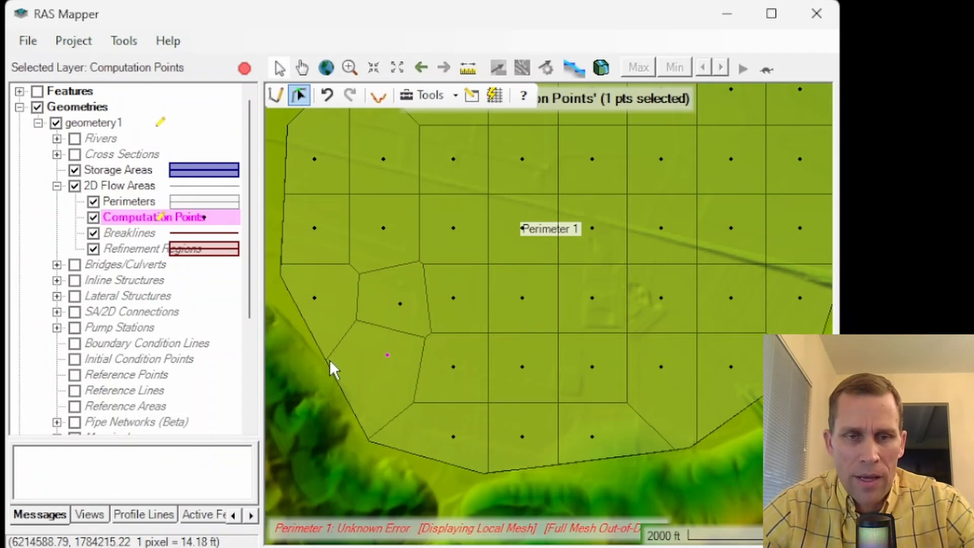
pyautogui.moveTo(341, 326)
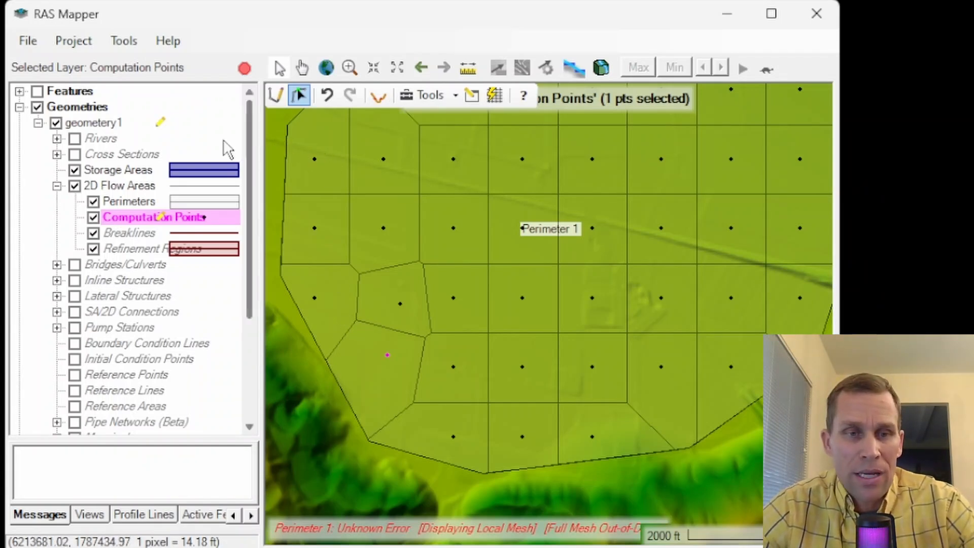
pyautogui.moveTo(180, 220)
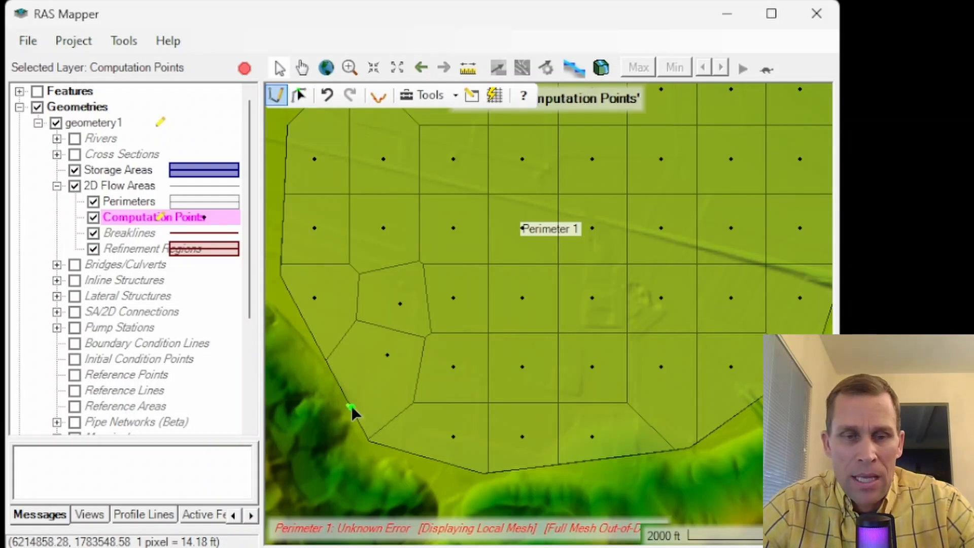
pyautogui.moveTo(370, 382)
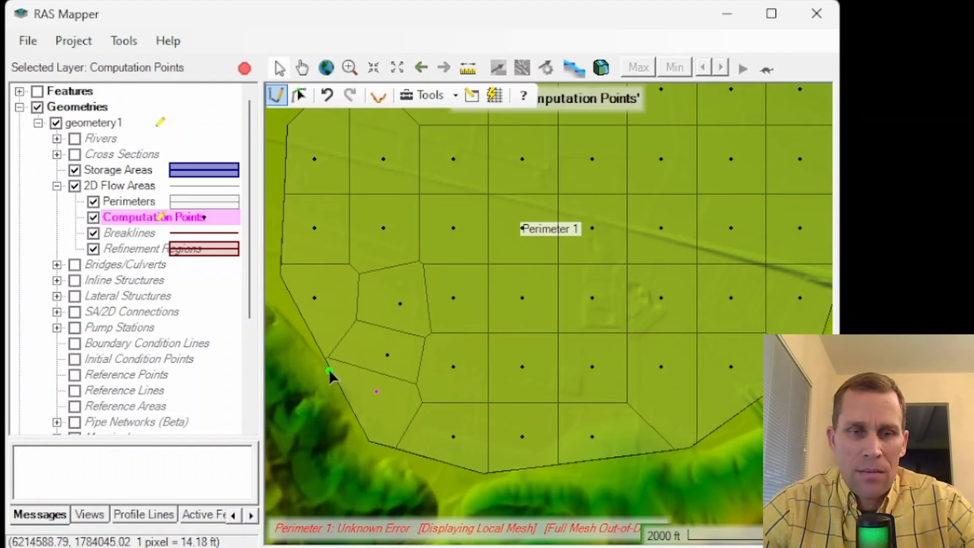
pyautogui.moveTo(382, 422)
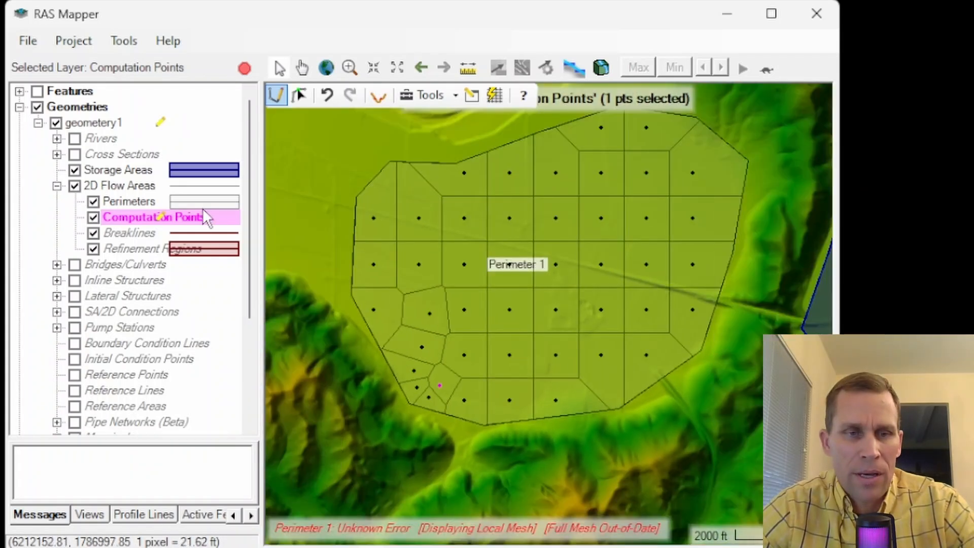
# - Open the 2D Flow Area Editor from the 2D Flow Areas layer's actions
pyautogui.click(130, 202)
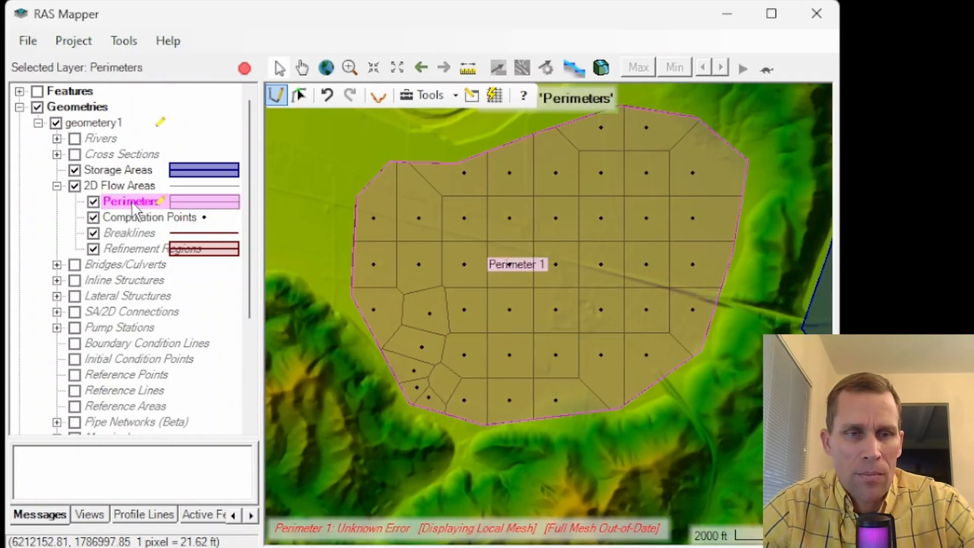
pyautogui.click(117, 185)
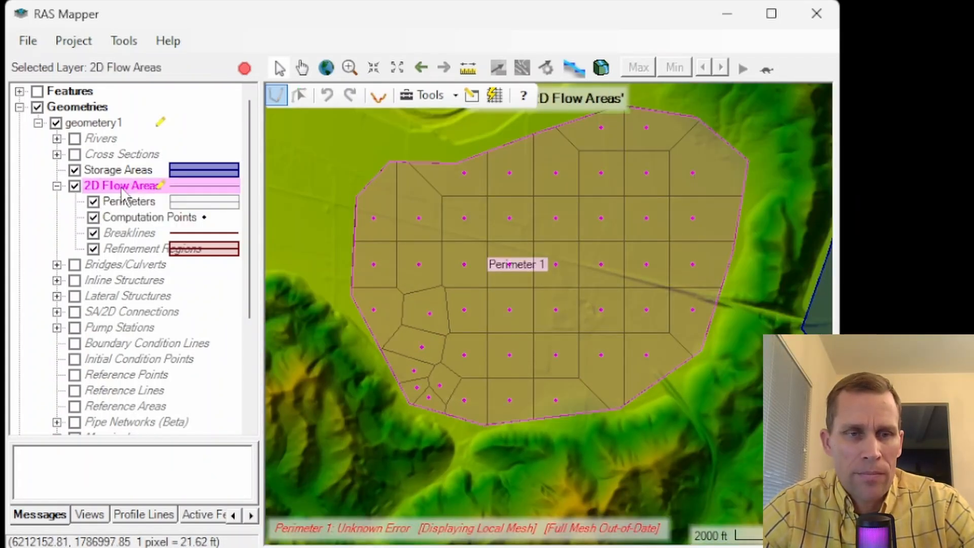
pyautogui.rightClick(122, 185)
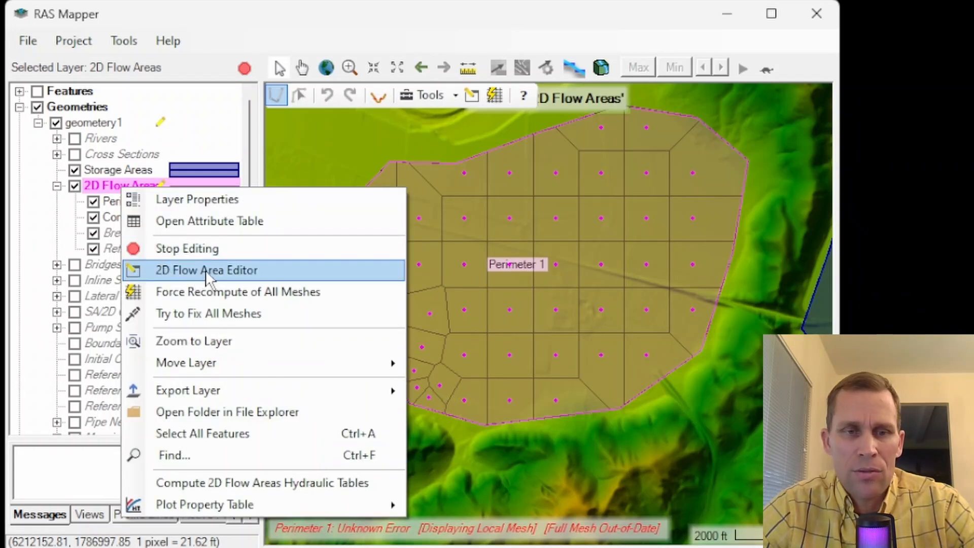
pyautogui.click(205, 269)
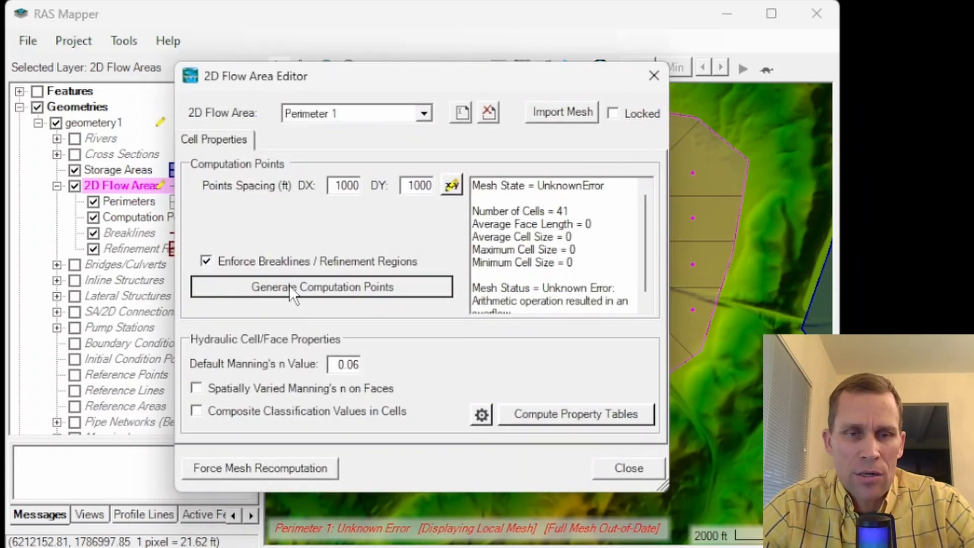
# - Regenerate points replacing the existing 41, close the editor, and select Breaklines for editing
pyautogui.click(321, 286)
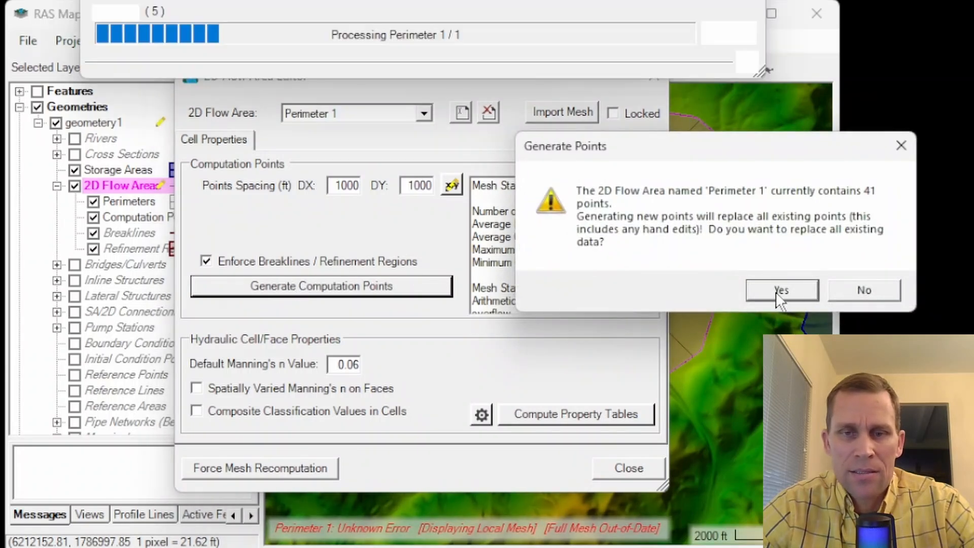
pyautogui.click(780, 291)
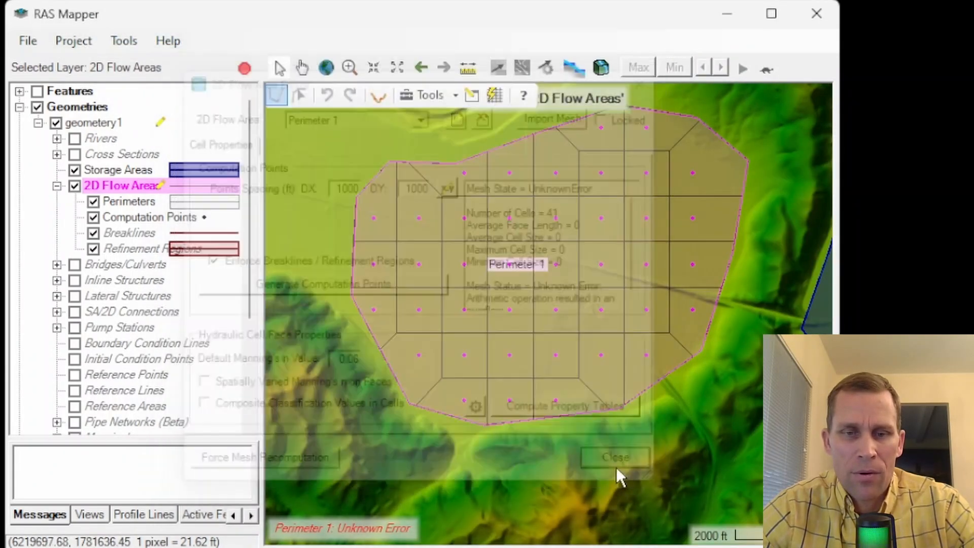
pyautogui.click(615, 457)
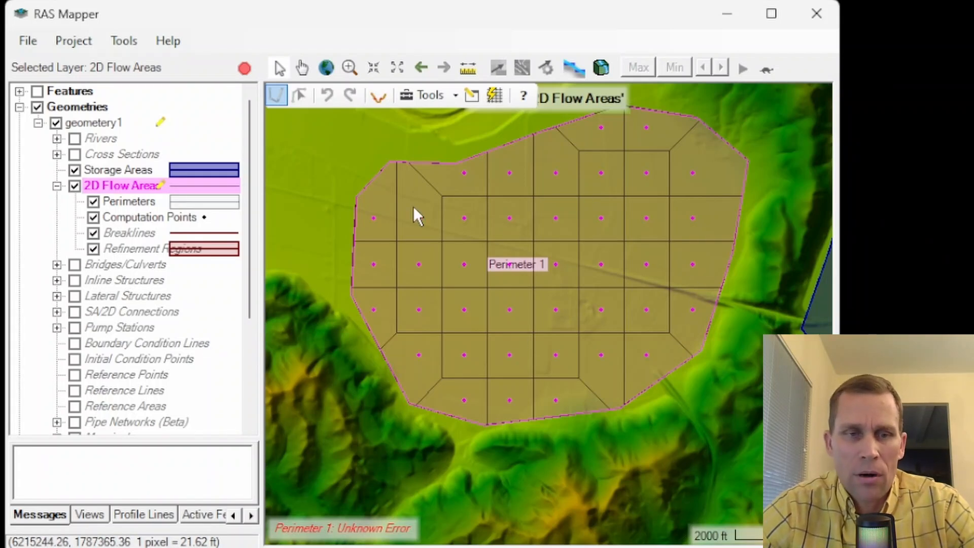
pyautogui.click(150, 217)
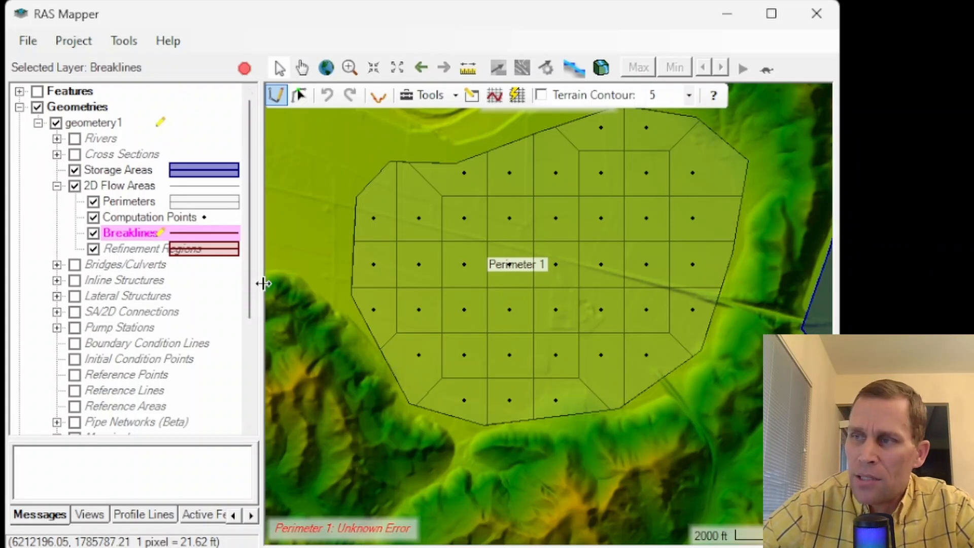
pyautogui.moveTo(267, 292)
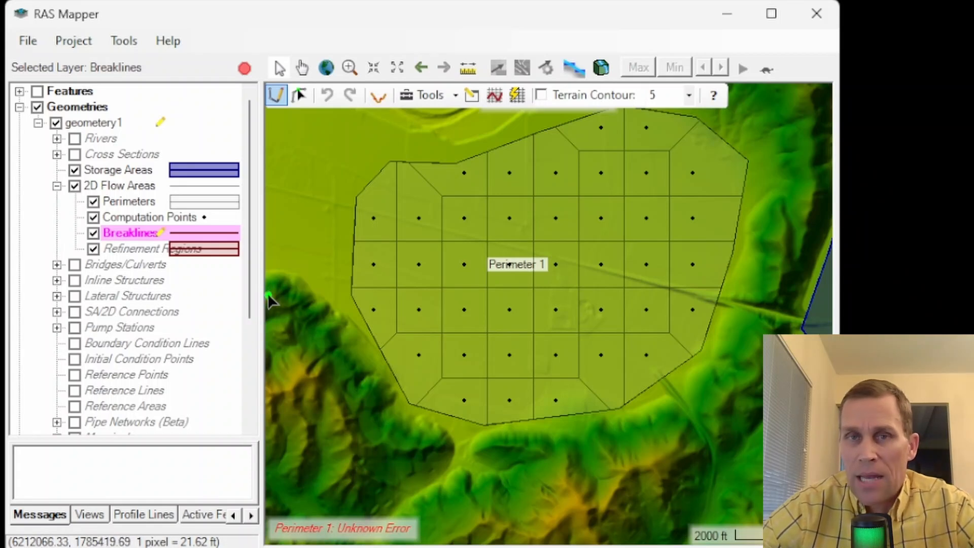
pyautogui.moveTo(425, 382)
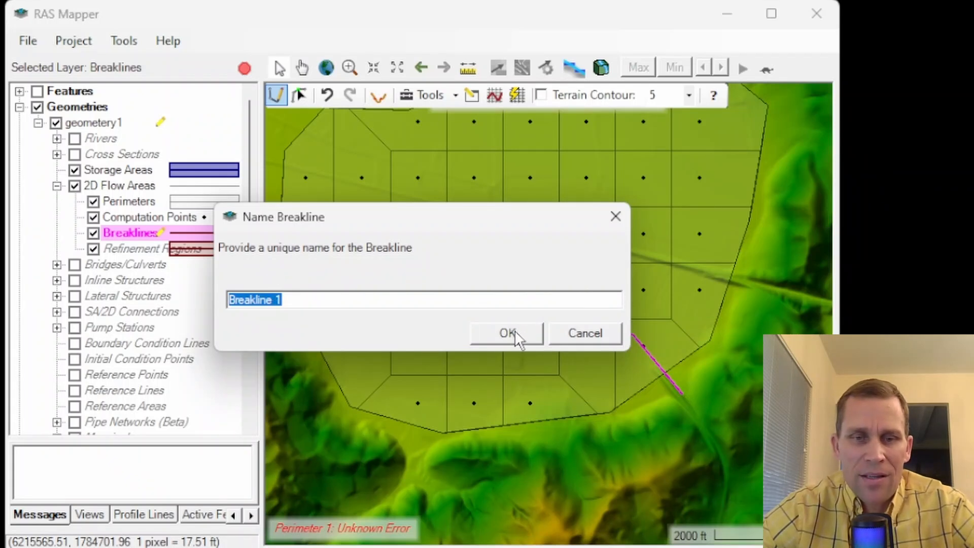
# - Accept the name Breakline 1, stop editing, and save the geometery1 edits
pyautogui.click(507, 334)
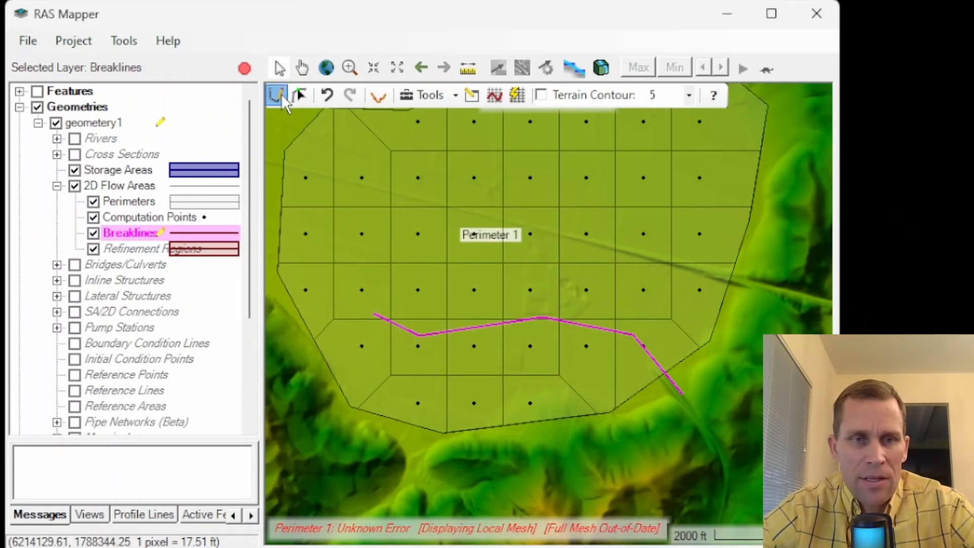
pyautogui.click(277, 95)
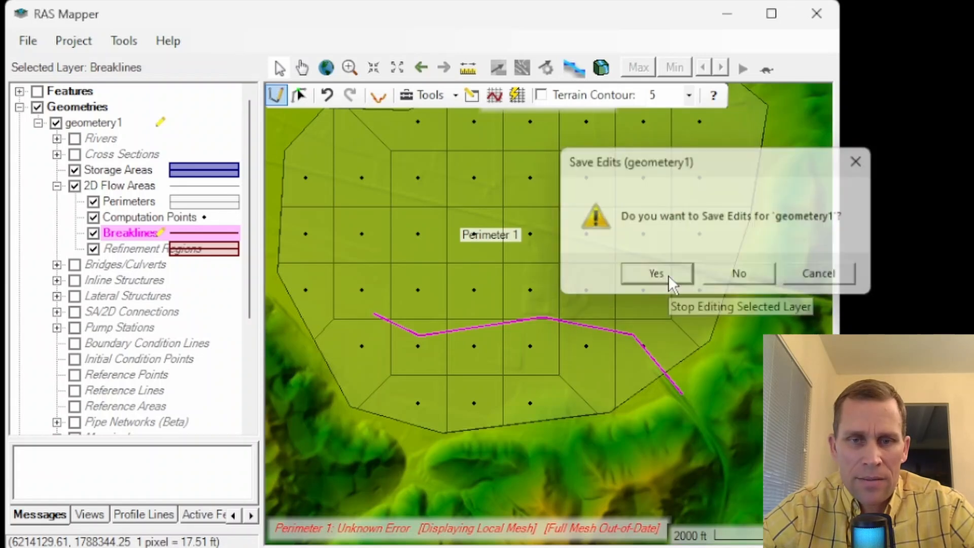
pyautogui.click(656, 274)
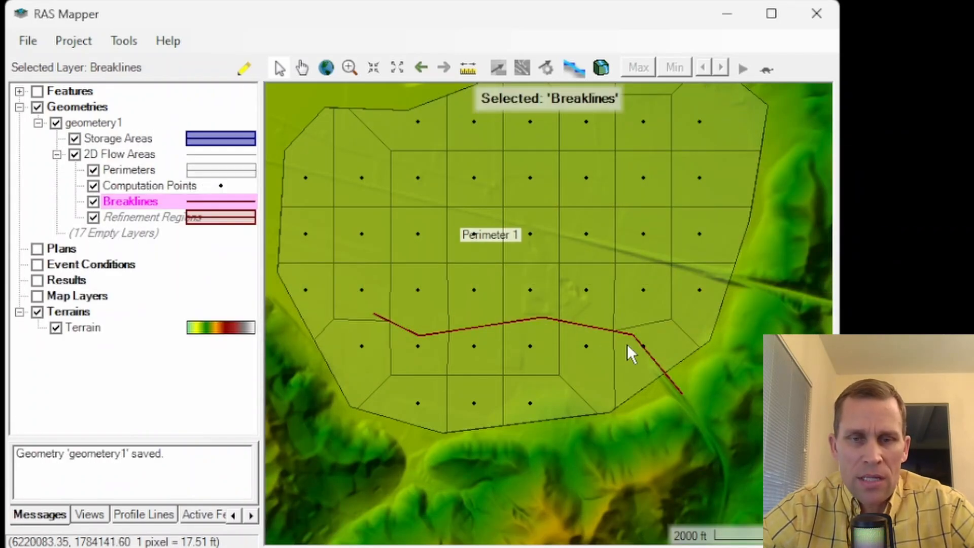
pyautogui.moveTo(466, 332)
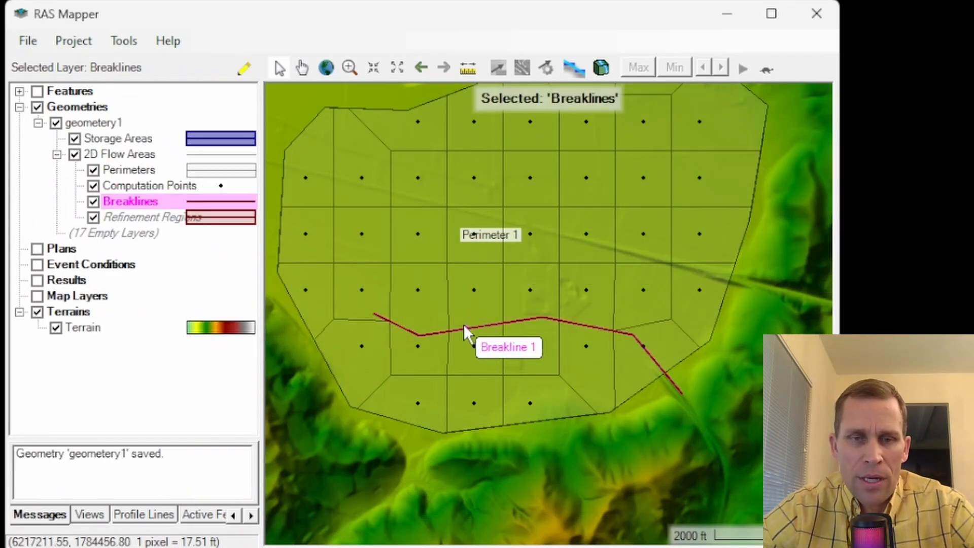
pyautogui.moveTo(397, 329)
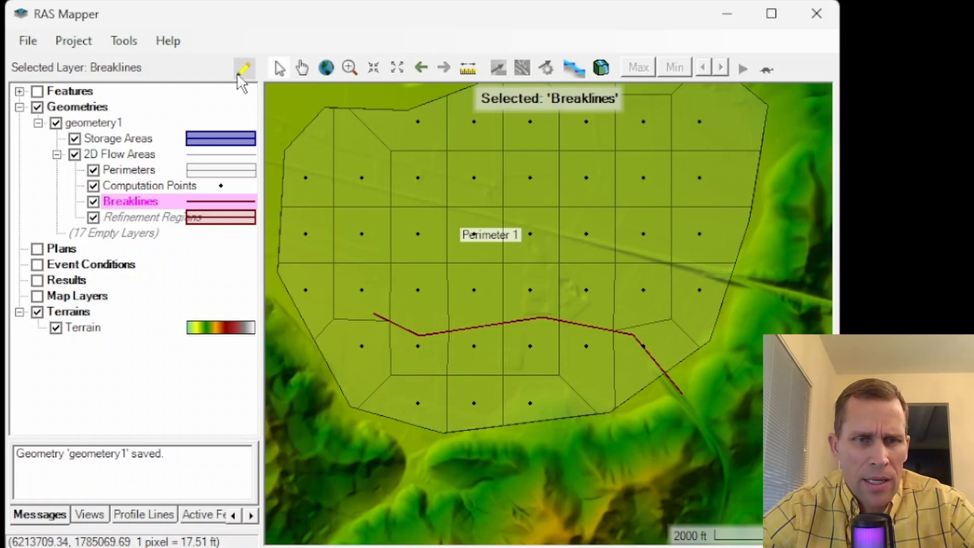
# - Resume geometry editing and enforce Breakline 1 on the Perimeter 1 mesh
pyautogui.click(243, 68)
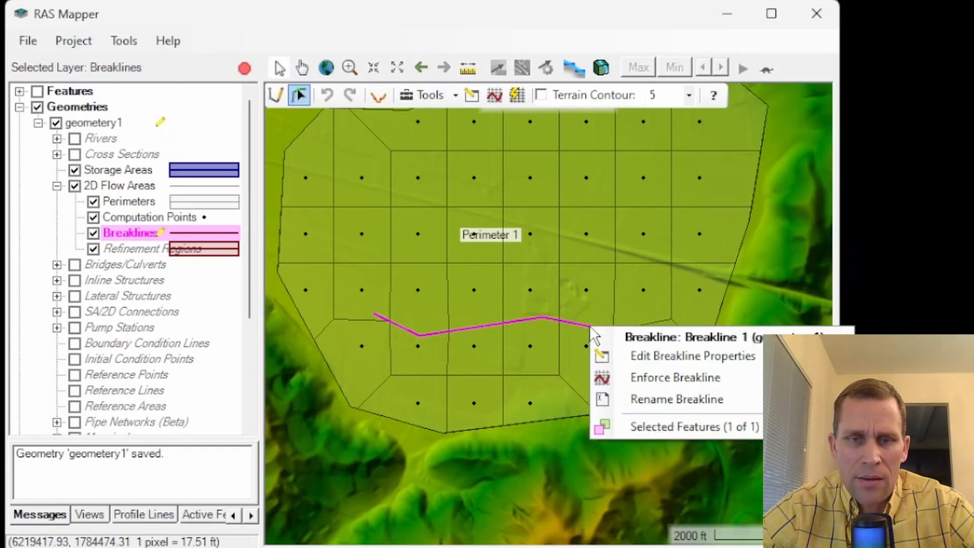
pyautogui.click(675, 377)
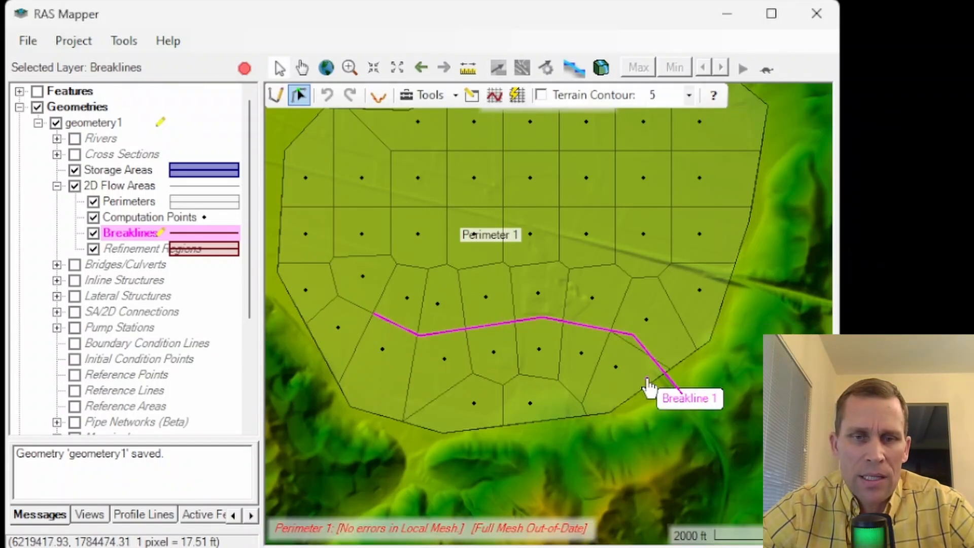
pyautogui.moveTo(328, 293)
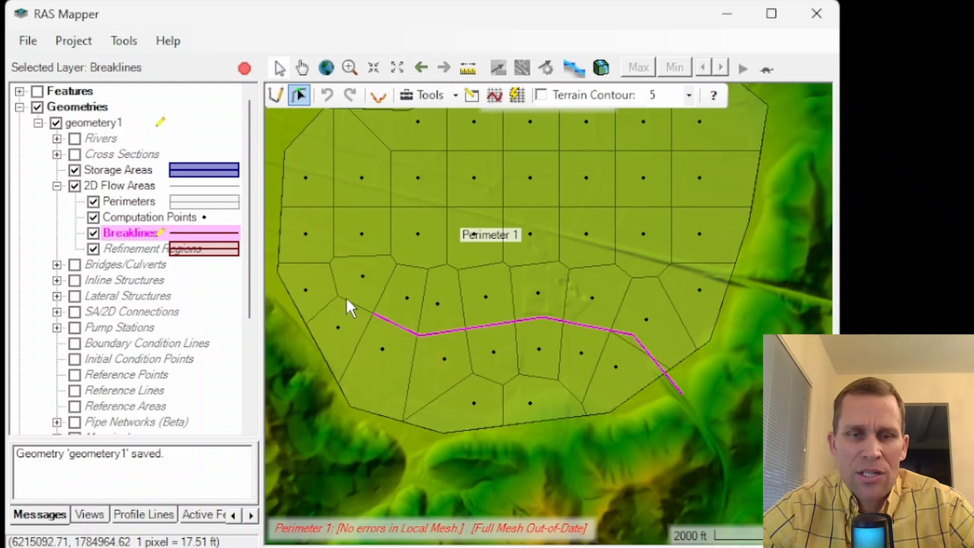
pyautogui.moveTo(634, 354)
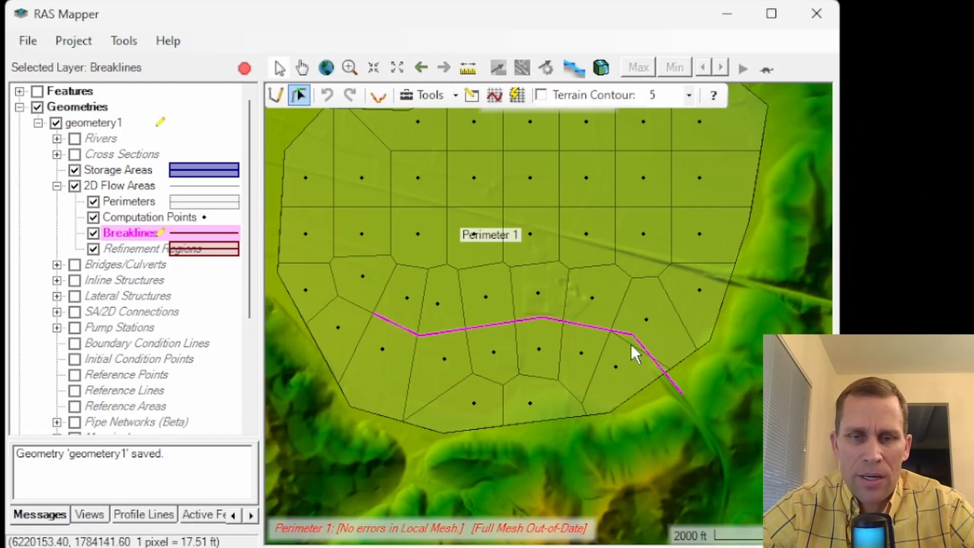
pyautogui.rightClick(487, 335)
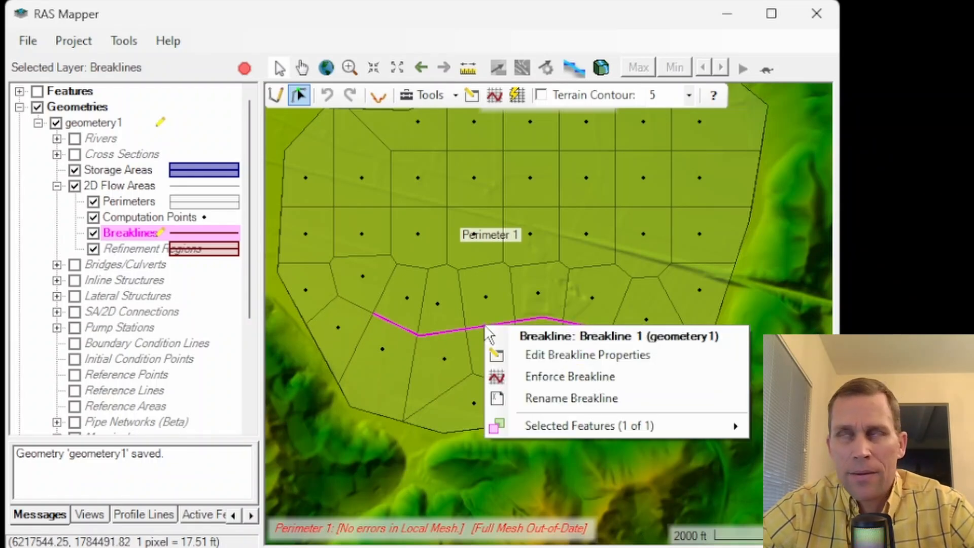
pyautogui.moveTo(587, 354)
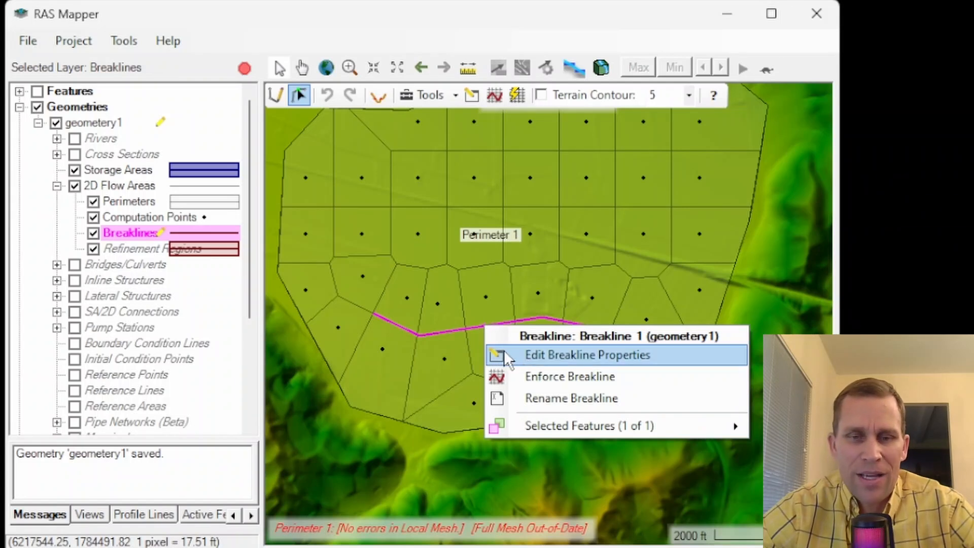
pyautogui.moveTo(578, 370)
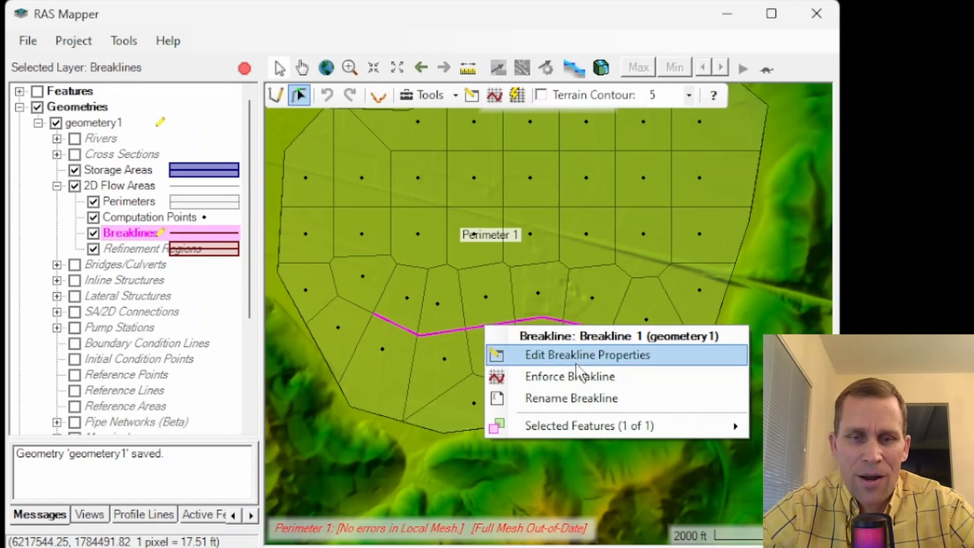
pyautogui.moveTo(587, 398)
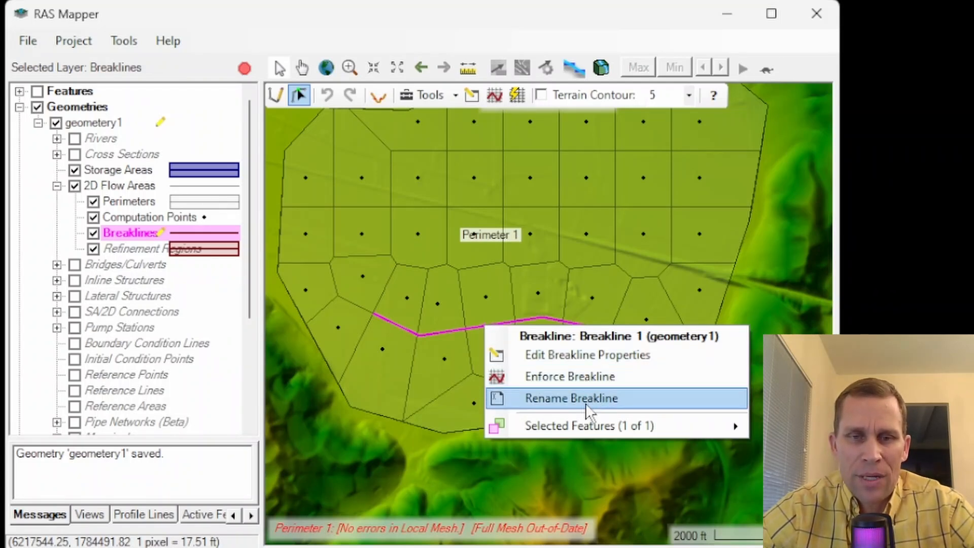
pyautogui.moveTo(474, 103)
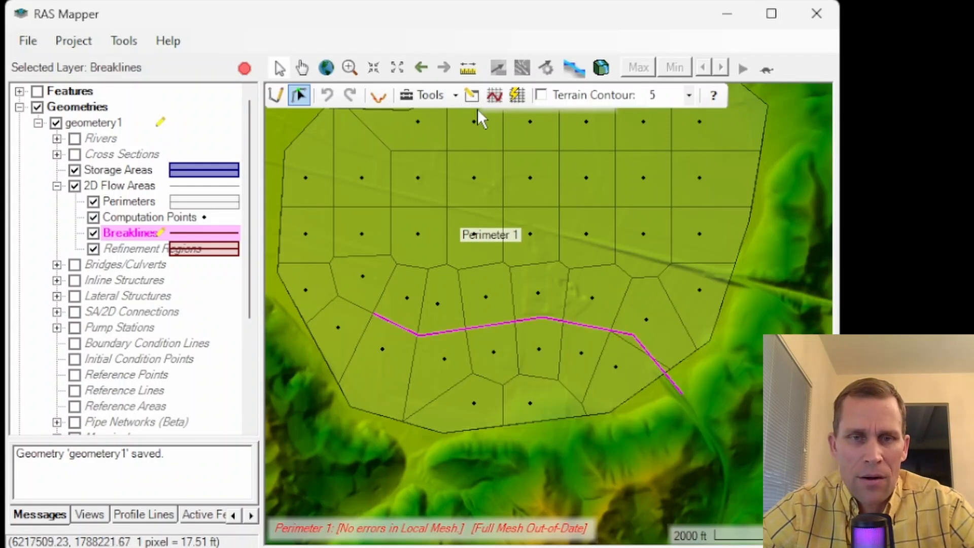
pyautogui.moveTo(495, 94)
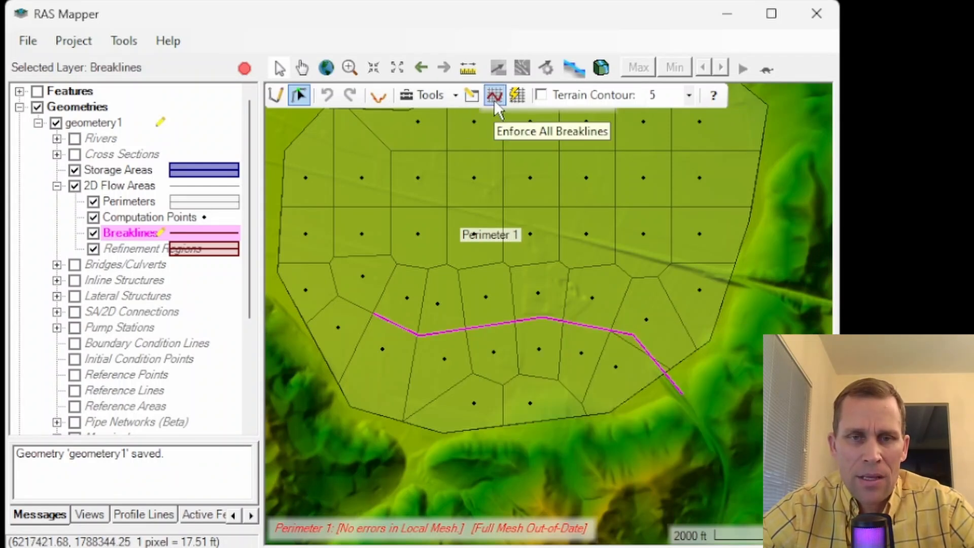
pyautogui.moveTo(517, 100)
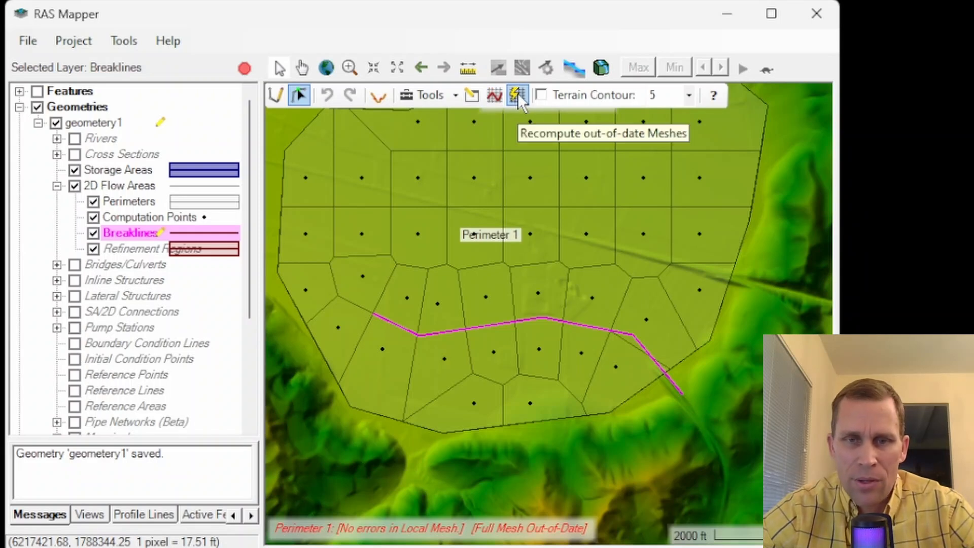
pyautogui.moveTo(572, 105)
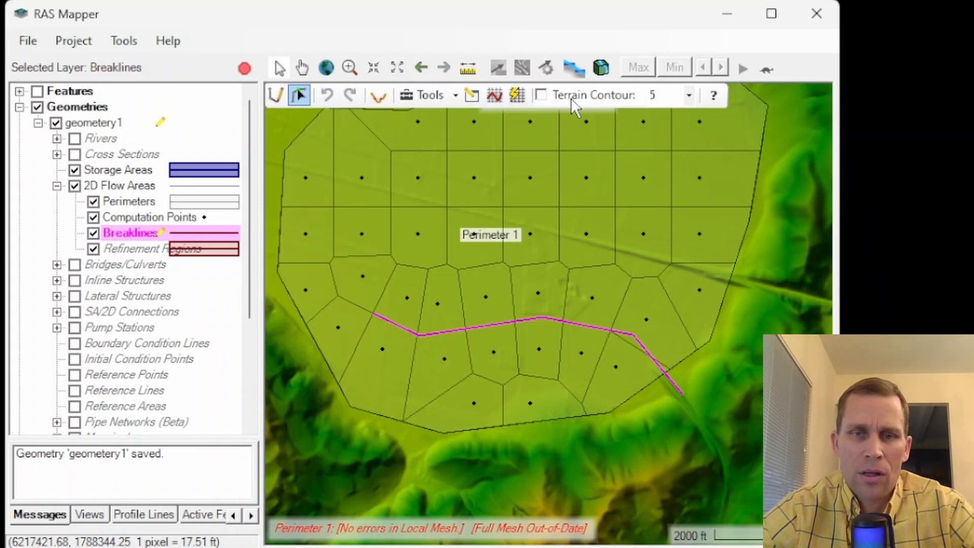
# - Turn on terrain contours with a 20 interval over the Perimeter 1 mesh
pyautogui.click(540, 94)
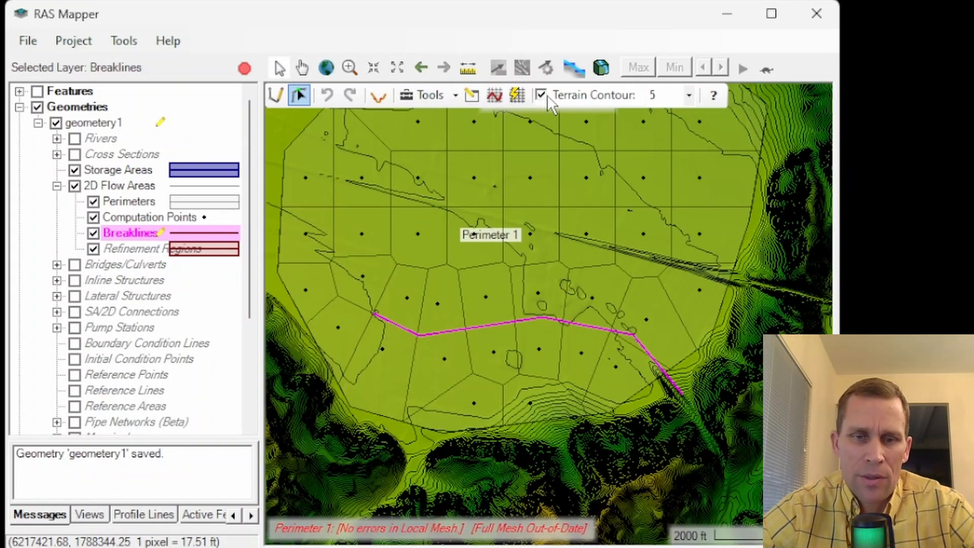
pyautogui.click(689, 95)
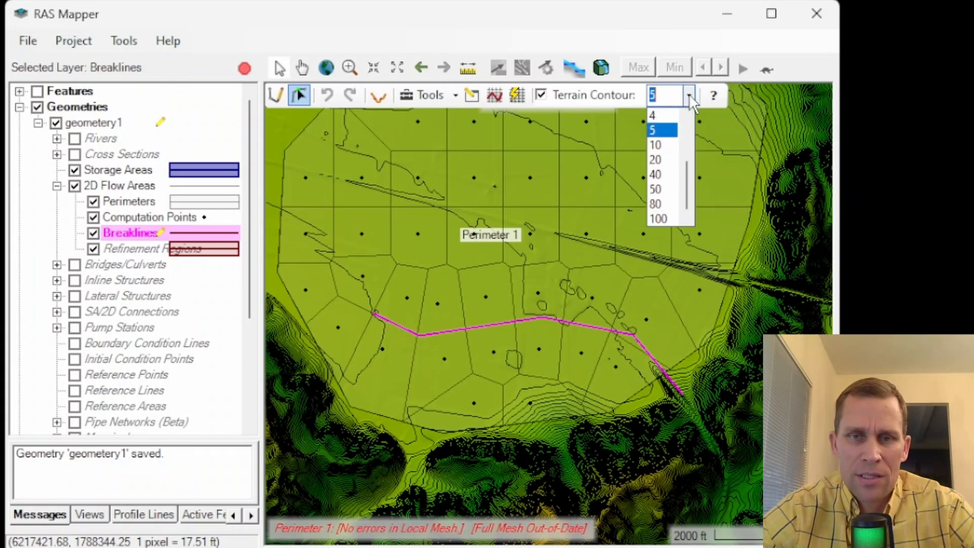
pyautogui.click(655, 144)
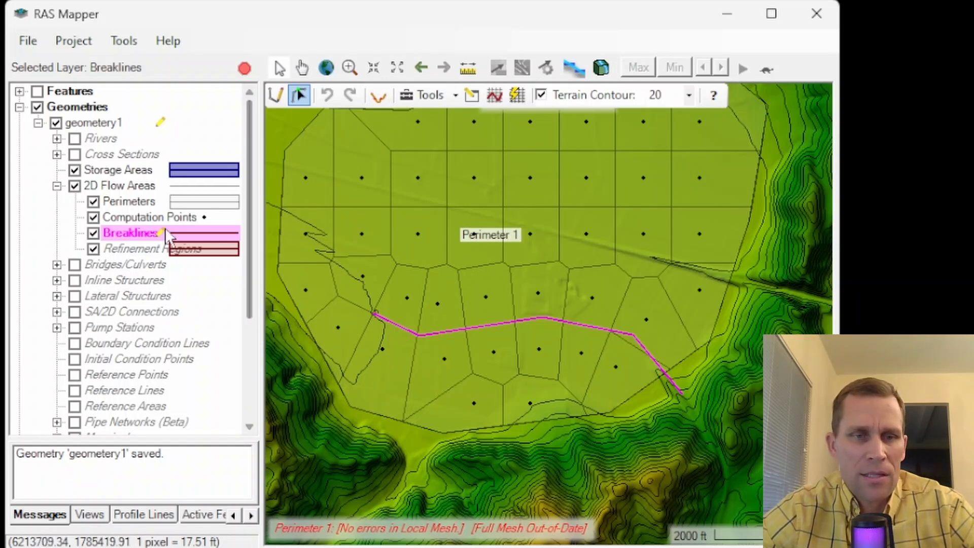
# - Open Breakline 1 in the Breakline Editor and enter a near spacing of 500
pyautogui.click(395, 300)
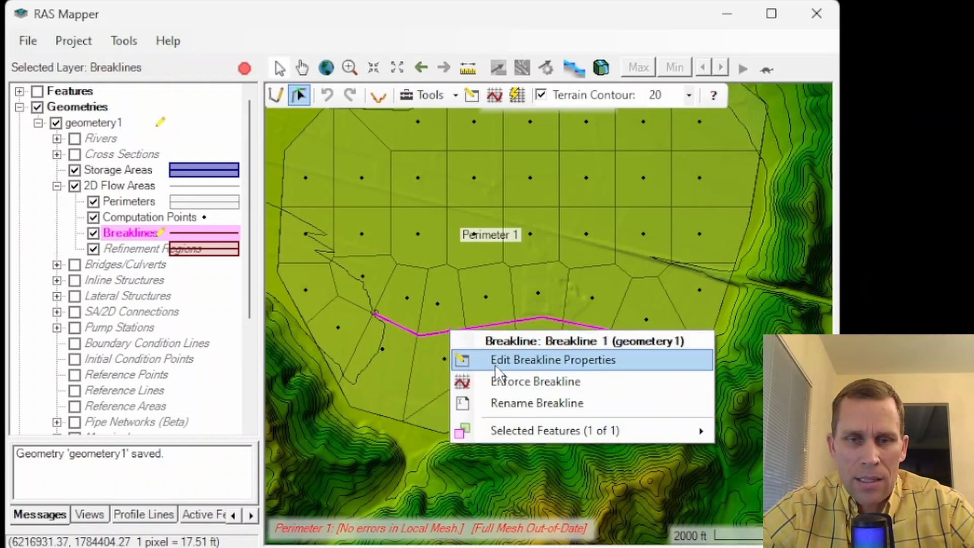
pyautogui.click(552, 360)
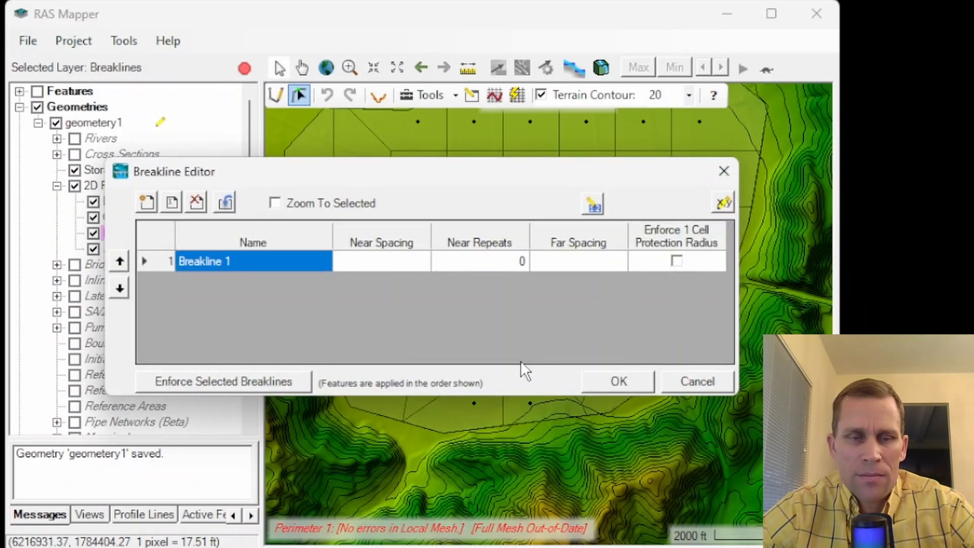
pyautogui.moveTo(485, 257)
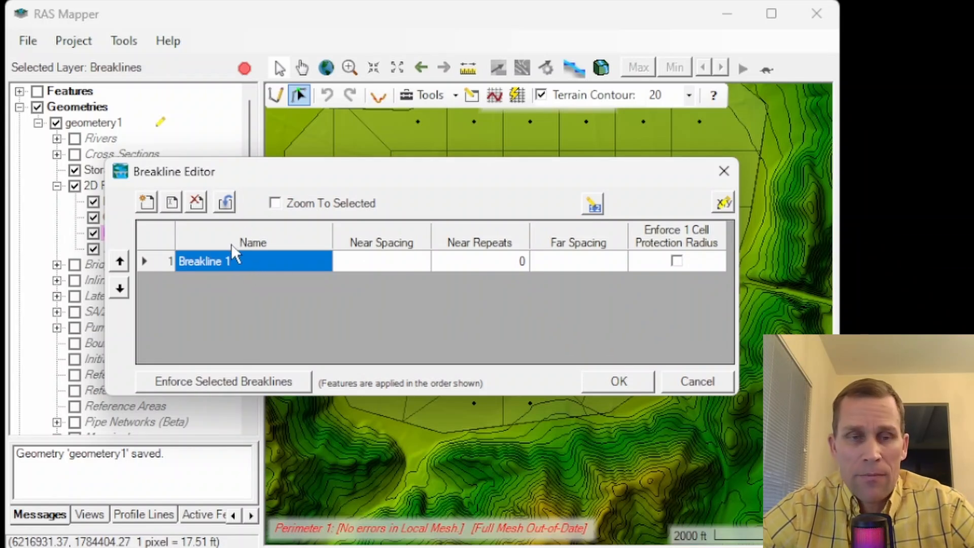
pyautogui.click(382, 260)
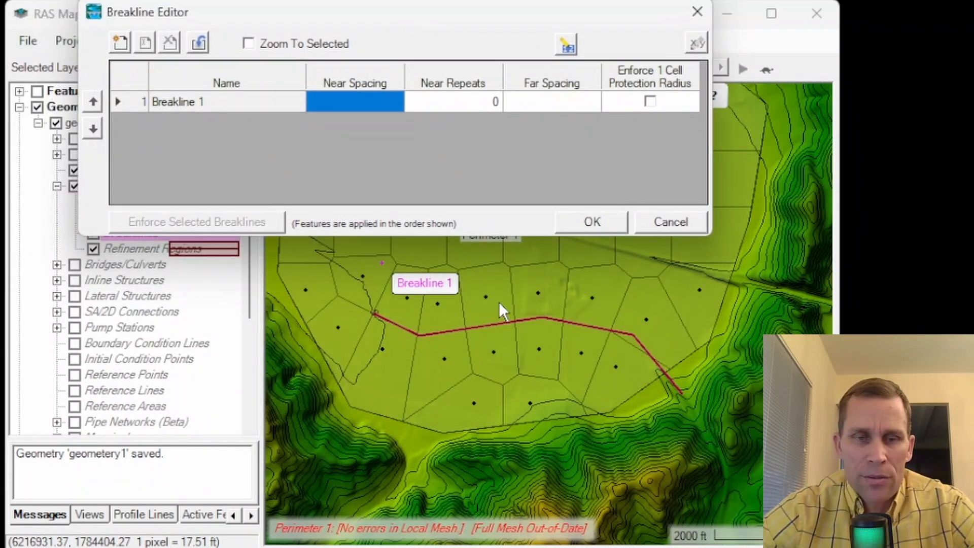
pyautogui.moveTo(488, 305)
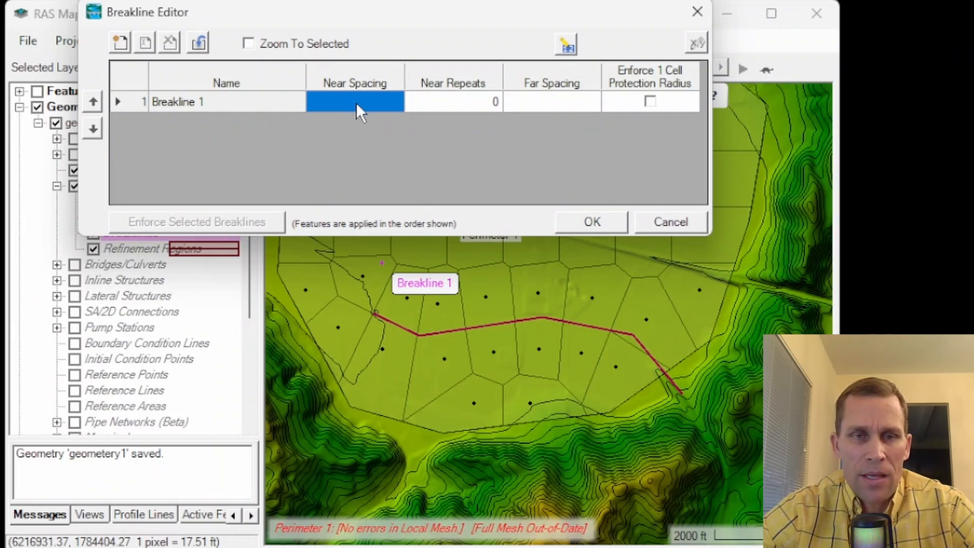
pyautogui.write('500')
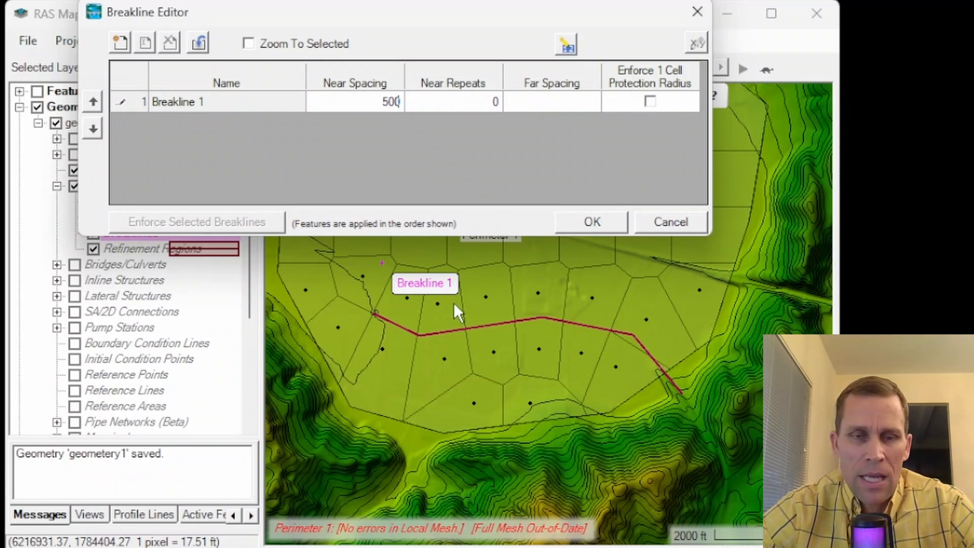
pyautogui.moveTo(404, 330)
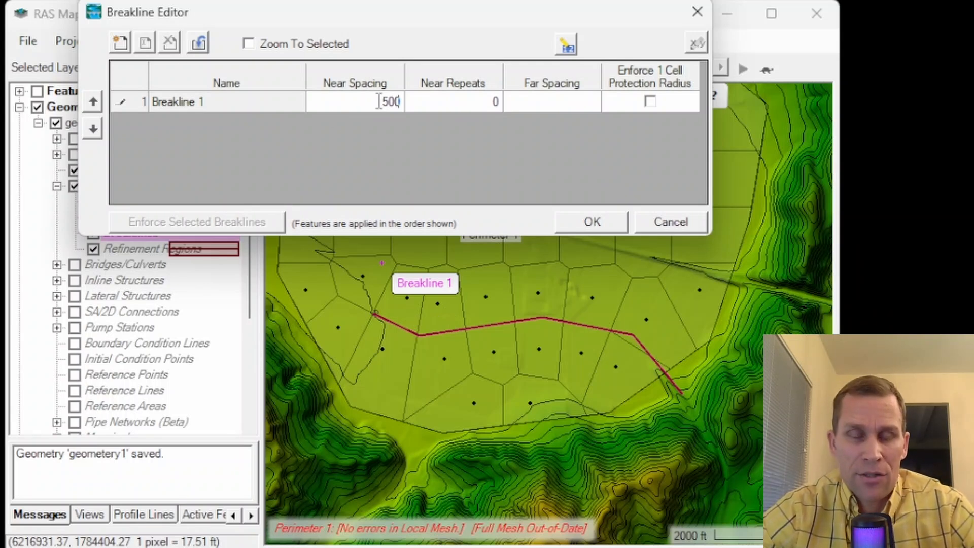
pyautogui.moveTo(643, 341)
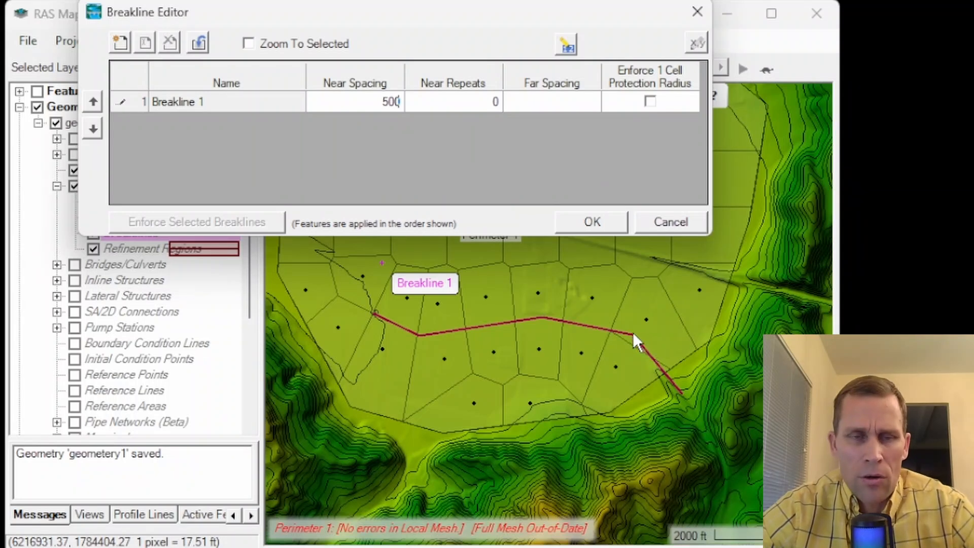
pyautogui.moveTo(590, 268)
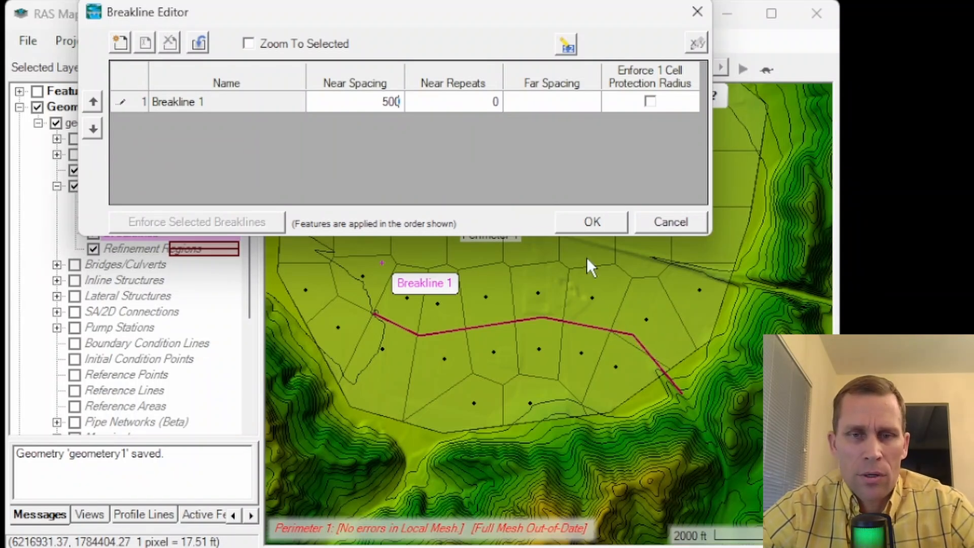
# - Apply the 500 near spacing and re-enforce Breakline 1 on the mesh
pyautogui.click(589, 222)
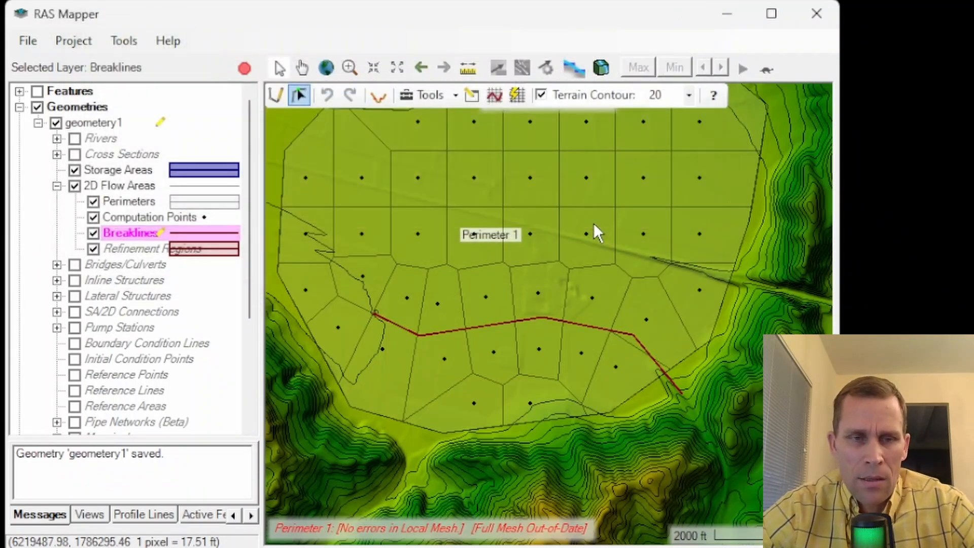
pyautogui.moveTo(555, 327)
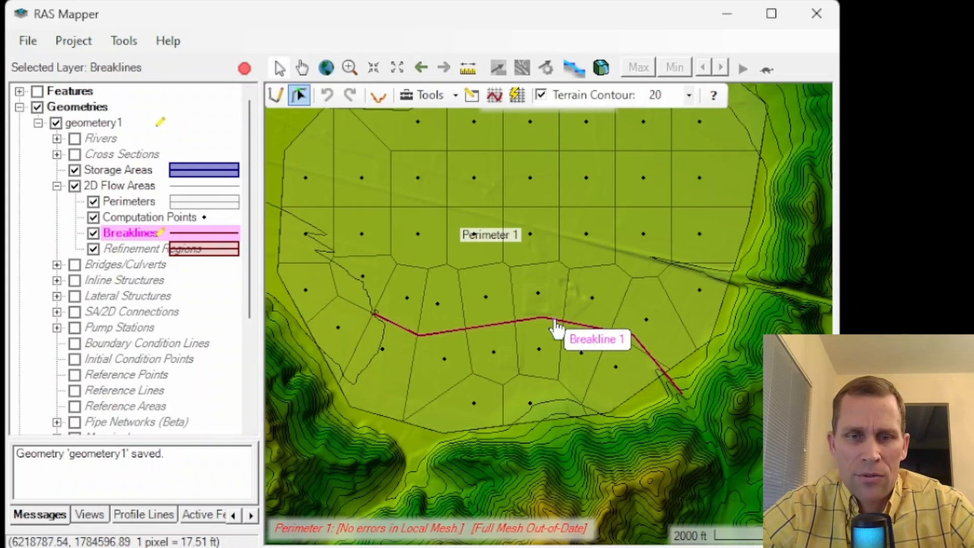
pyautogui.rightClick(556, 328)
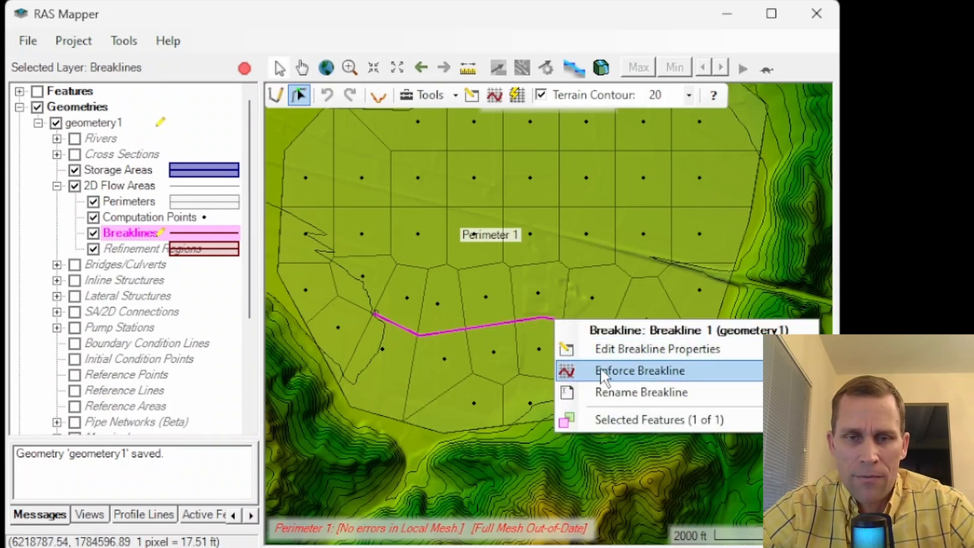
pyautogui.click(640, 370)
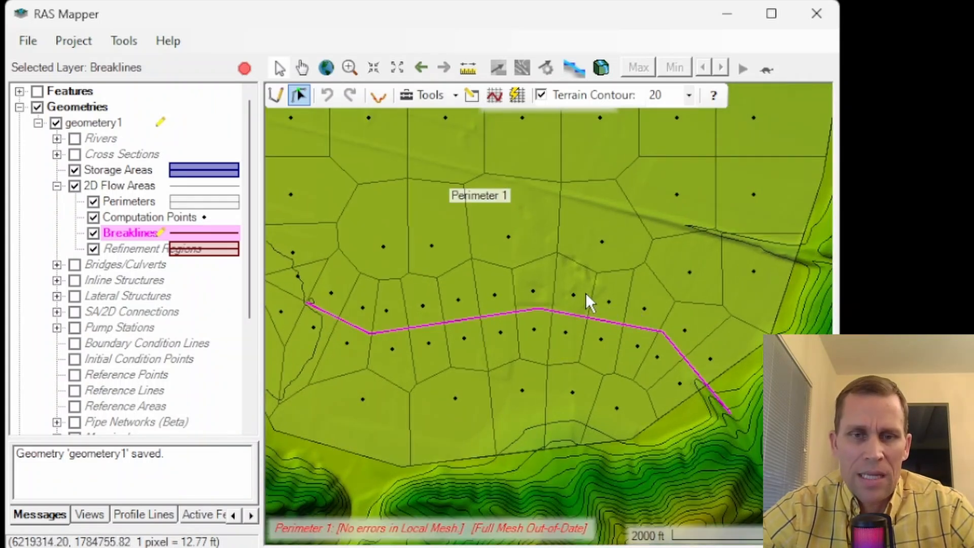
pyautogui.moveTo(522, 295)
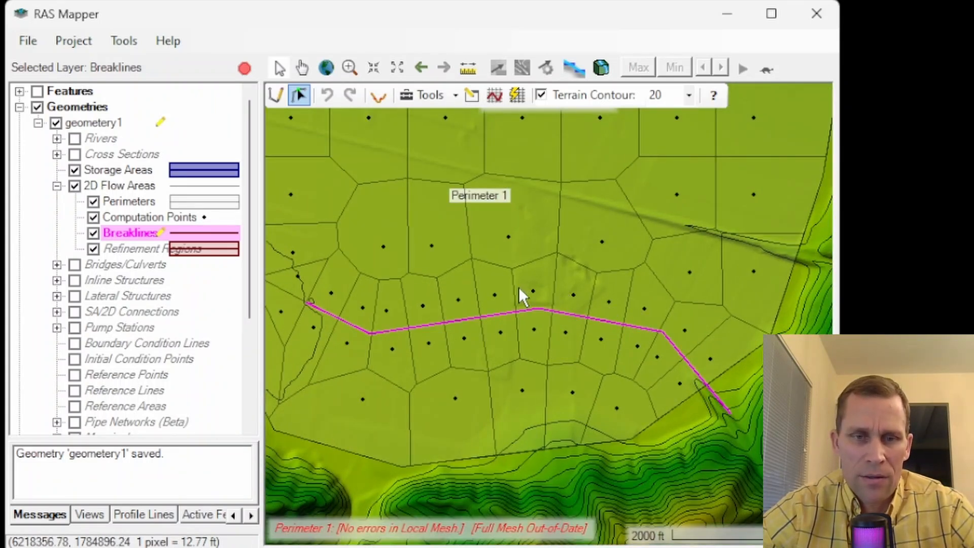
pyautogui.moveTo(497, 301)
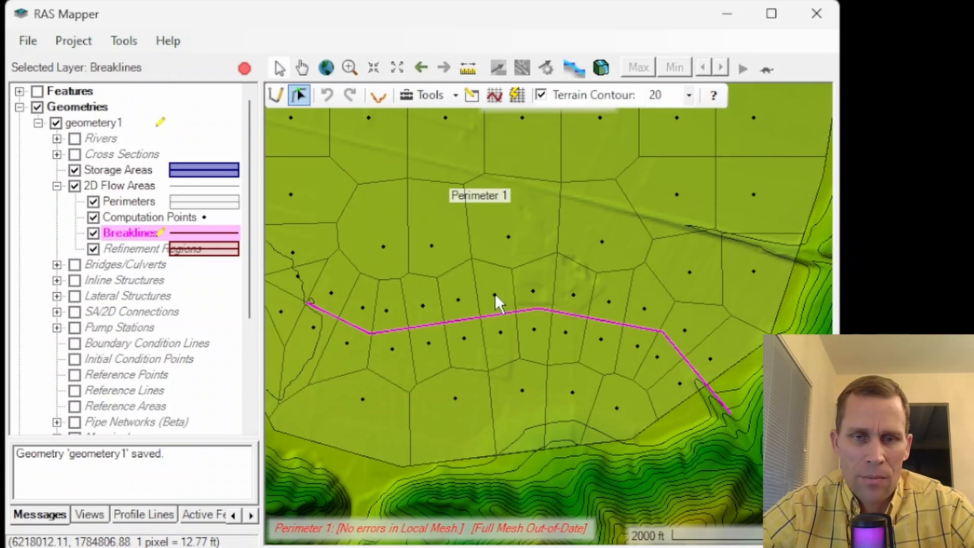
pyautogui.moveTo(501, 321)
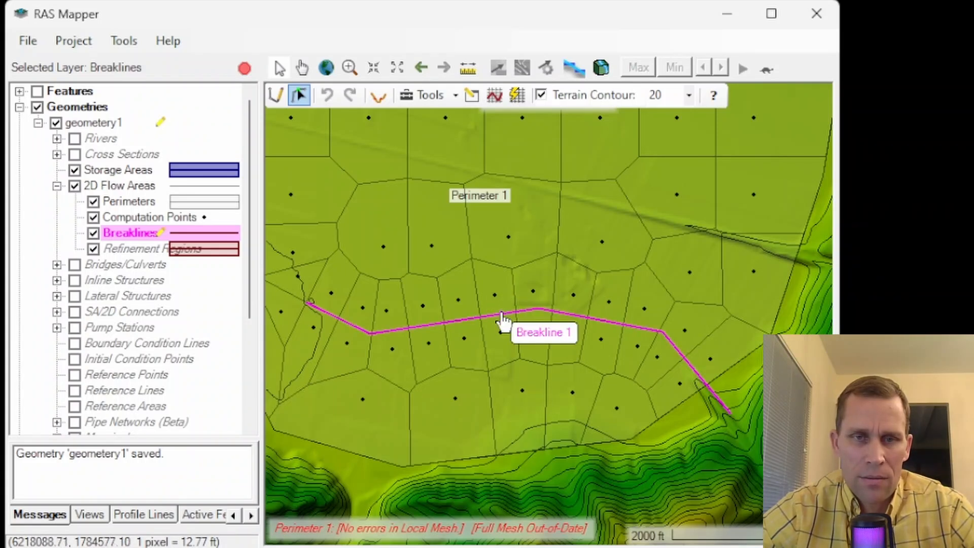
pyautogui.moveTo(636, 341)
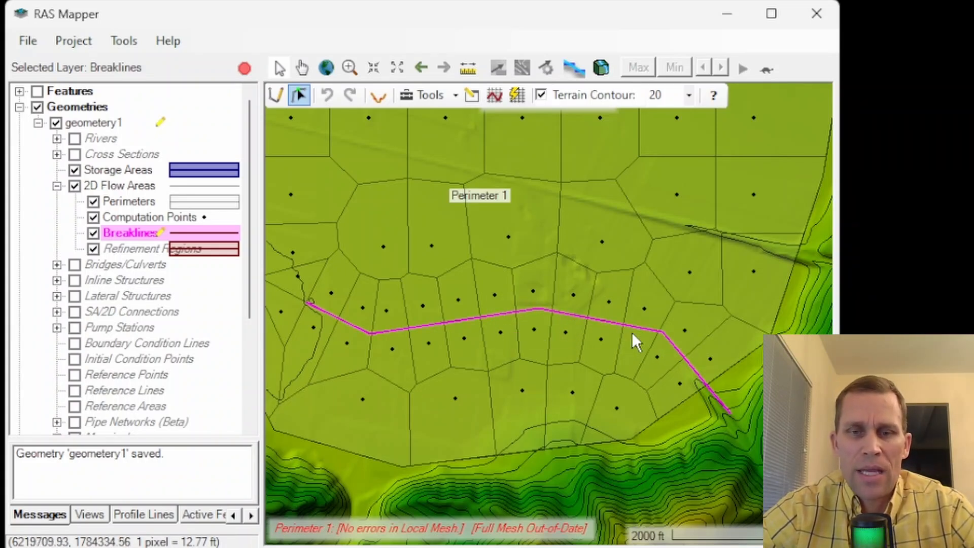
pyautogui.moveTo(363, 316)
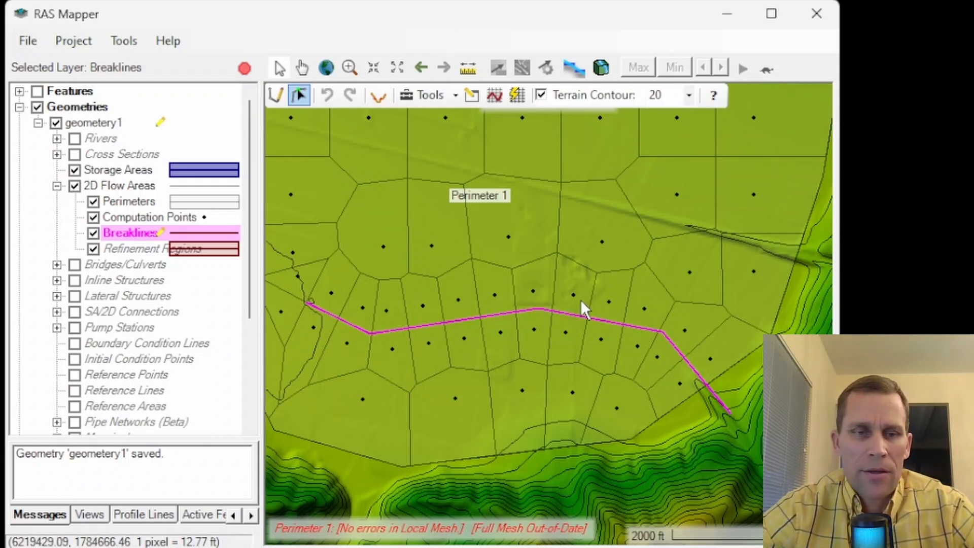
# - Change Breakline 1's near spacing to 200 in the attribute table and enforce all breaklines
pyautogui.rightClick(130, 232)
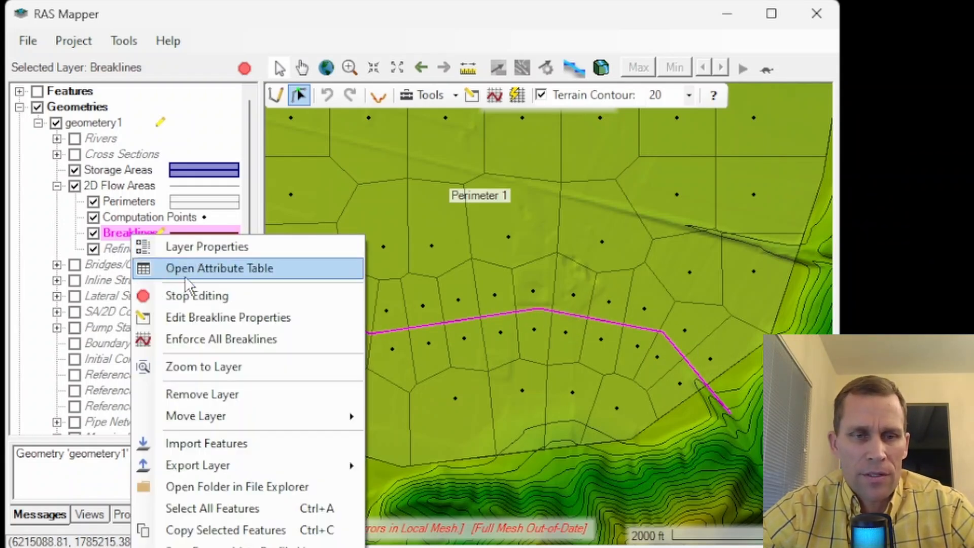
pyautogui.click(228, 318)
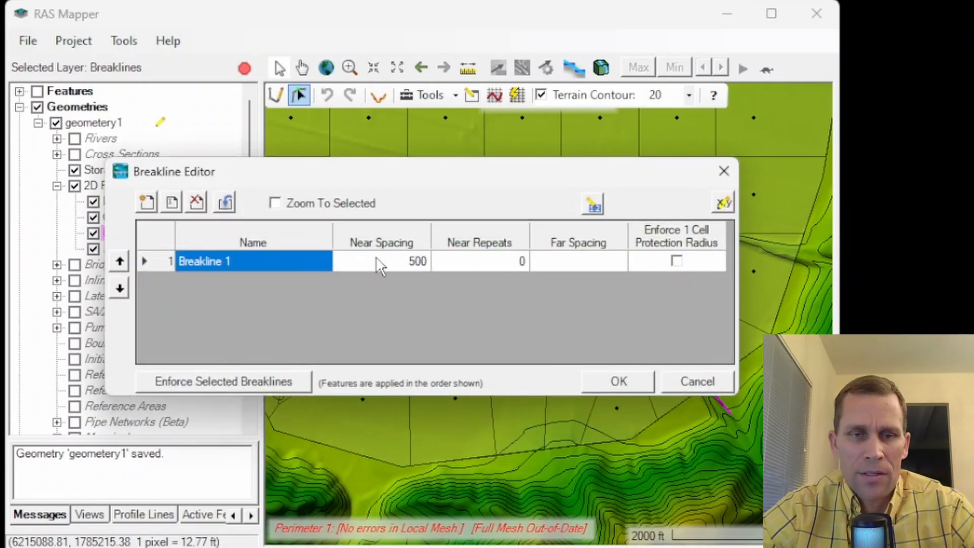
pyautogui.click(382, 260)
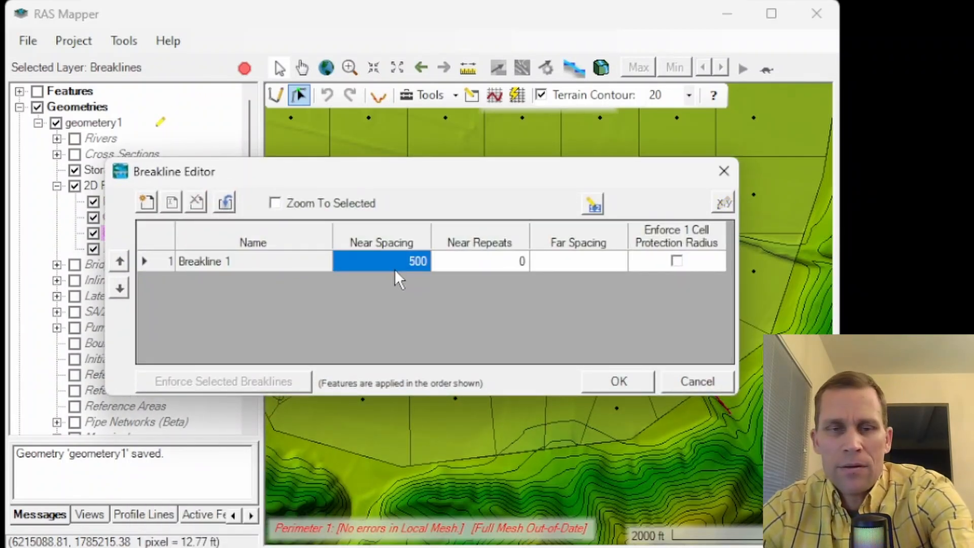
pyautogui.write('200')
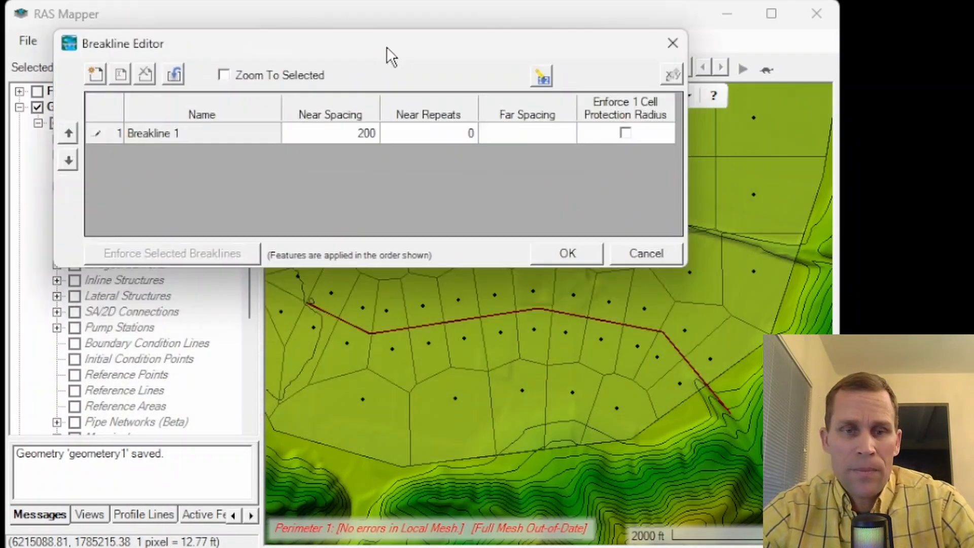
pyautogui.click(566, 253)
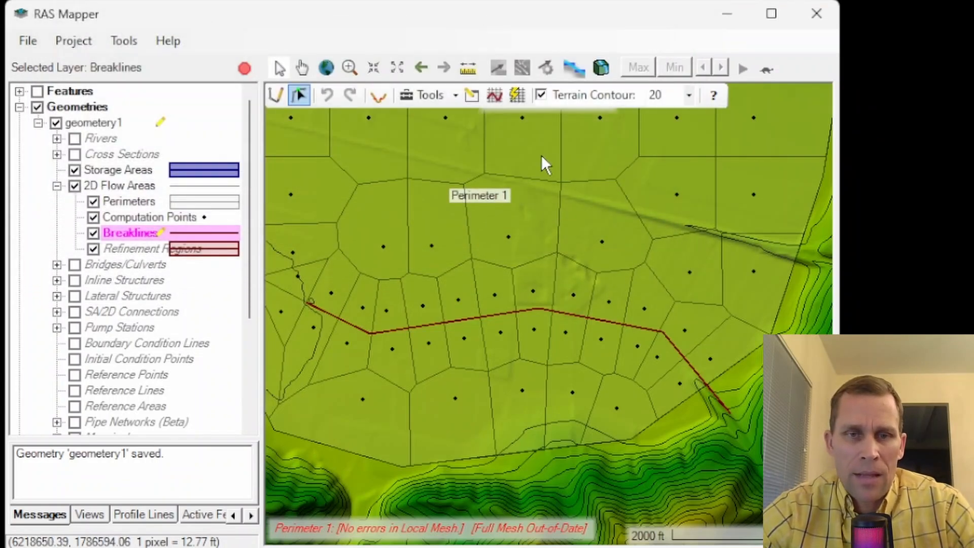
pyautogui.moveTo(494, 95)
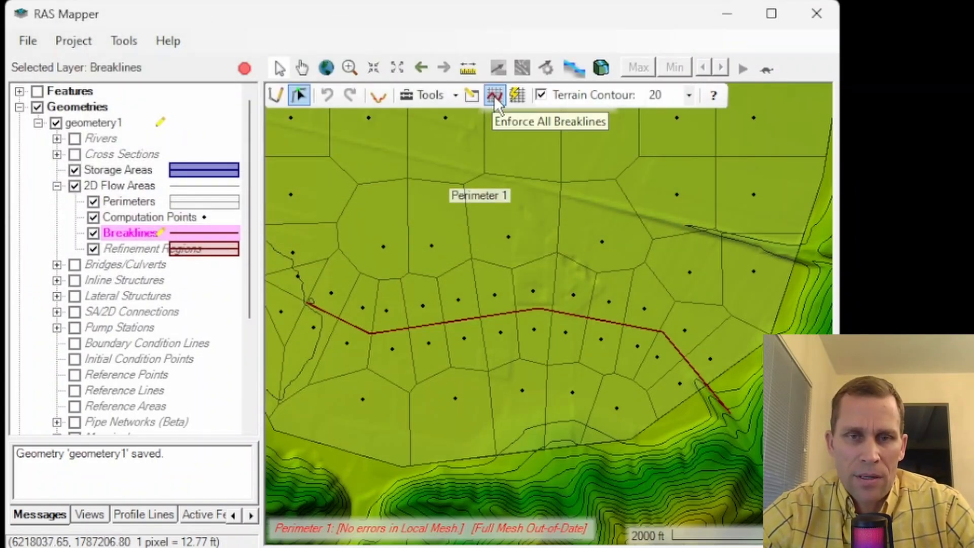
pyautogui.click(494, 95)
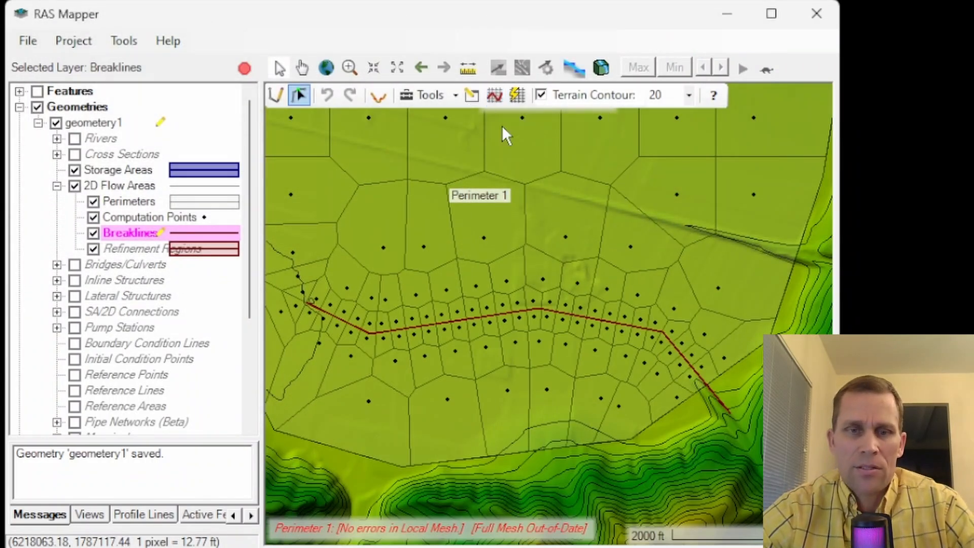
pyautogui.moveTo(313, 308)
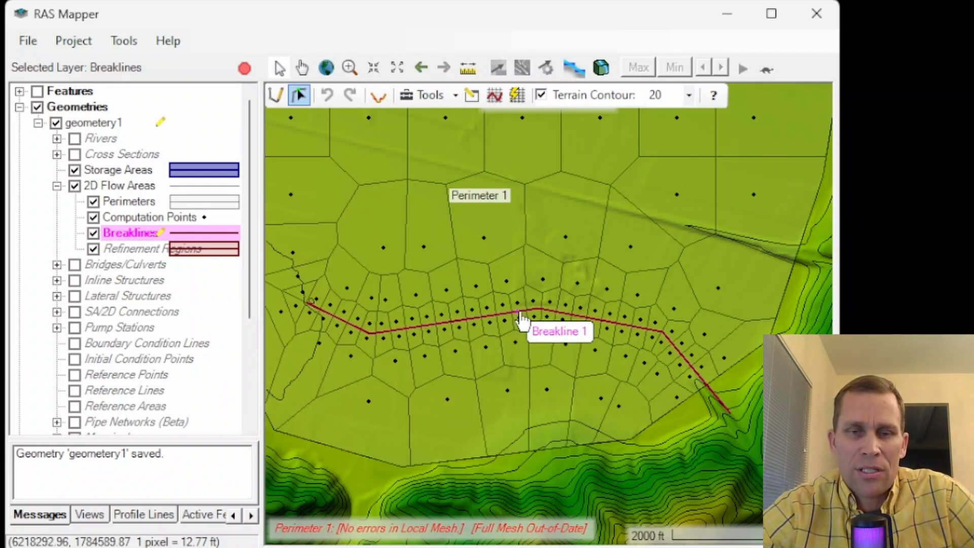
pyautogui.moveTo(596, 323)
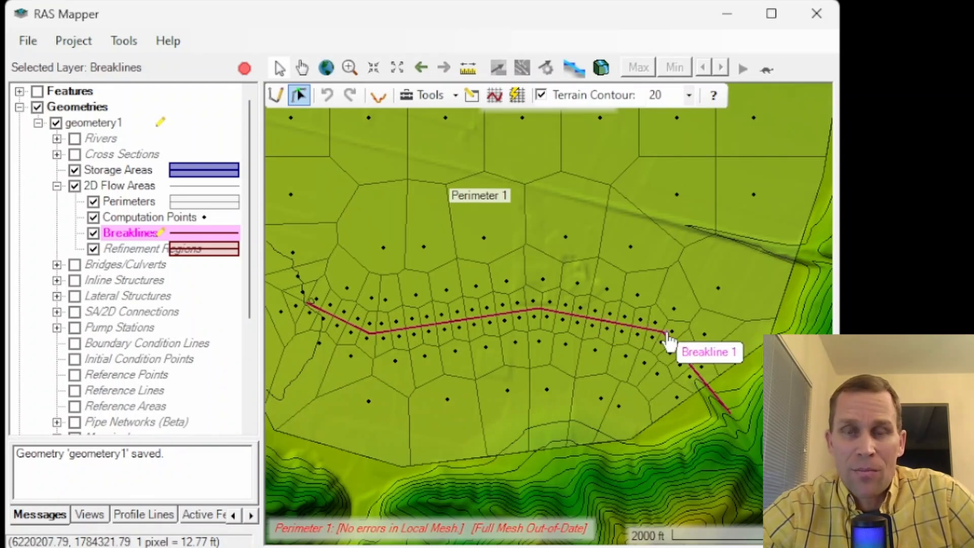
pyautogui.moveTo(338, 323)
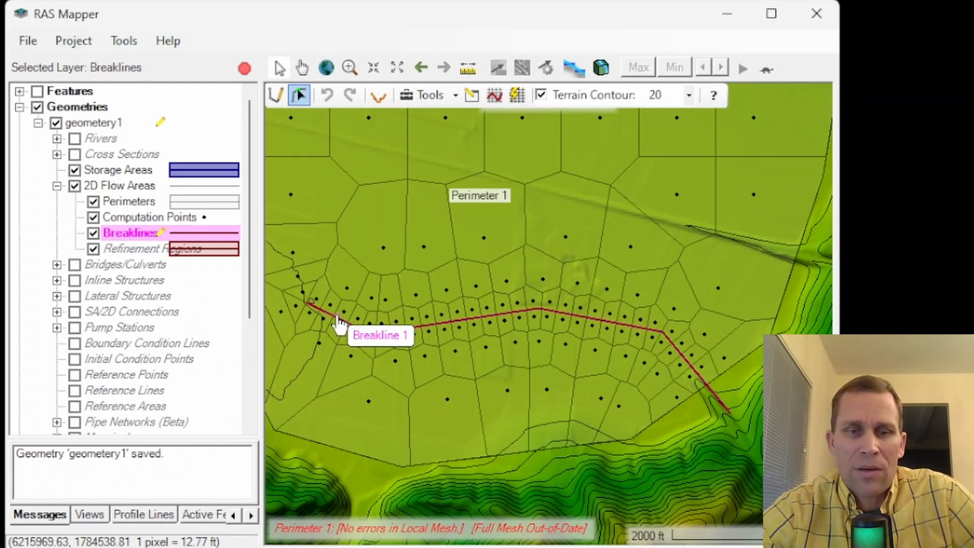
pyautogui.moveTo(686, 363)
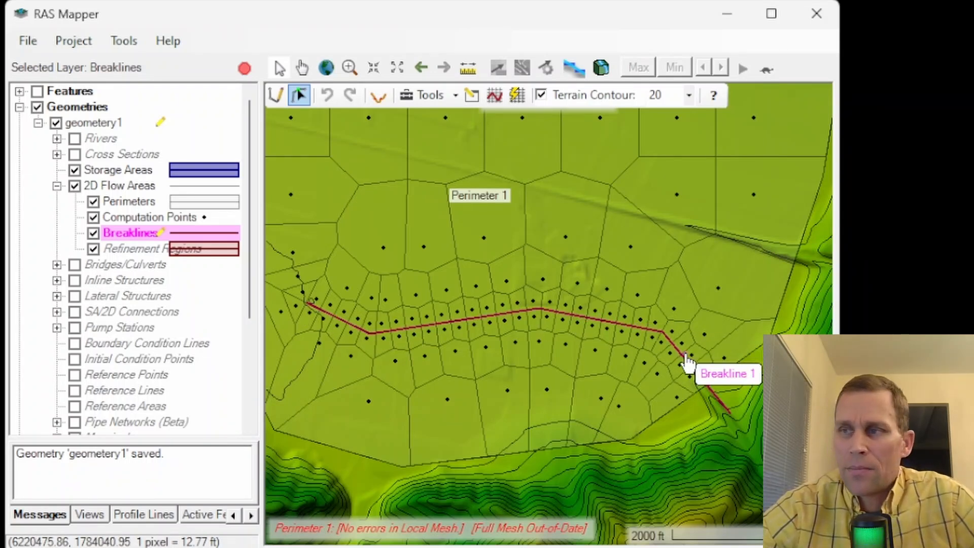
pyautogui.moveTo(578, 301)
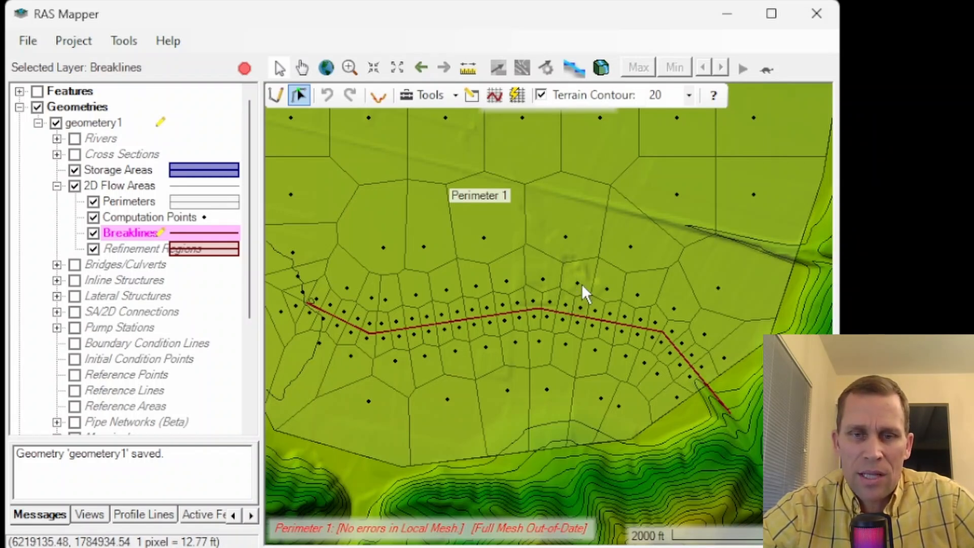
pyautogui.moveTo(570, 258)
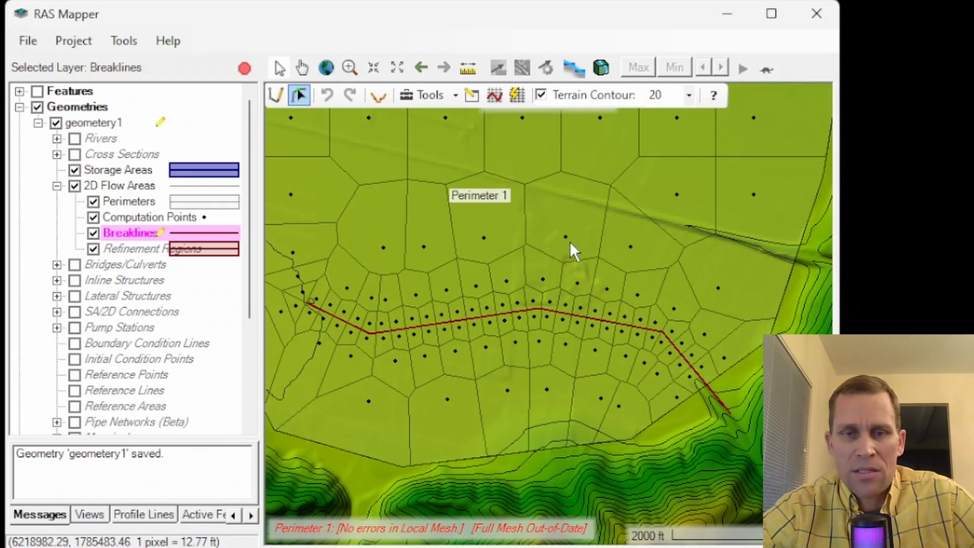
pyautogui.moveTo(614, 246)
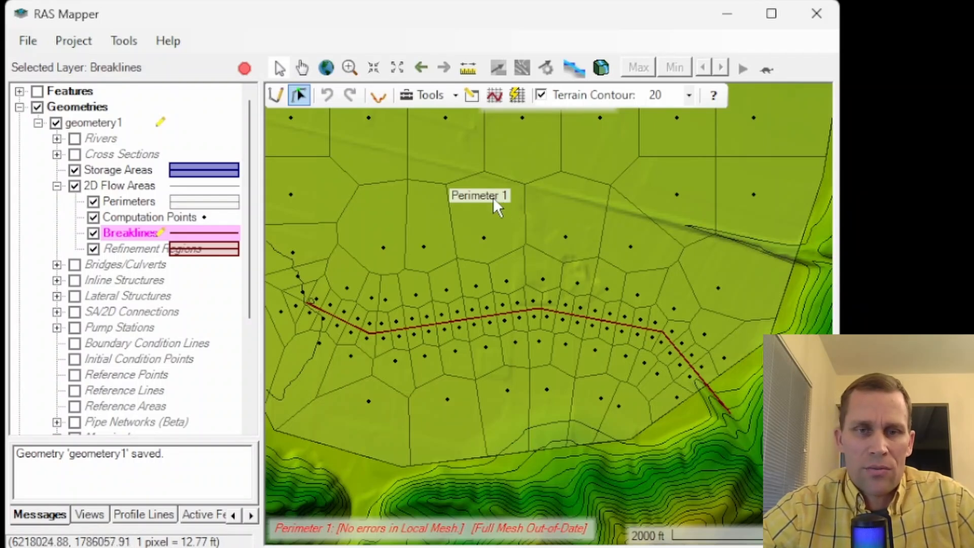
# - Enable Enforce 1 Cell Protection Radius for Breakline 1 in its feature table and close it
pyautogui.rightClick(133, 232)
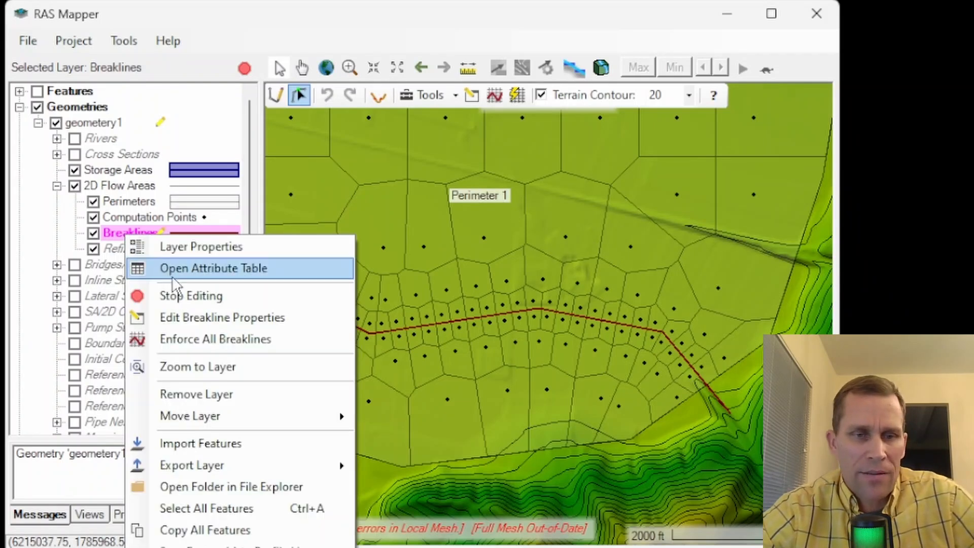
pyautogui.click(213, 268)
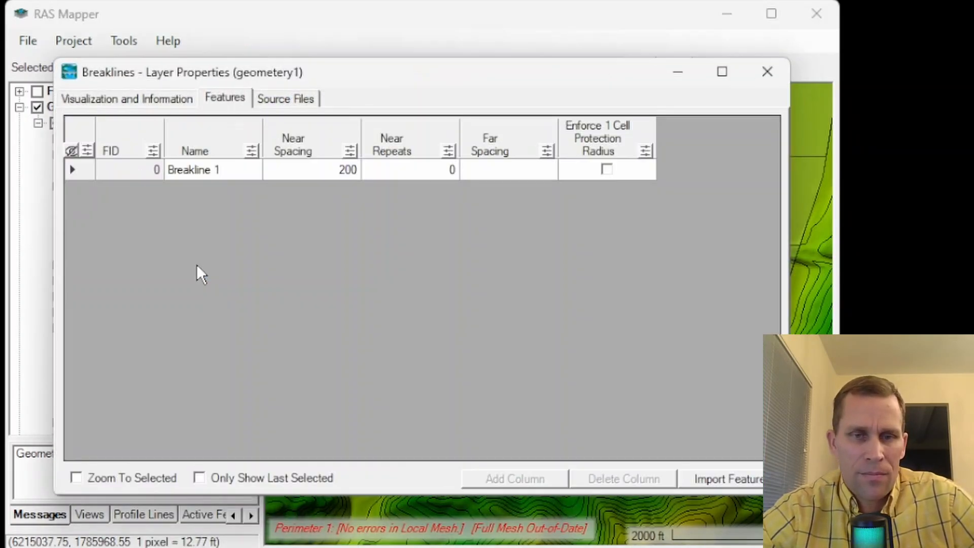
pyautogui.click(410, 169)
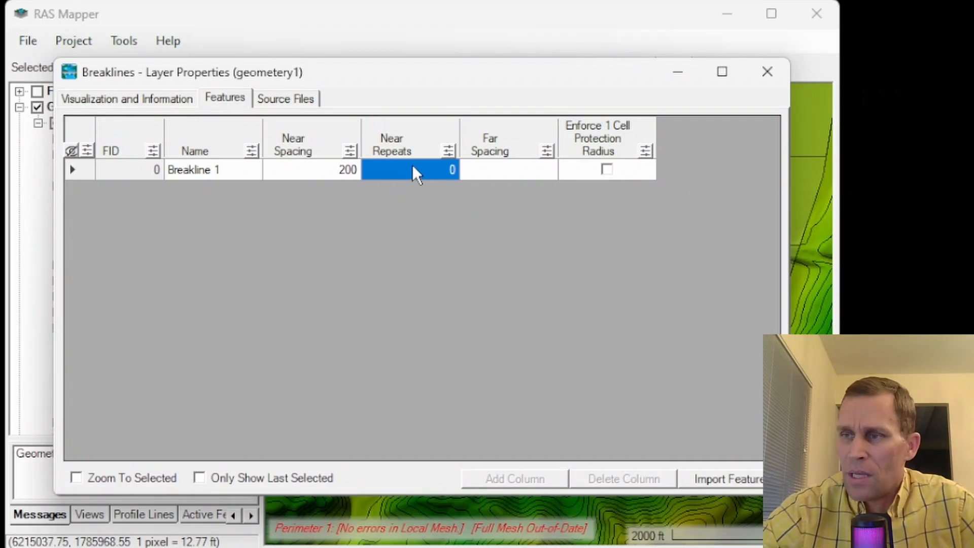
pyautogui.click(507, 168)
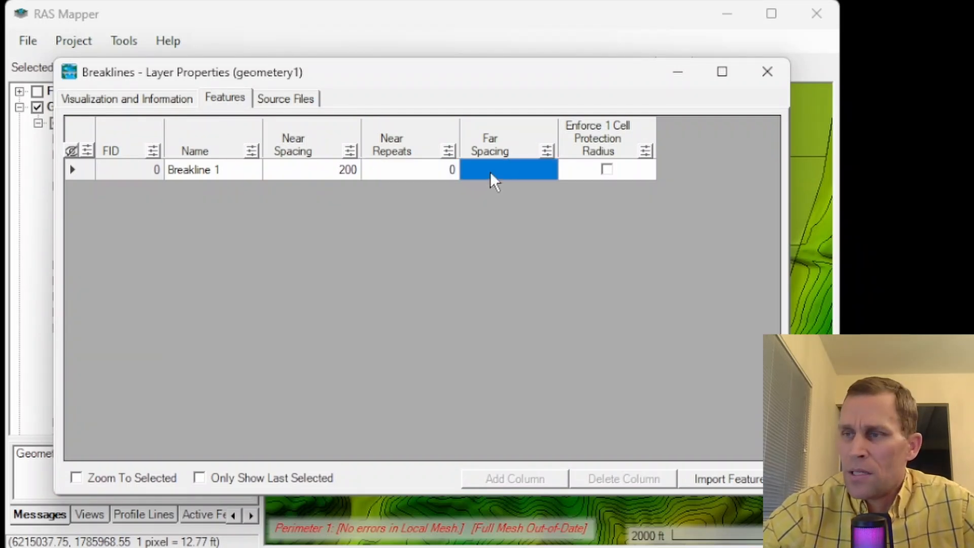
pyautogui.moveTo(487, 177)
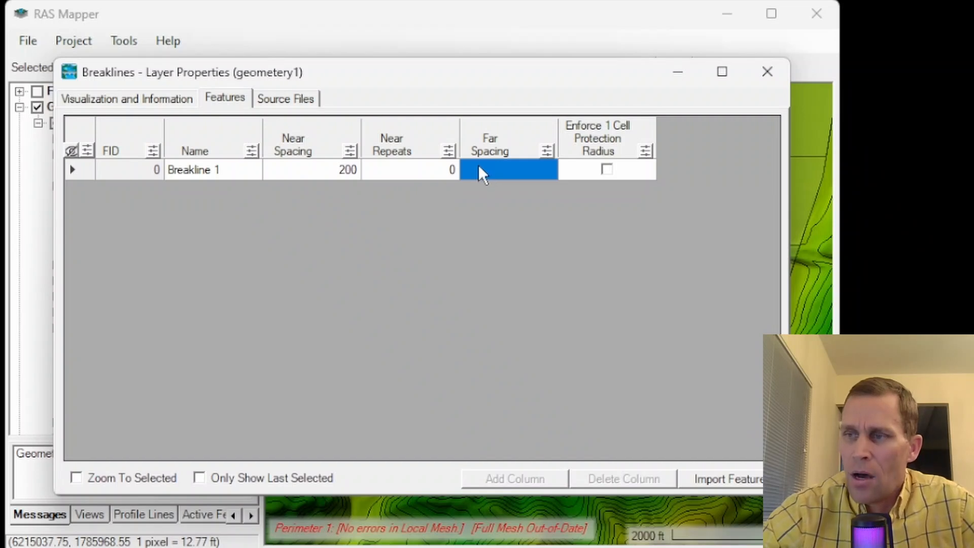
pyautogui.moveTo(581, 175)
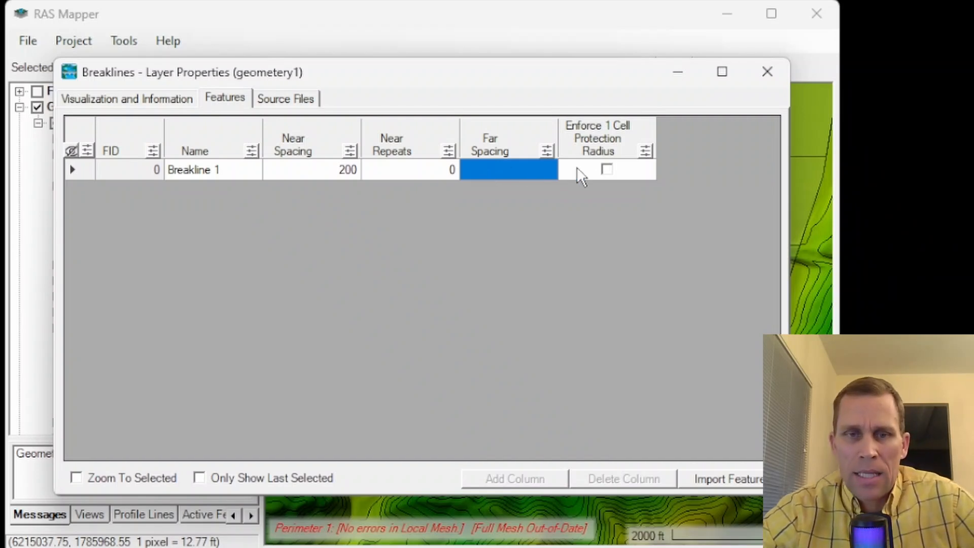
pyautogui.click(607, 169)
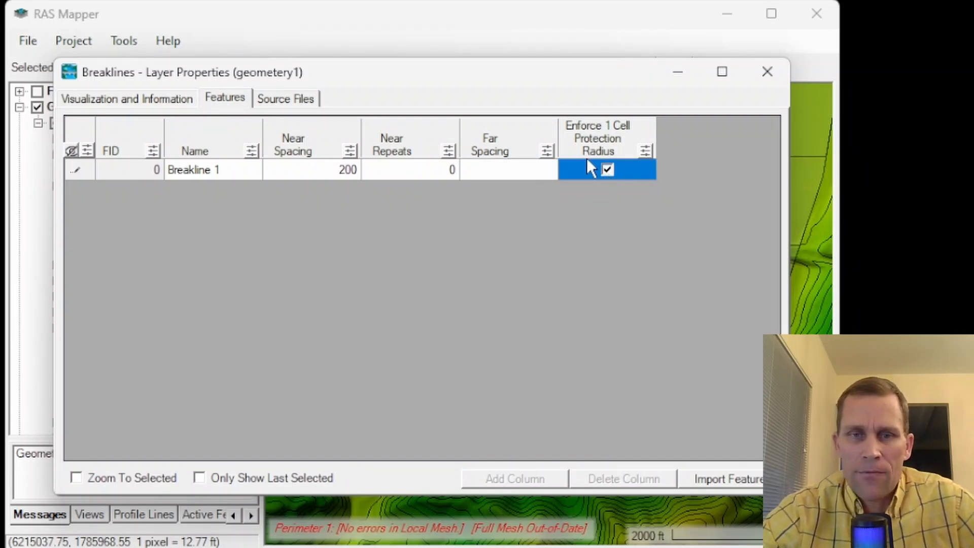
pyautogui.click(607, 169)
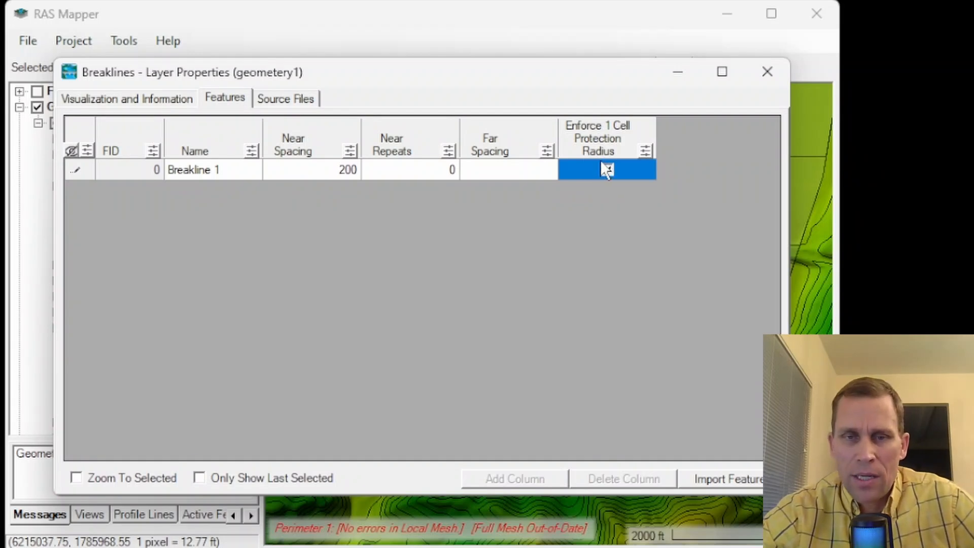
pyautogui.click(607, 169)
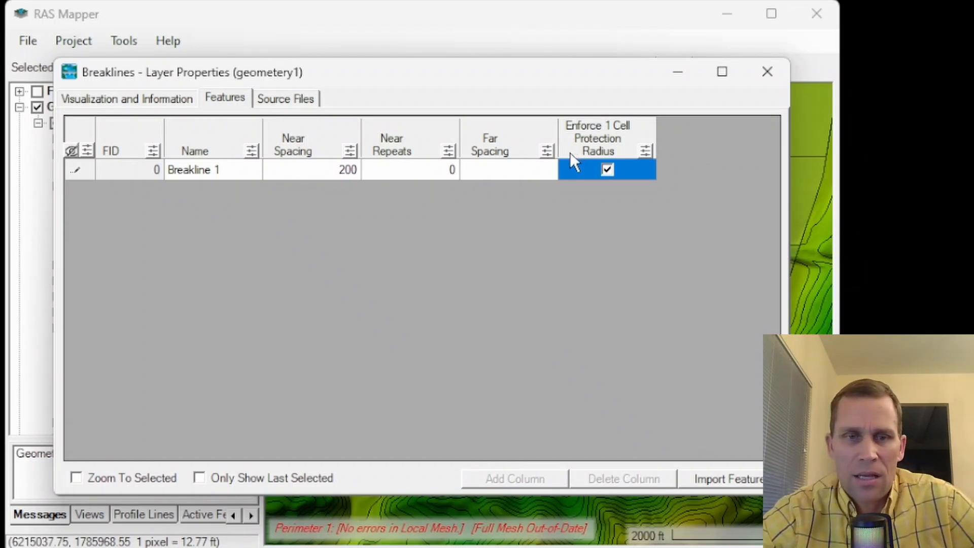
pyautogui.moveTo(584, 176)
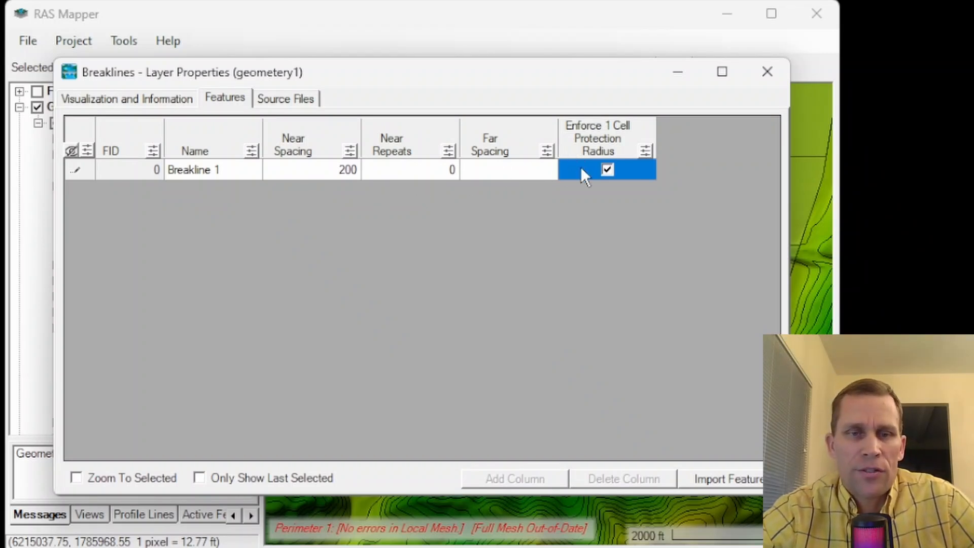
pyautogui.moveTo(335, 190)
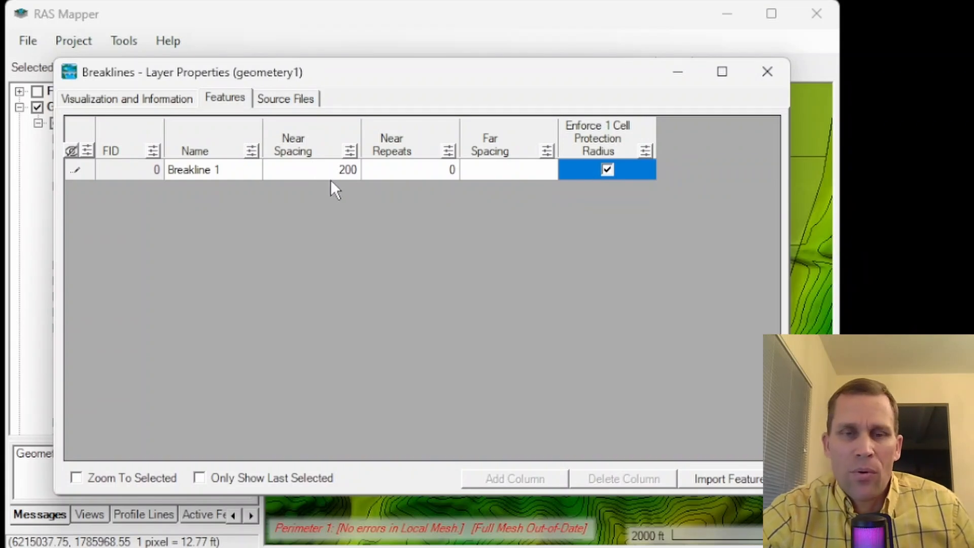
pyautogui.moveTo(288, 177)
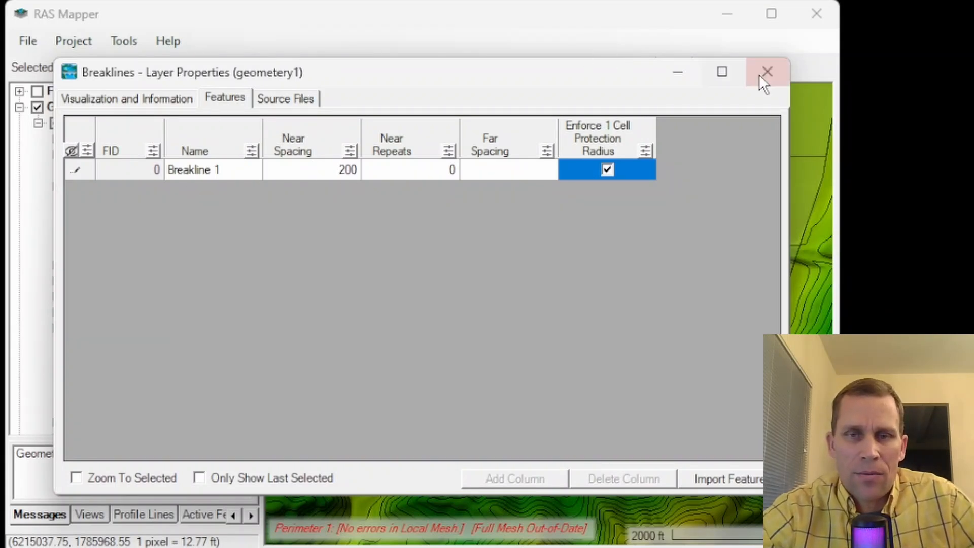
pyautogui.click(767, 72)
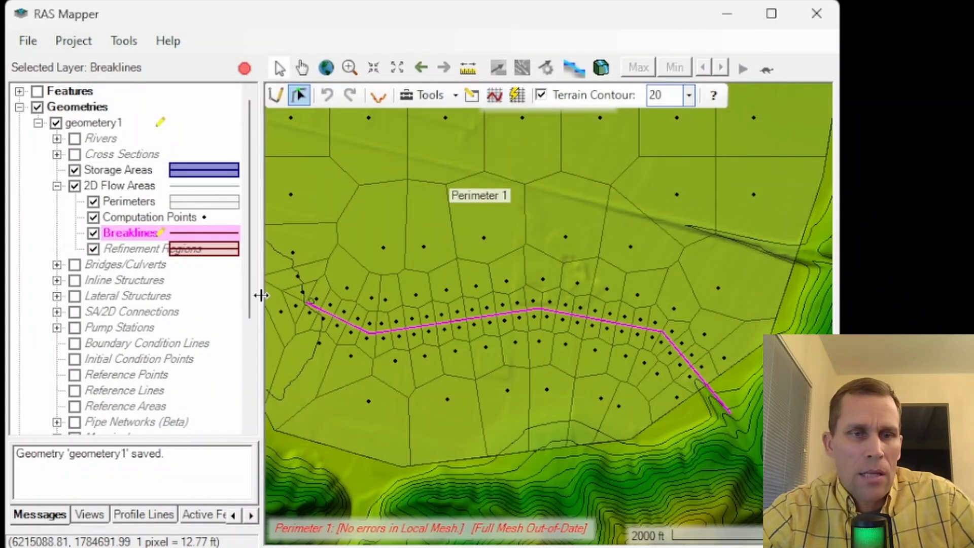
pyautogui.click(119, 185)
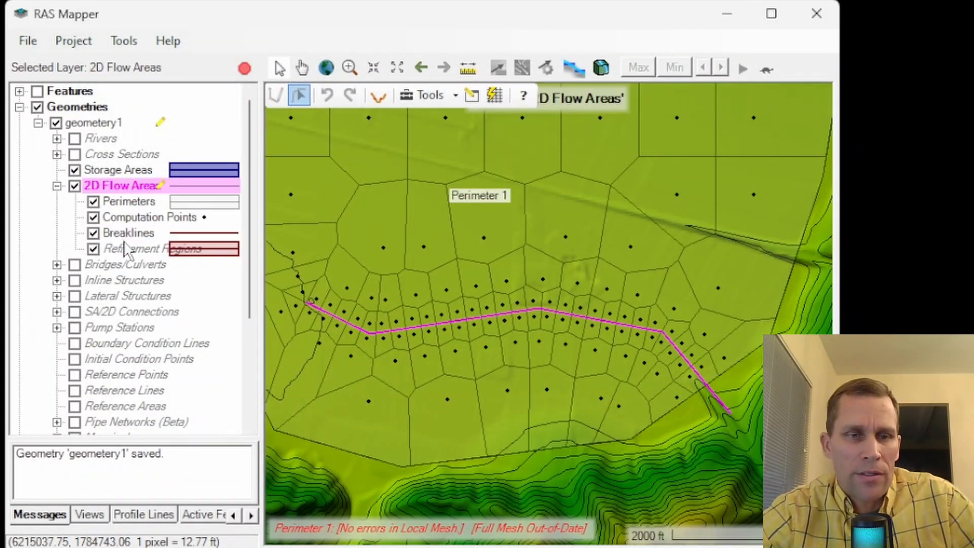
# - Make Refinement Regions the editing layer and zoom out over Perimeter 1
pyautogui.click(134, 249)
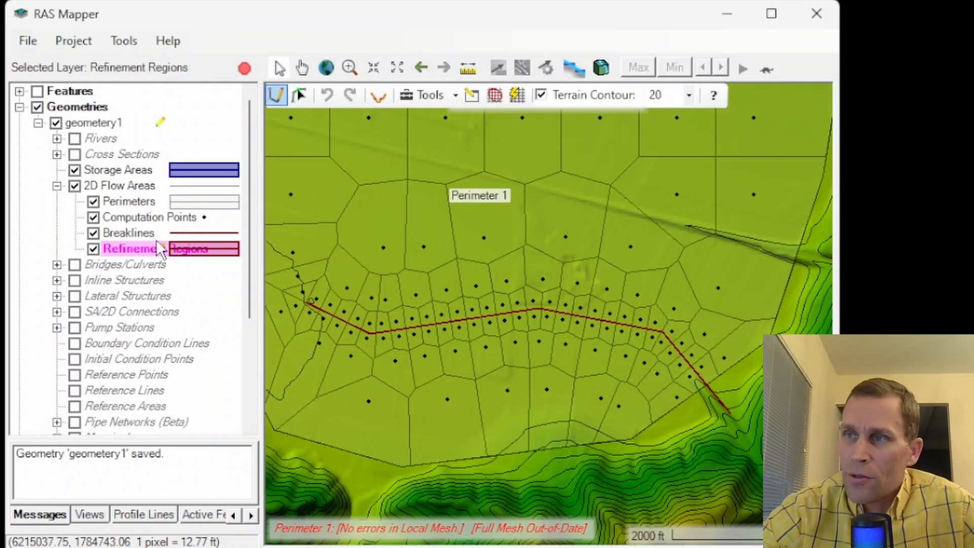
pyautogui.moveTo(171, 221)
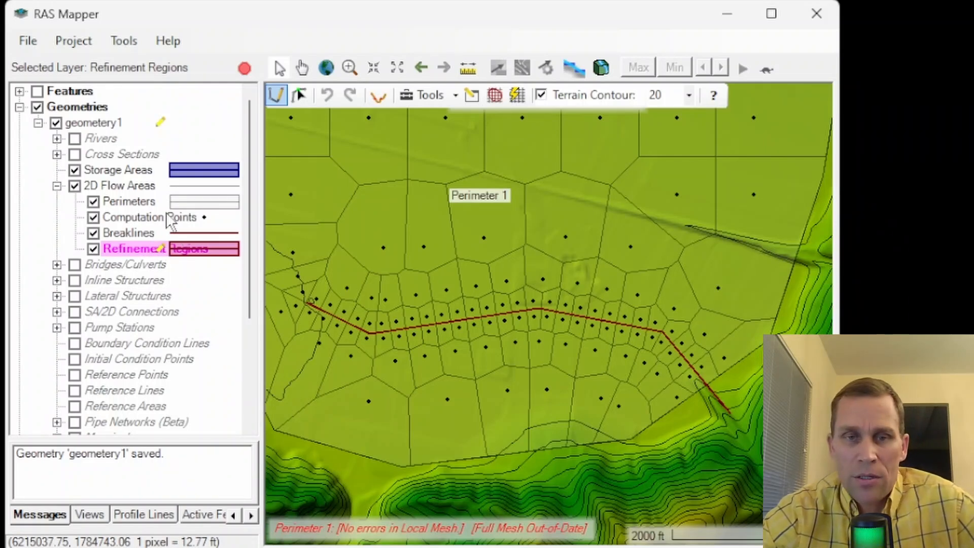
pyautogui.scroll(-3)
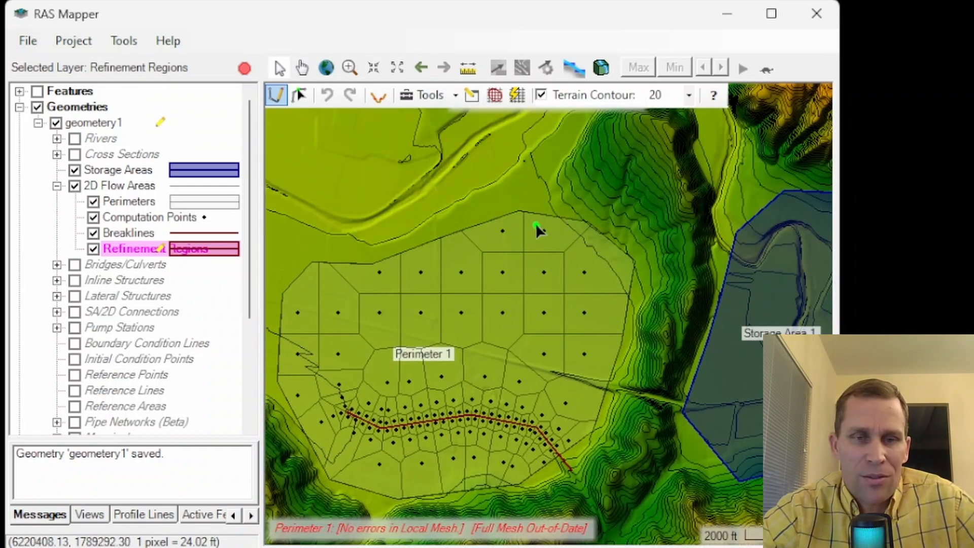
pyautogui.moveTo(531, 263)
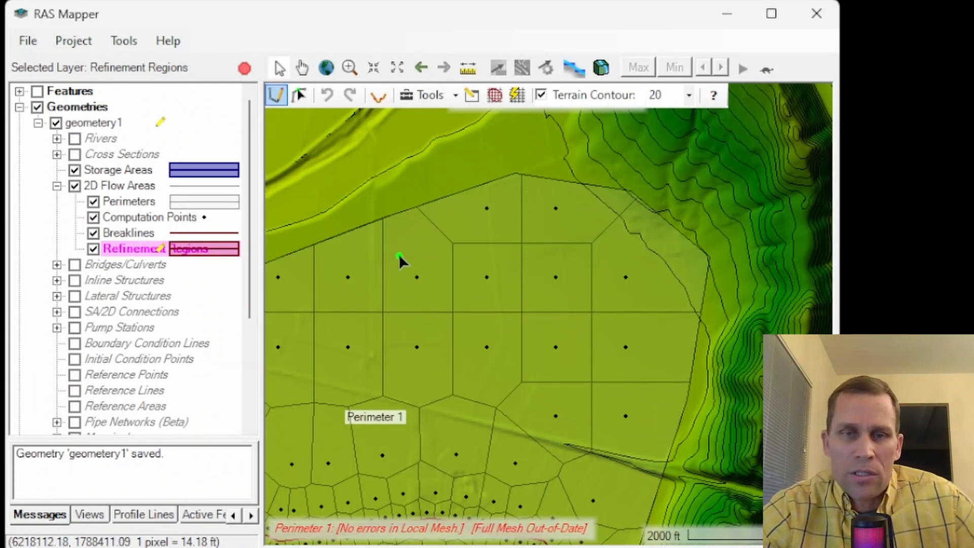
pyautogui.moveTo(470, 280)
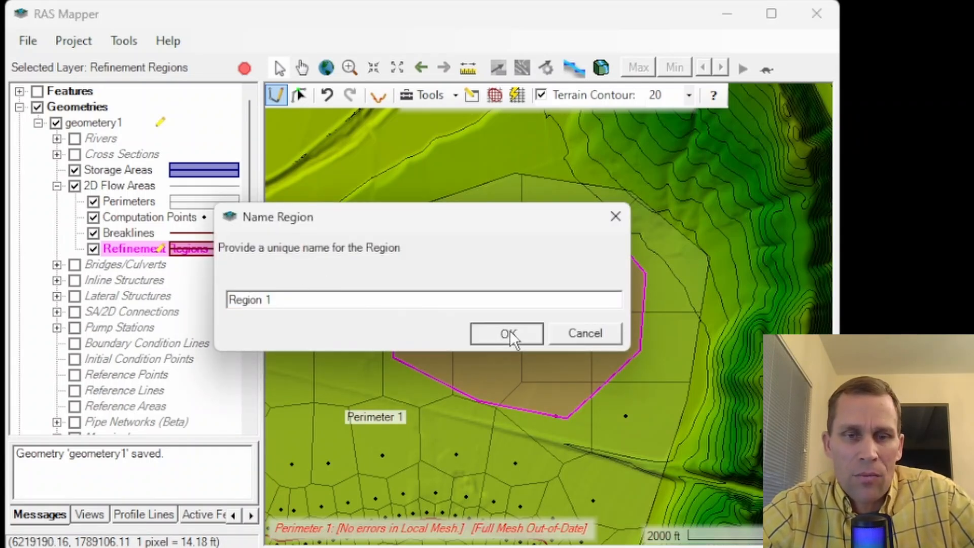
# - Name the new region Region 1 and set its Cell Size X and Y to 400
pyautogui.click(505, 333)
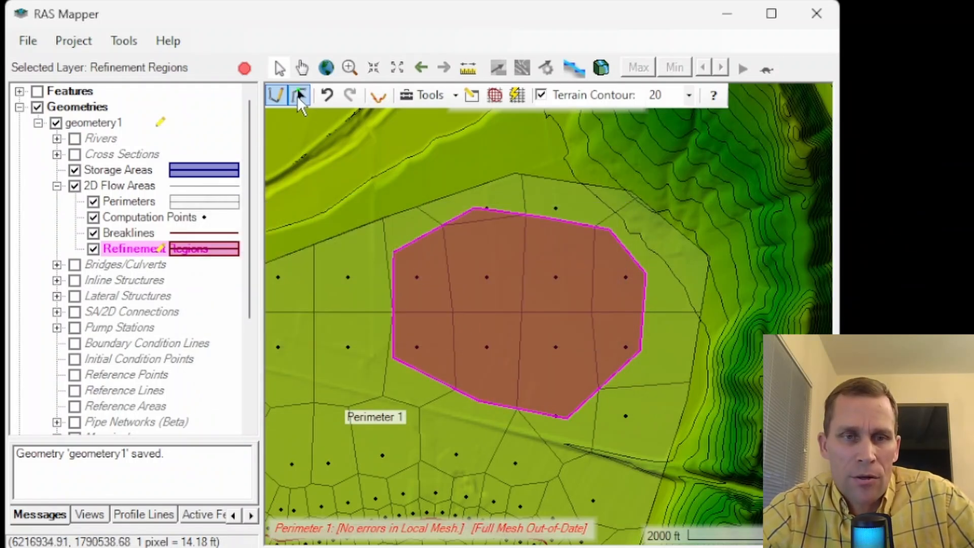
pyautogui.click(299, 95)
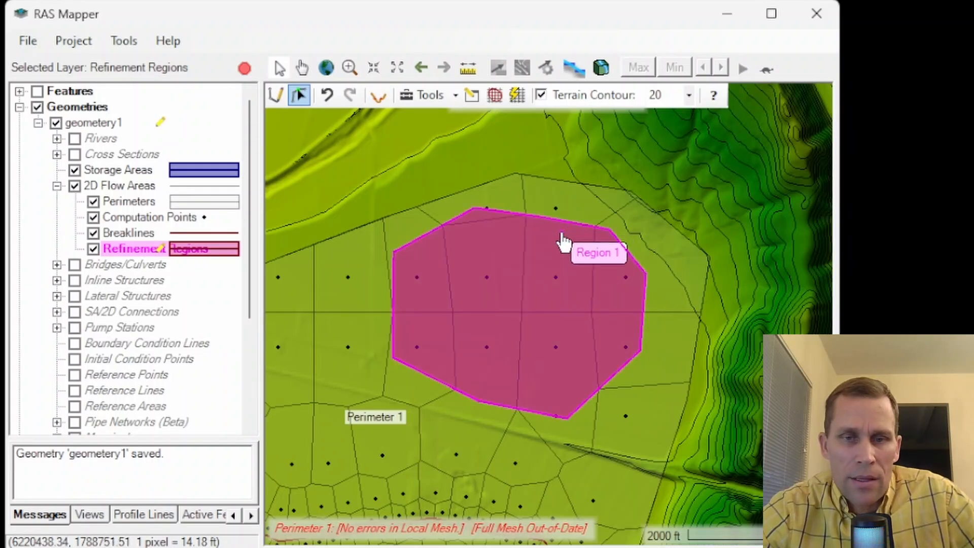
pyautogui.rightClick(562, 242)
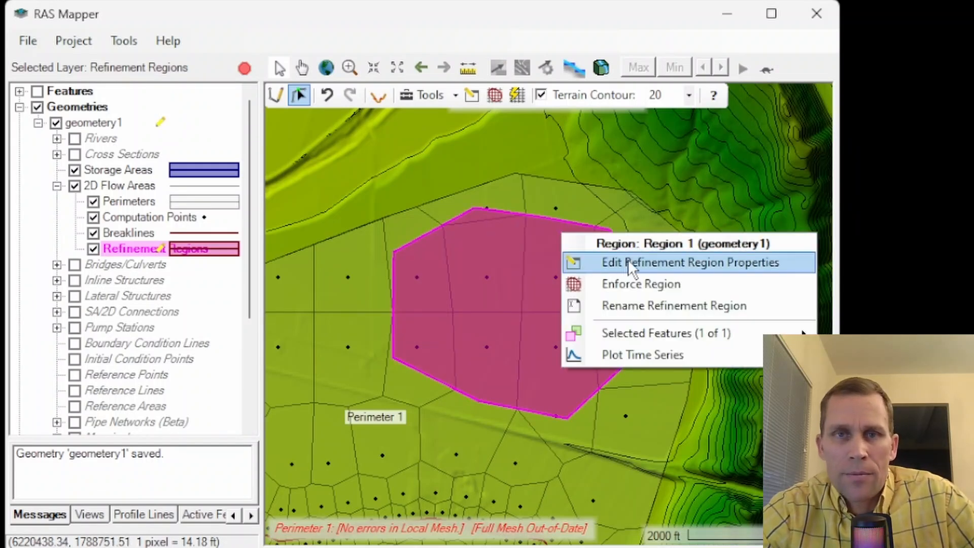
pyautogui.moveTo(640, 273)
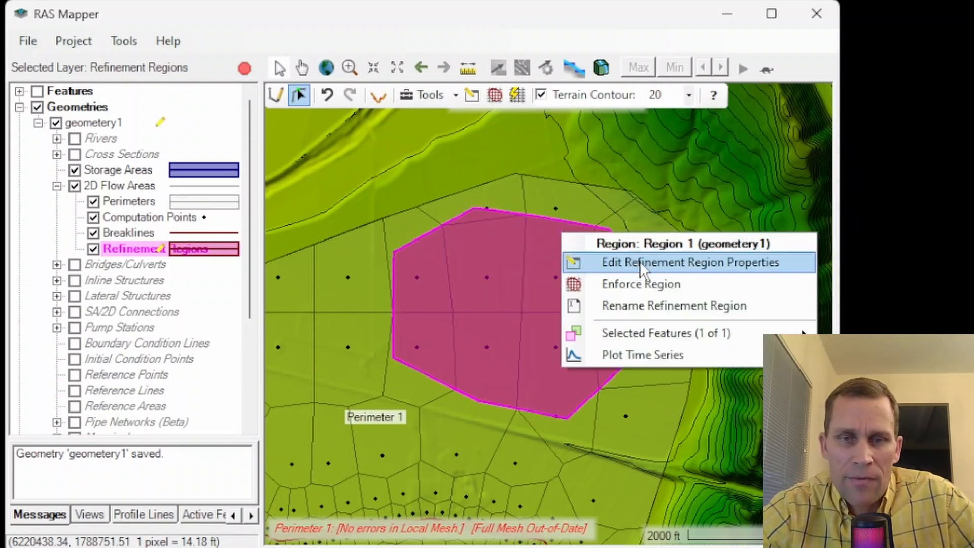
pyautogui.click(689, 262)
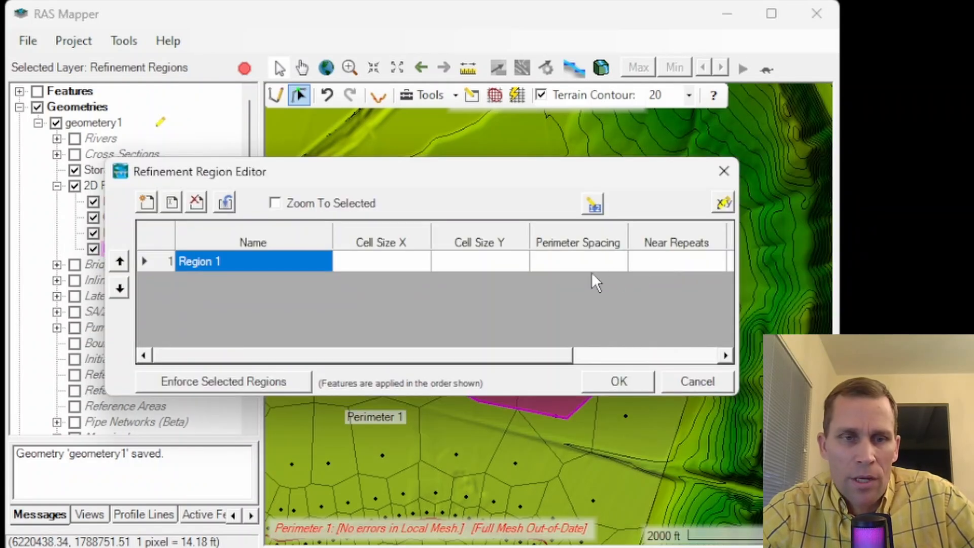
pyautogui.moveTo(247, 271)
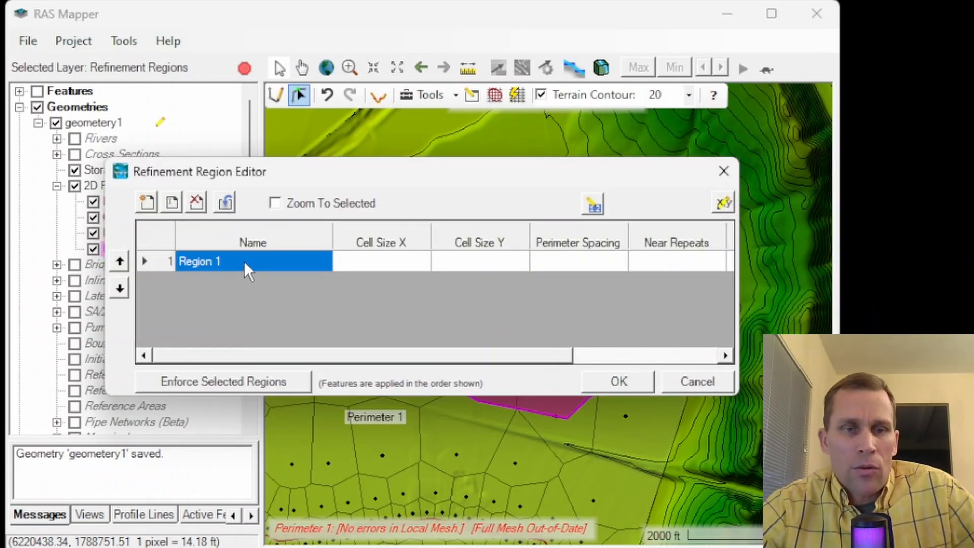
pyautogui.moveTo(244, 278)
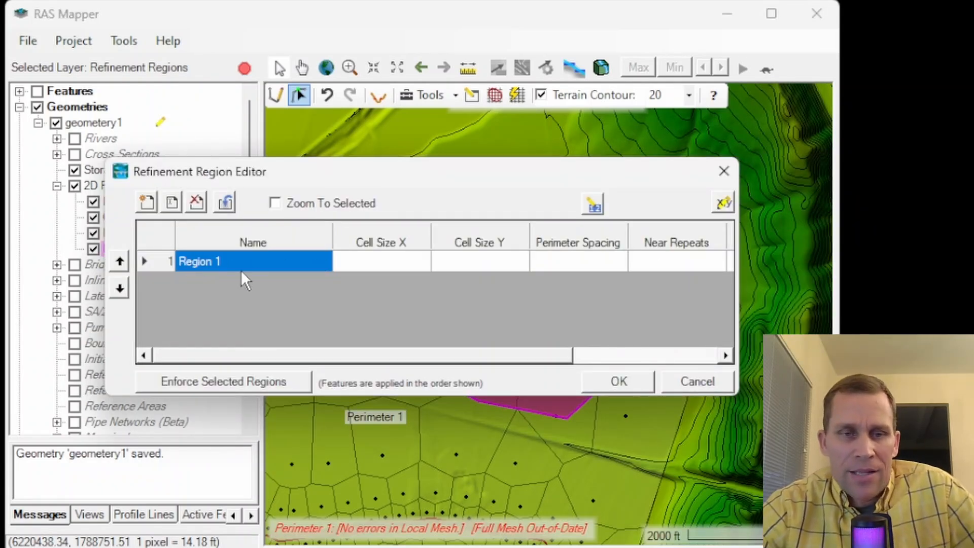
pyautogui.click(381, 261)
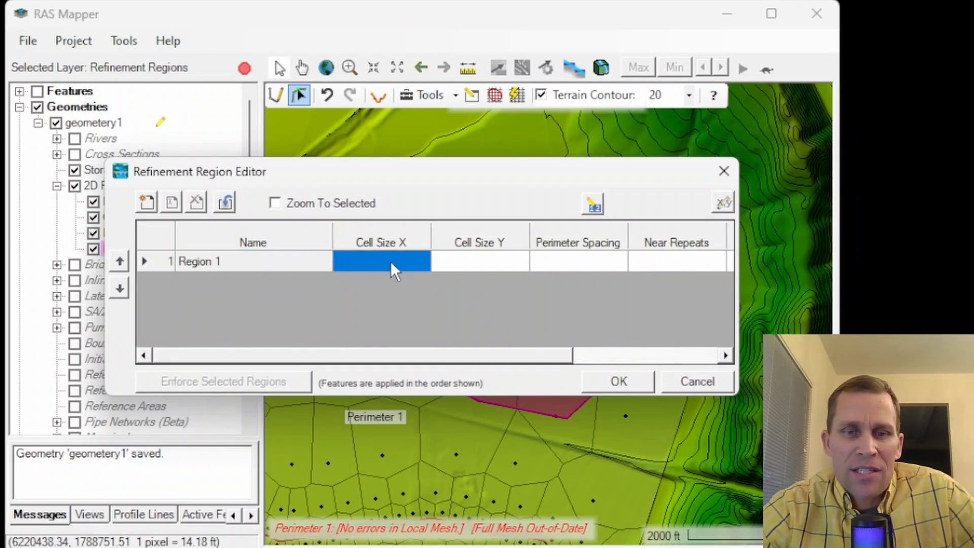
pyautogui.click(480, 261)
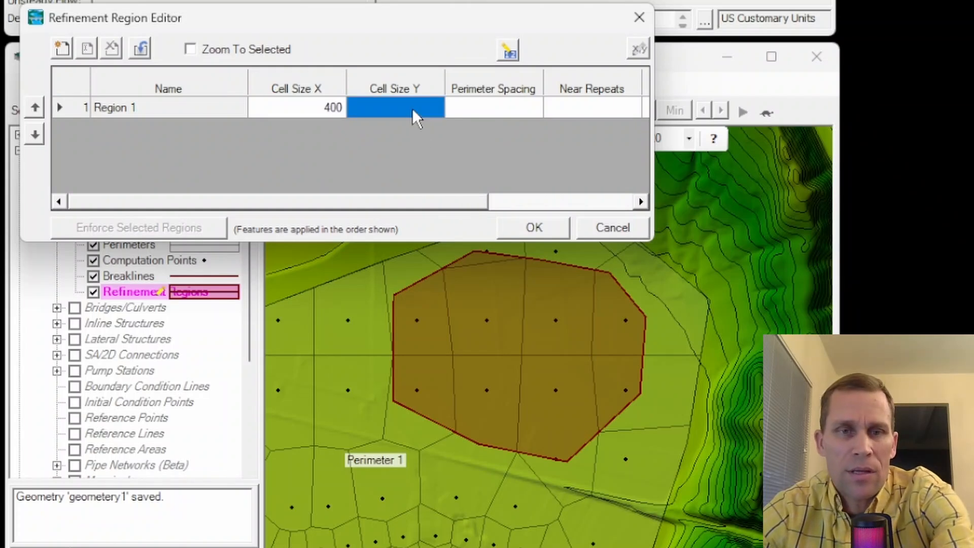
pyautogui.write('400')
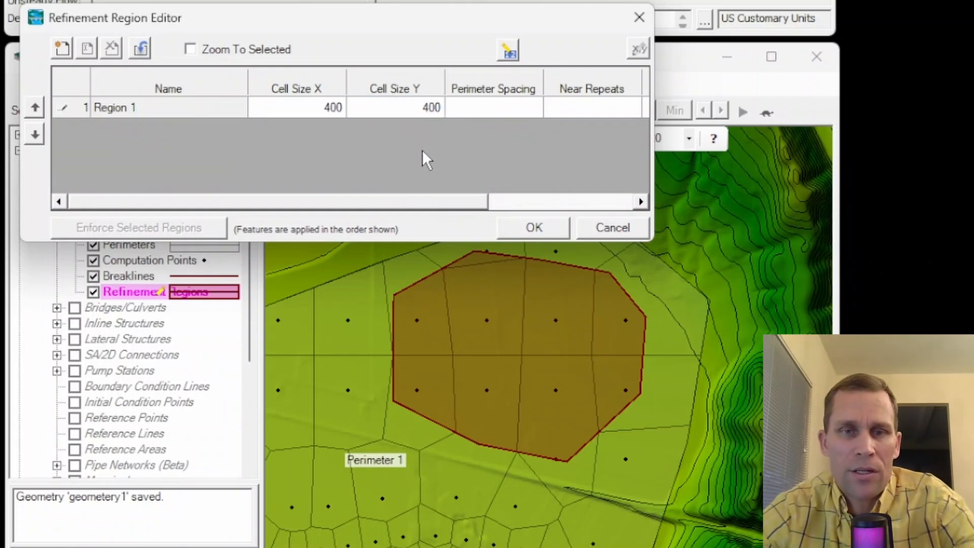
pyautogui.click(533, 228)
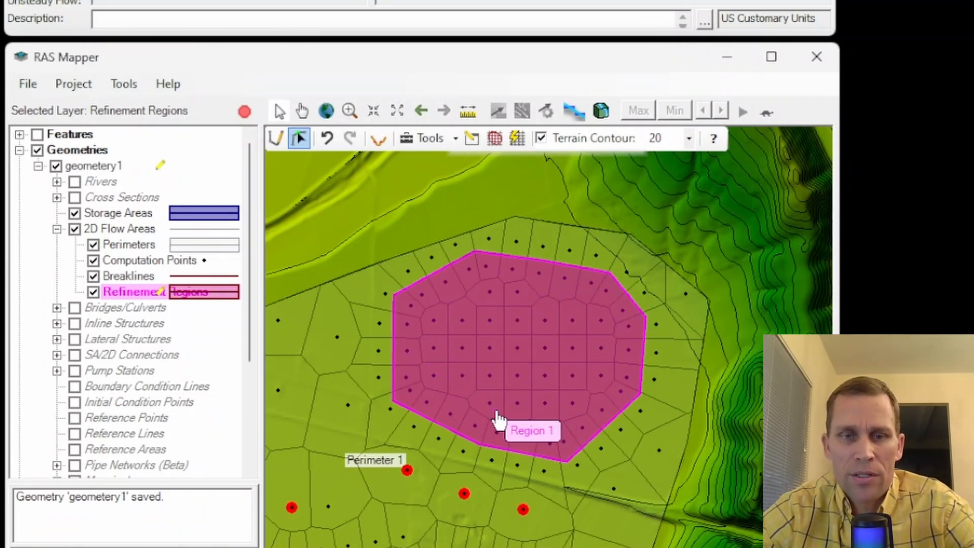
pyautogui.moveTo(494, 311)
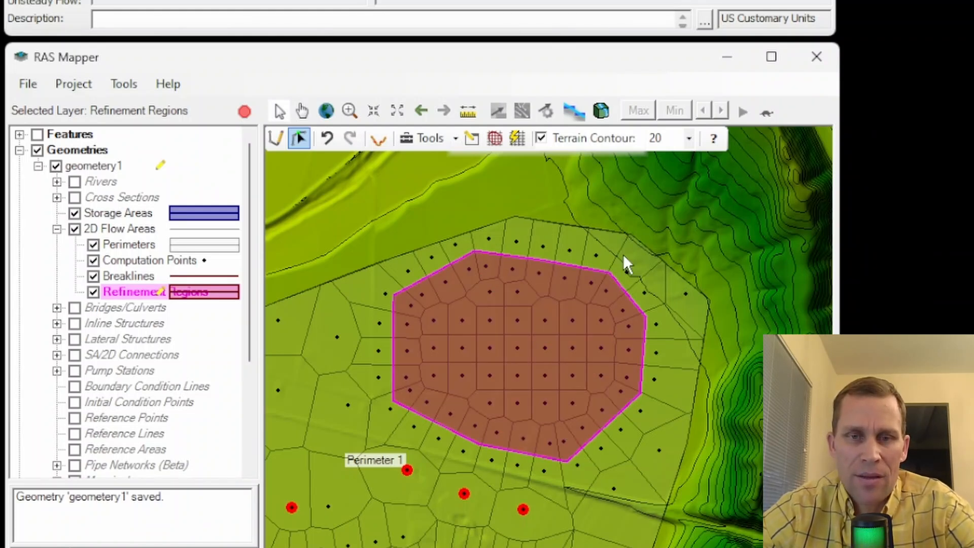
pyautogui.moveTo(432, 465)
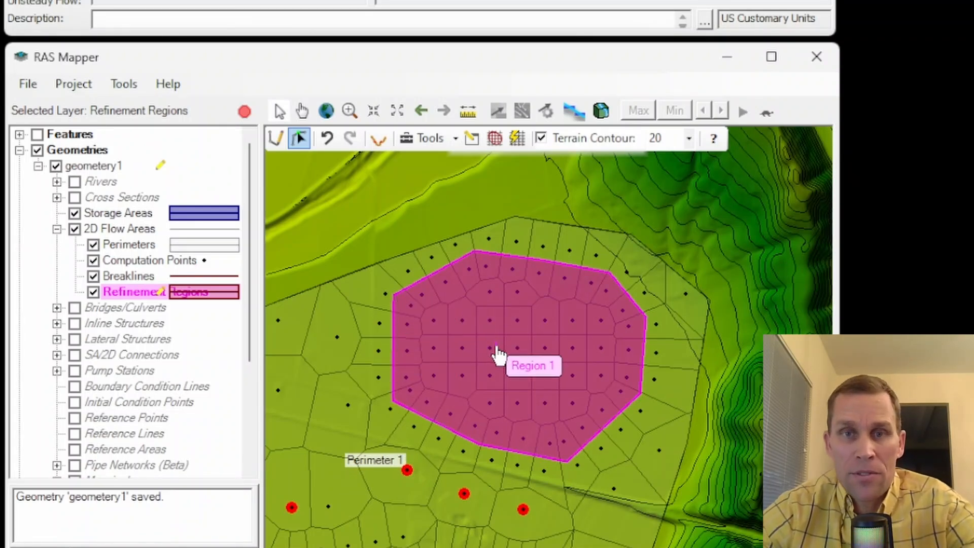
# - Set Region 1's cell size to 1400 by 1400 in its refinement properties
pyautogui.rightClick(498, 354)
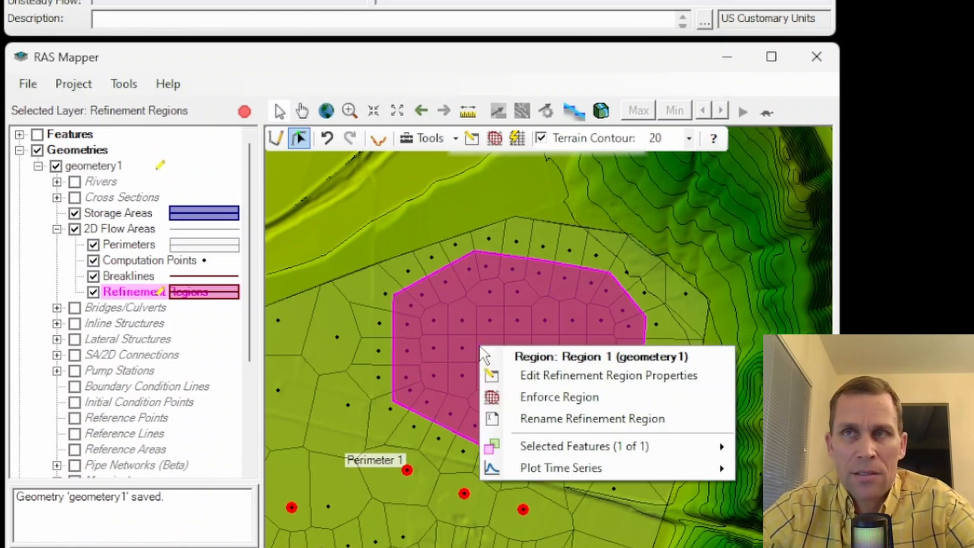
pyautogui.moveTo(547, 375)
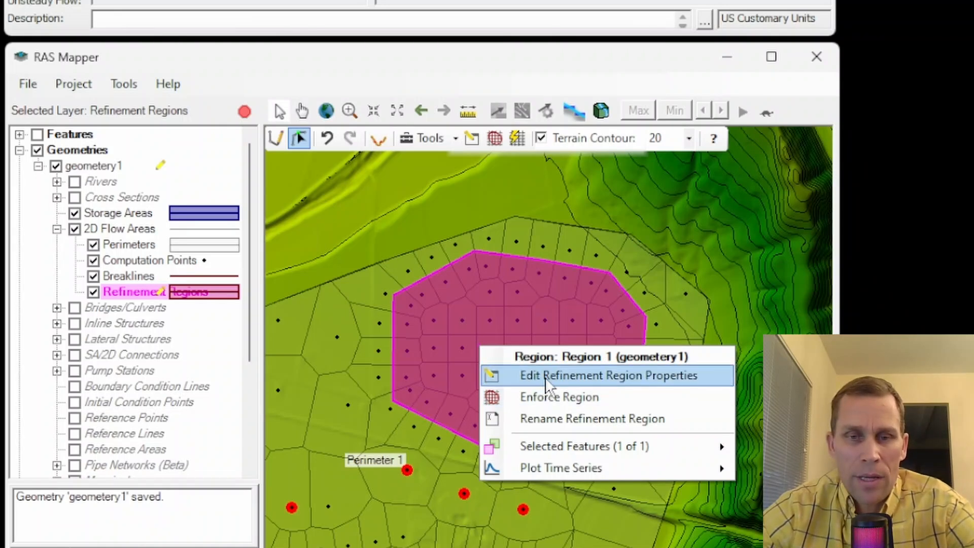
pyautogui.click(609, 375)
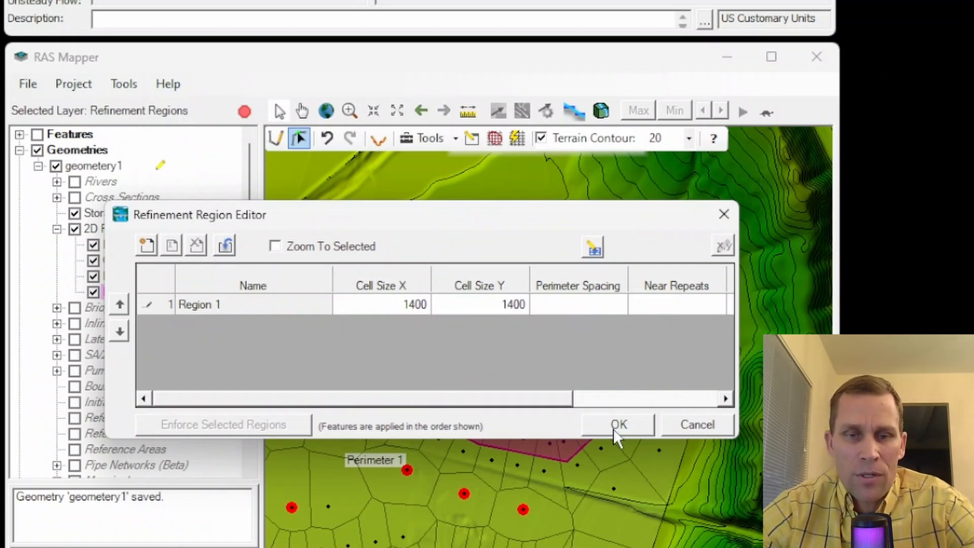
pyautogui.click(618, 424)
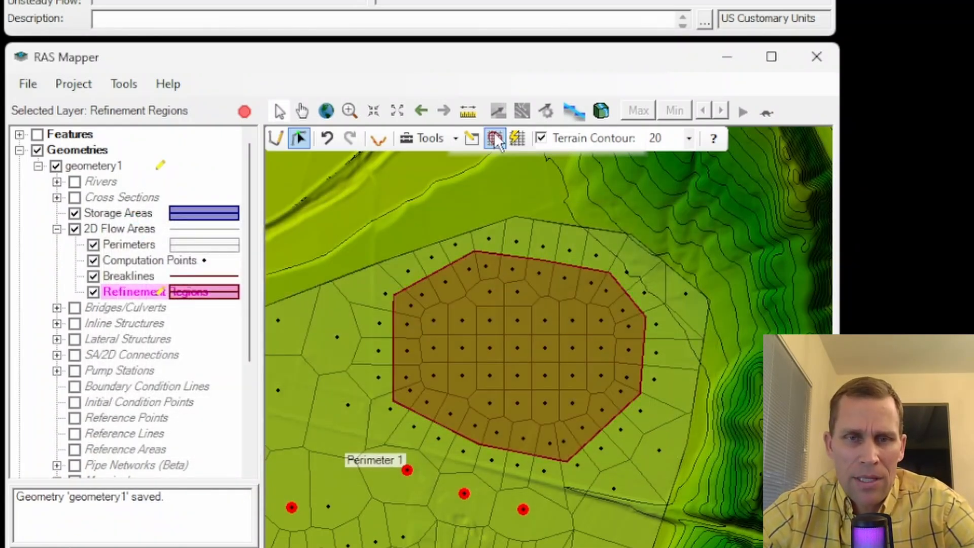
pyautogui.moveTo(495, 138)
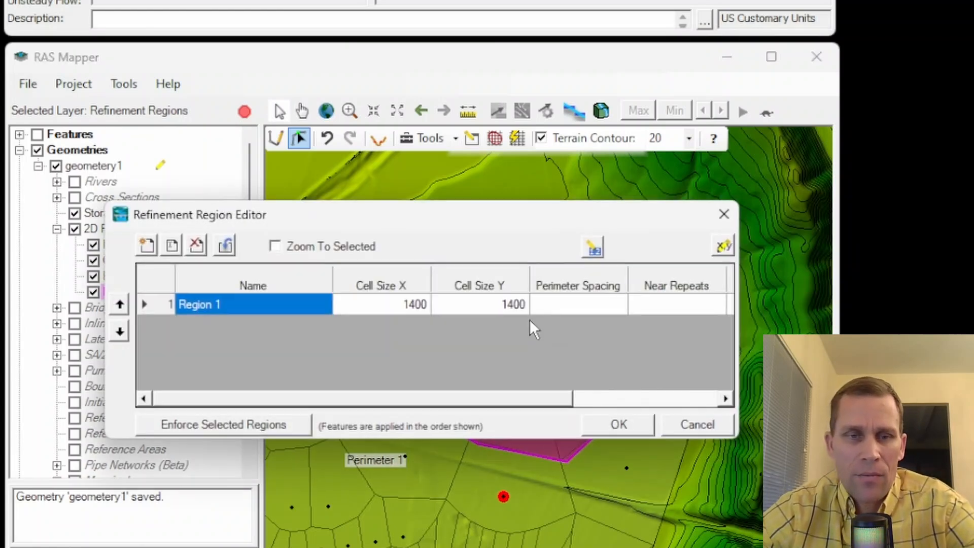
# - Set Region 1's perimeter spacing to 600
pyautogui.click(578, 304)
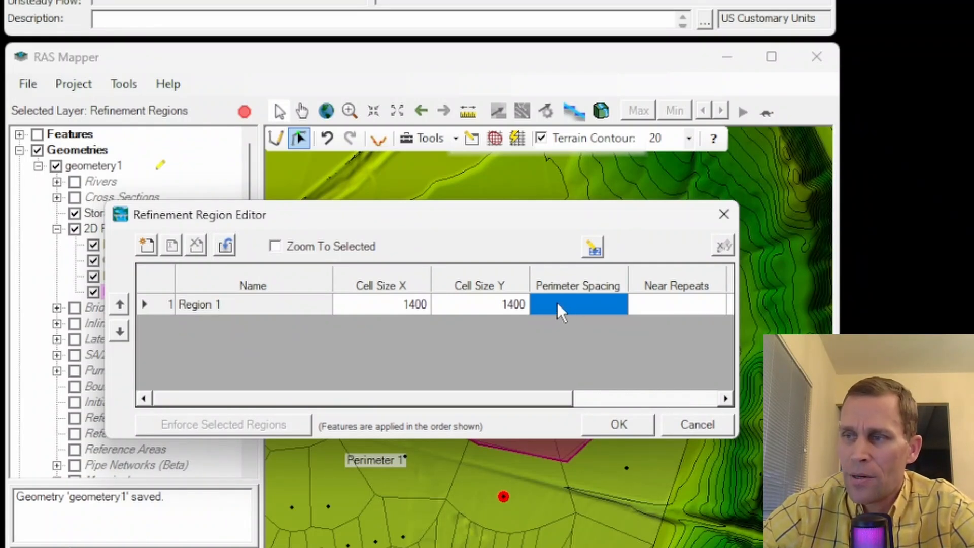
pyautogui.moveTo(568, 314)
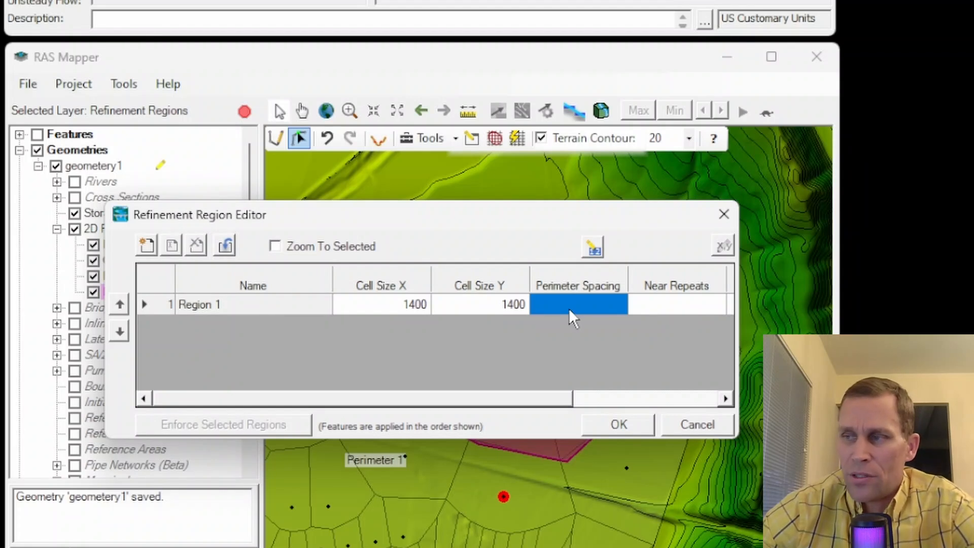
pyautogui.moveTo(406, 313)
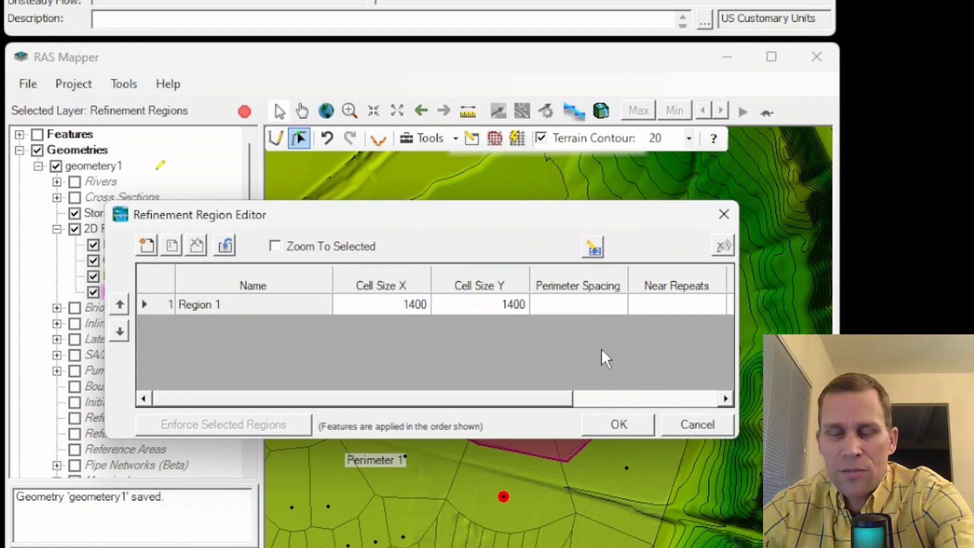
pyautogui.write('600')
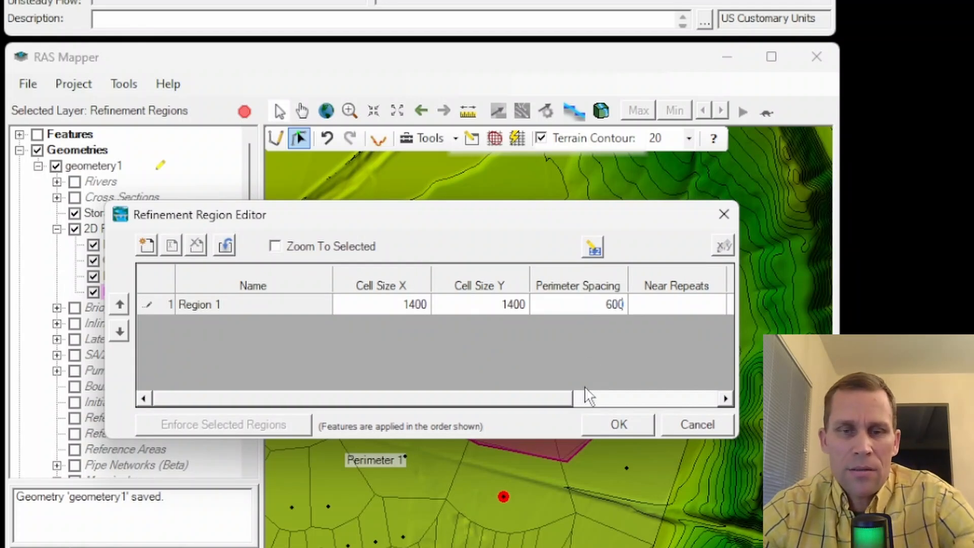
pyautogui.click(617, 424)
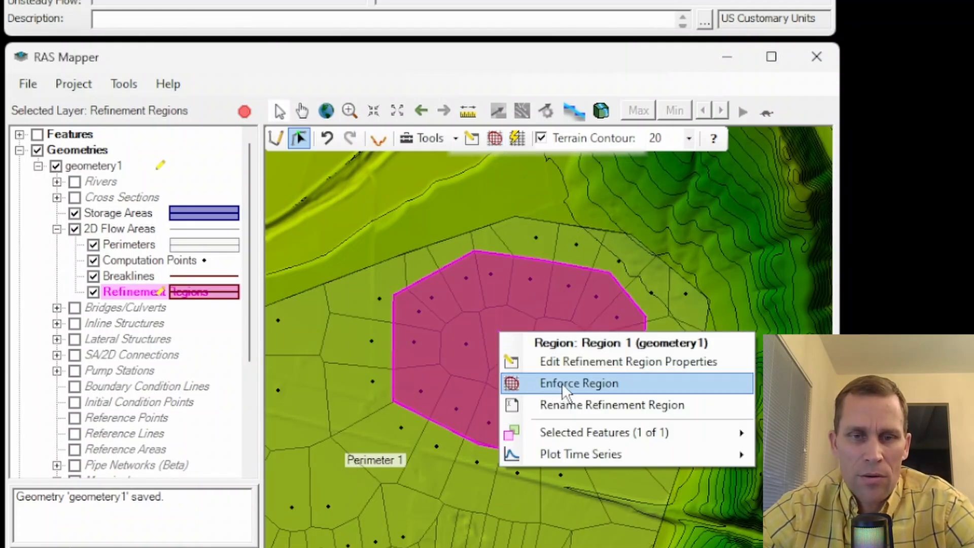
# - Reopen Region 1's properties and change the perimeter spacing to 300
pyautogui.click(628, 361)
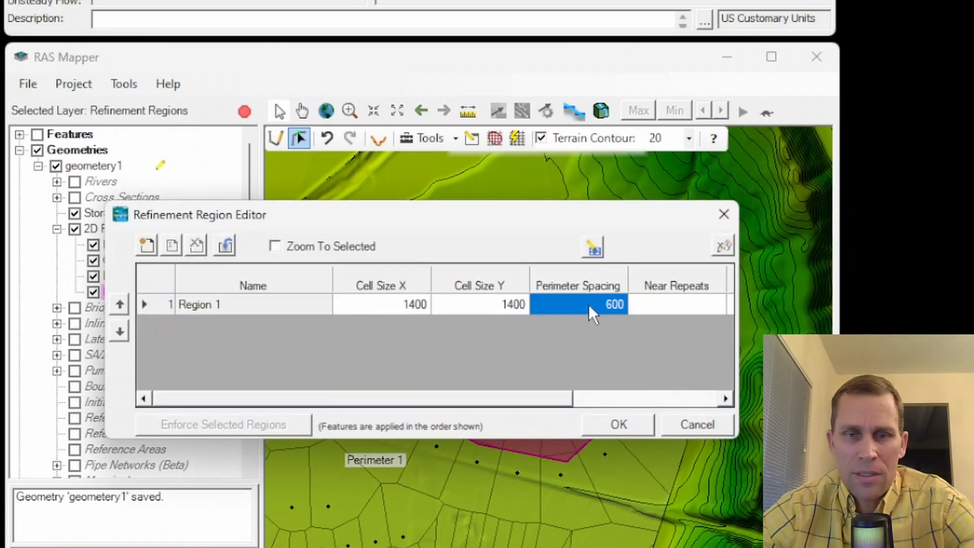
pyautogui.doubleClick(577, 304)
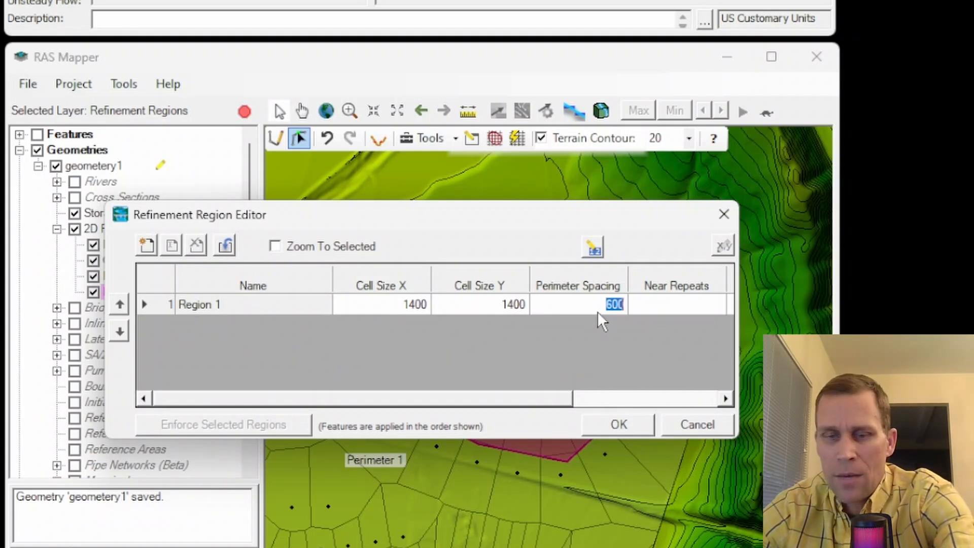
pyautogui.write('300')
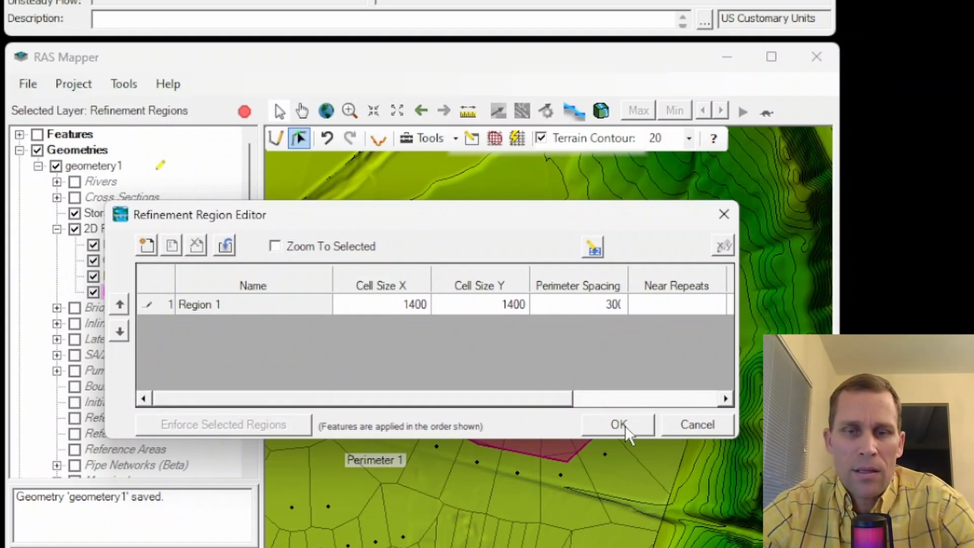
pyautogui.click(617, 424)
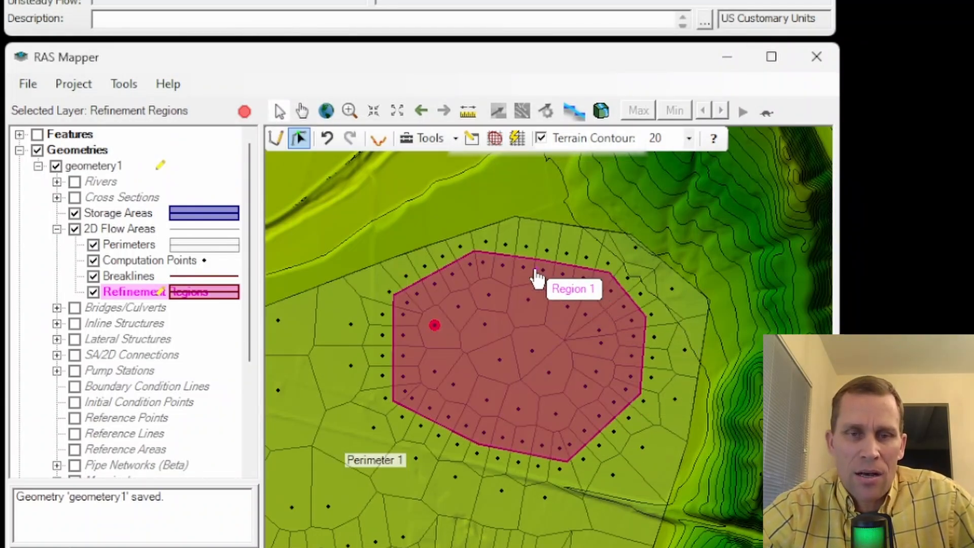
pyautogui.moveTo(491, 357)
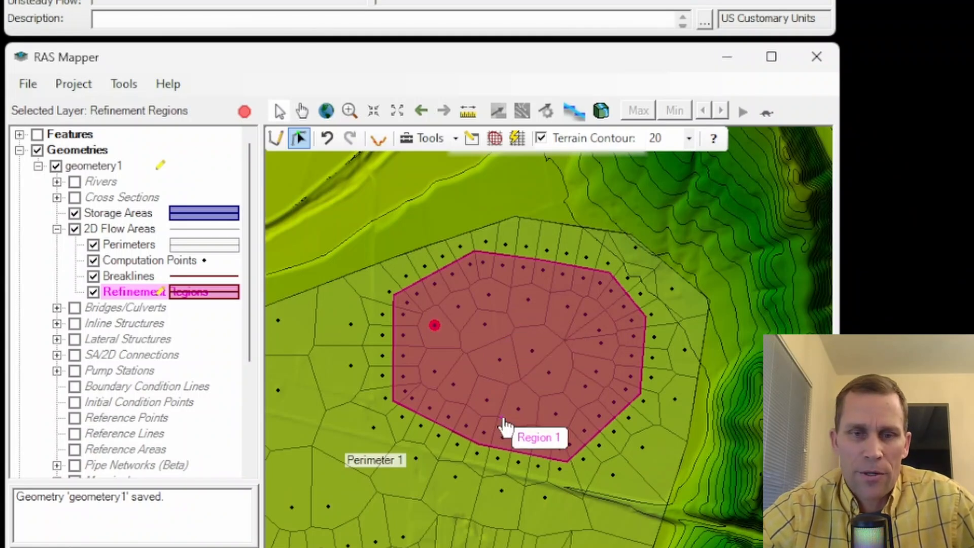
pyautogui.moveTo(518, 276)
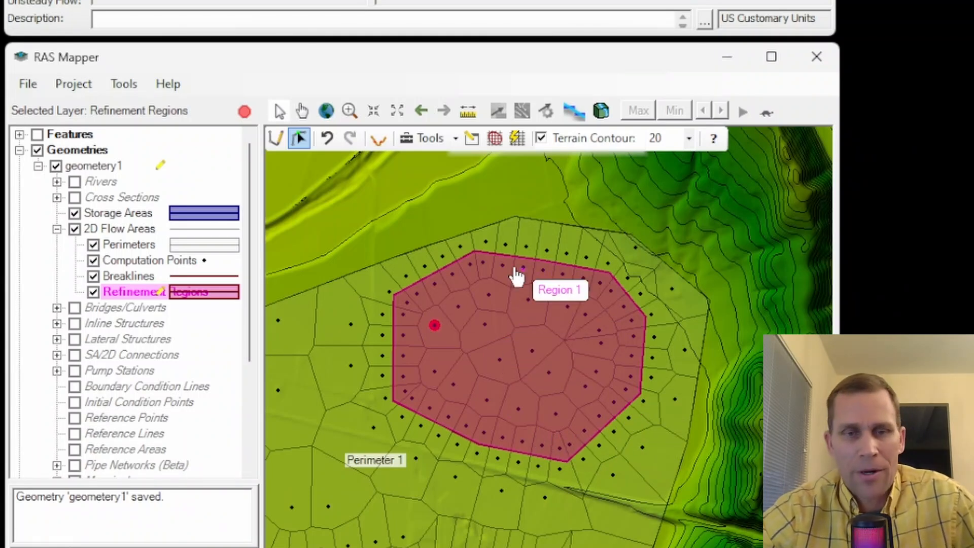
pyautogui.moveTo(441, 281)
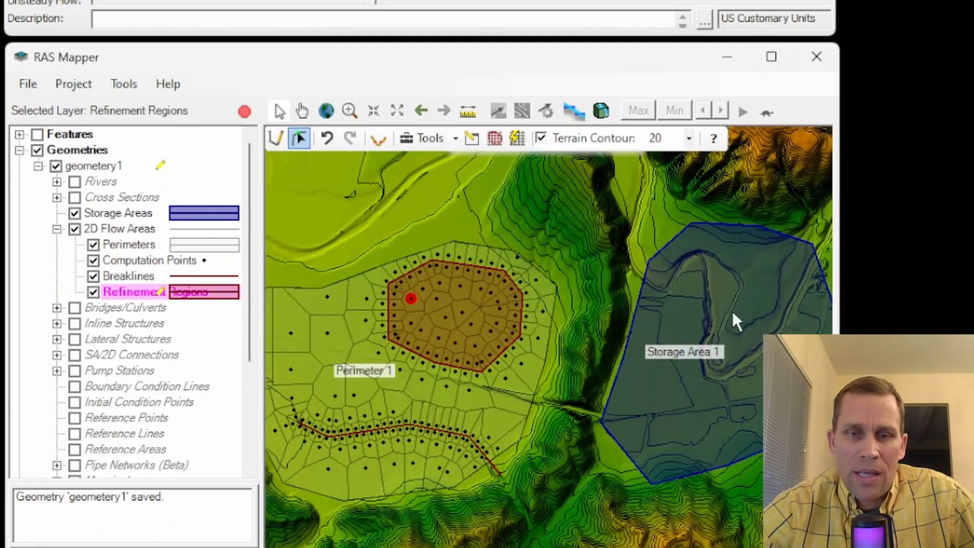
pyautogui.moveTo(736, 288)
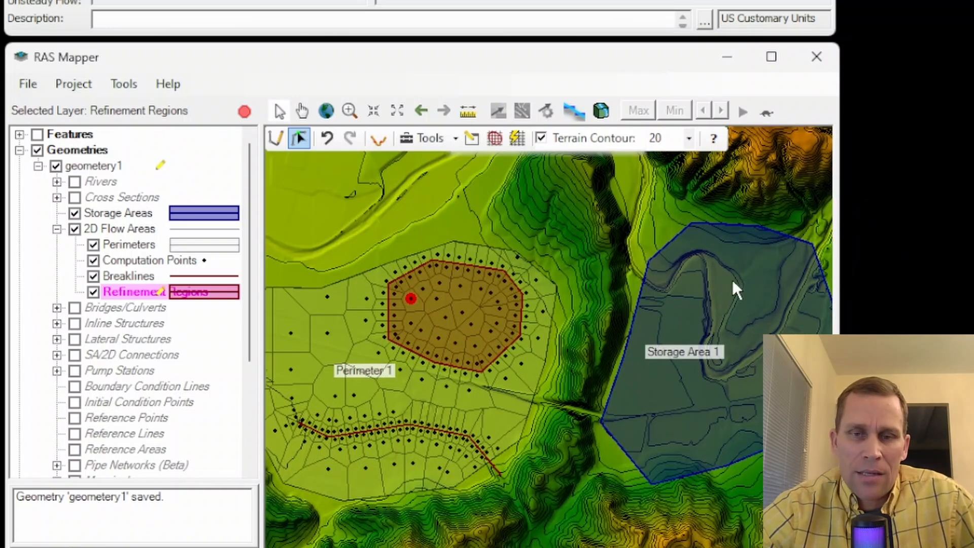
pyautogui.moveTo(708, 326)
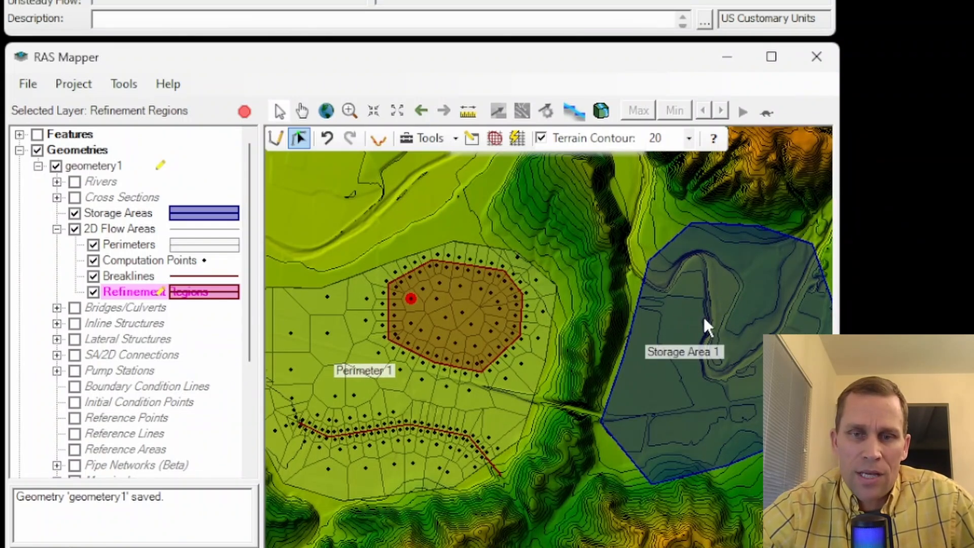
# - Select the 2D flow area Perimeters layer as the active editing layer in RAS Mapper
pyautogui.click(128, 244)
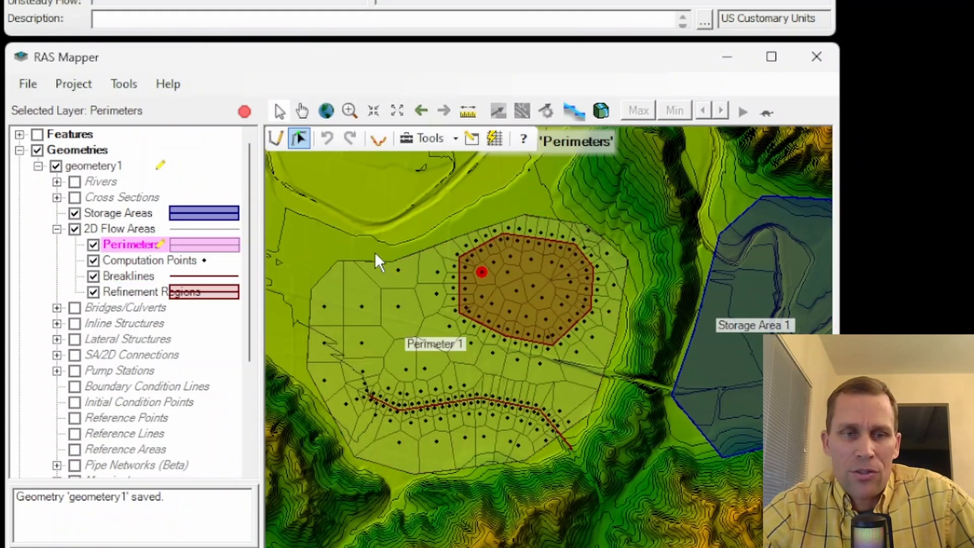
pyautogui.moveTo(137, 249)
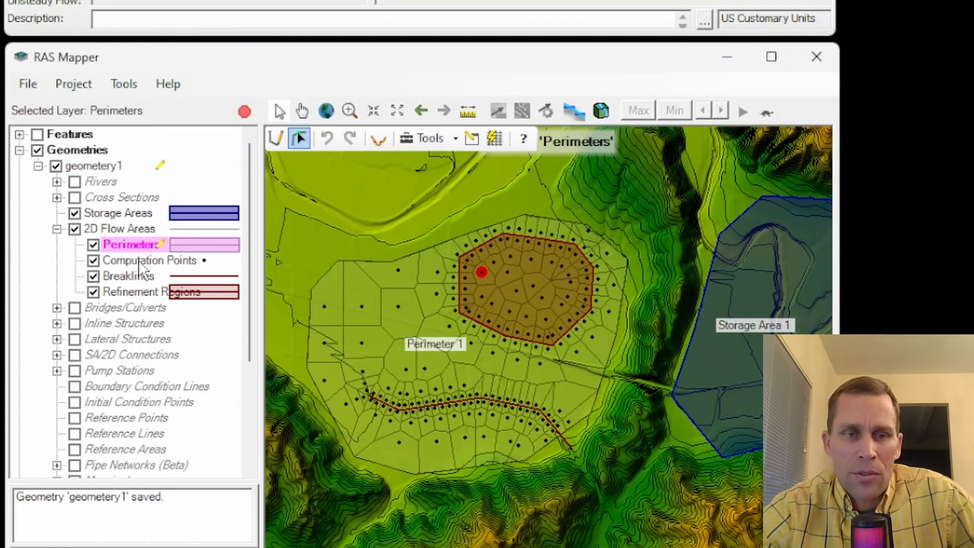
pyautogui.moveTo(155, 301)
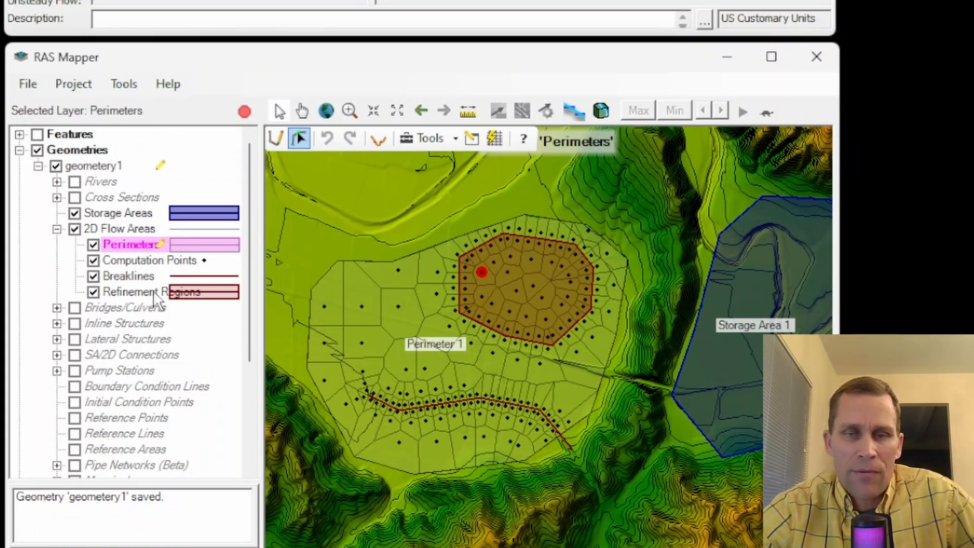